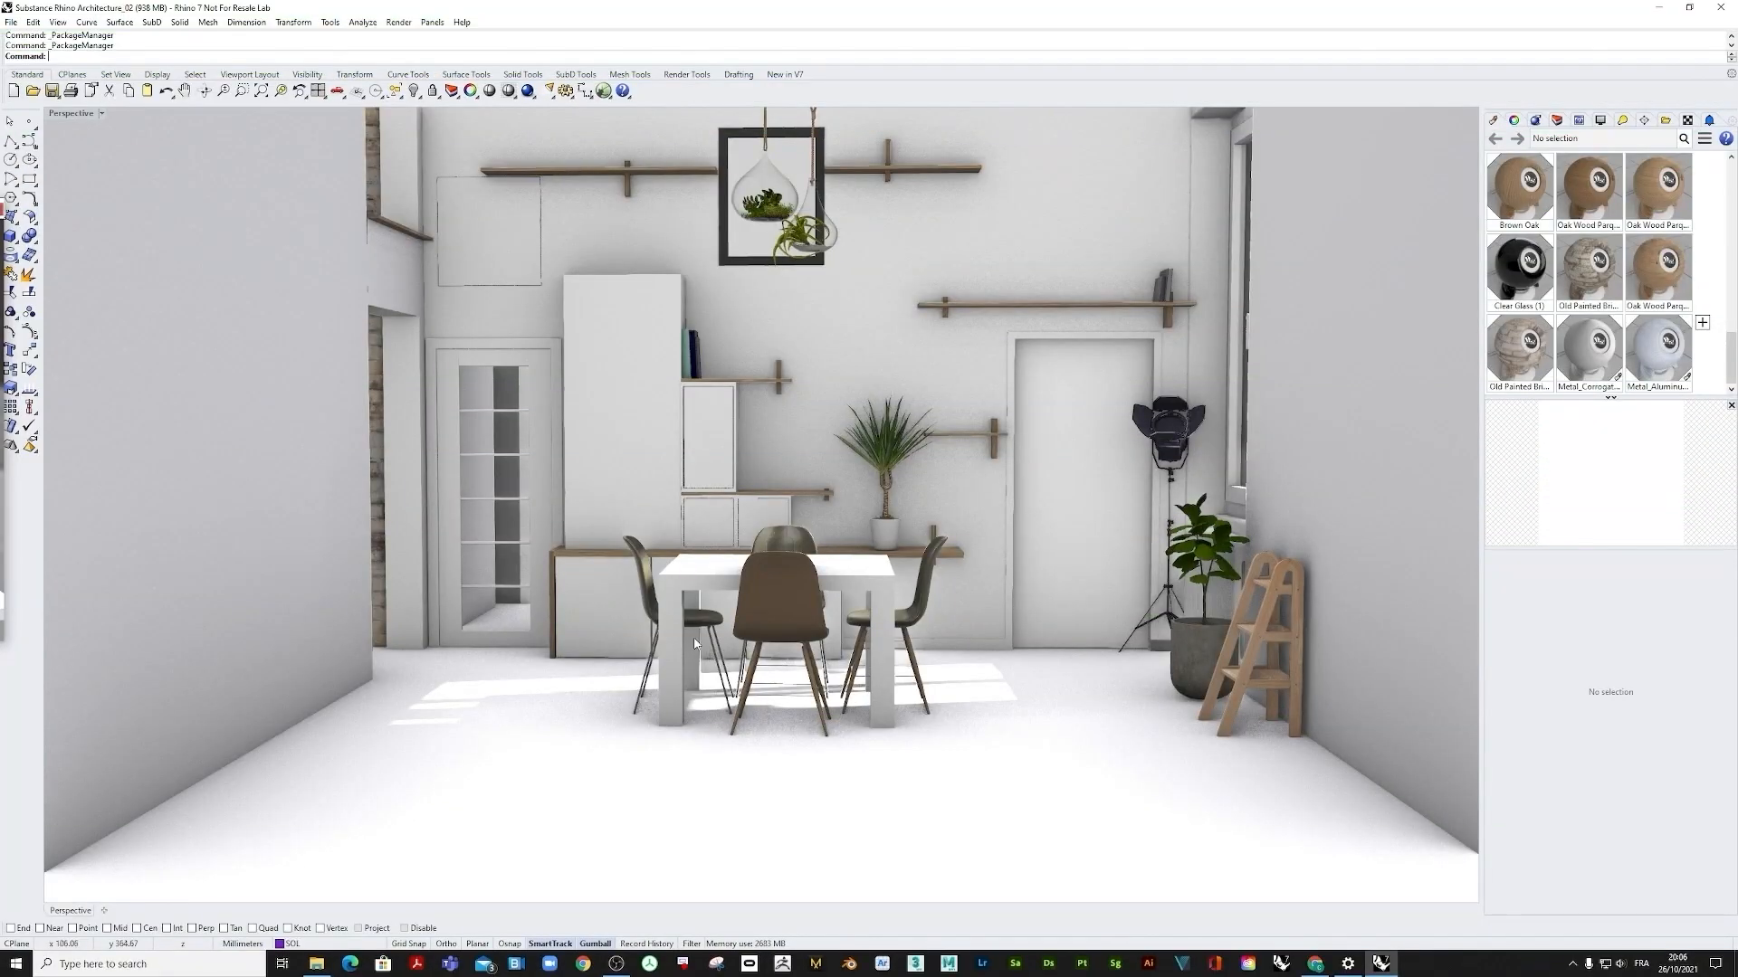
pyautogui.moveTo(329, 21)
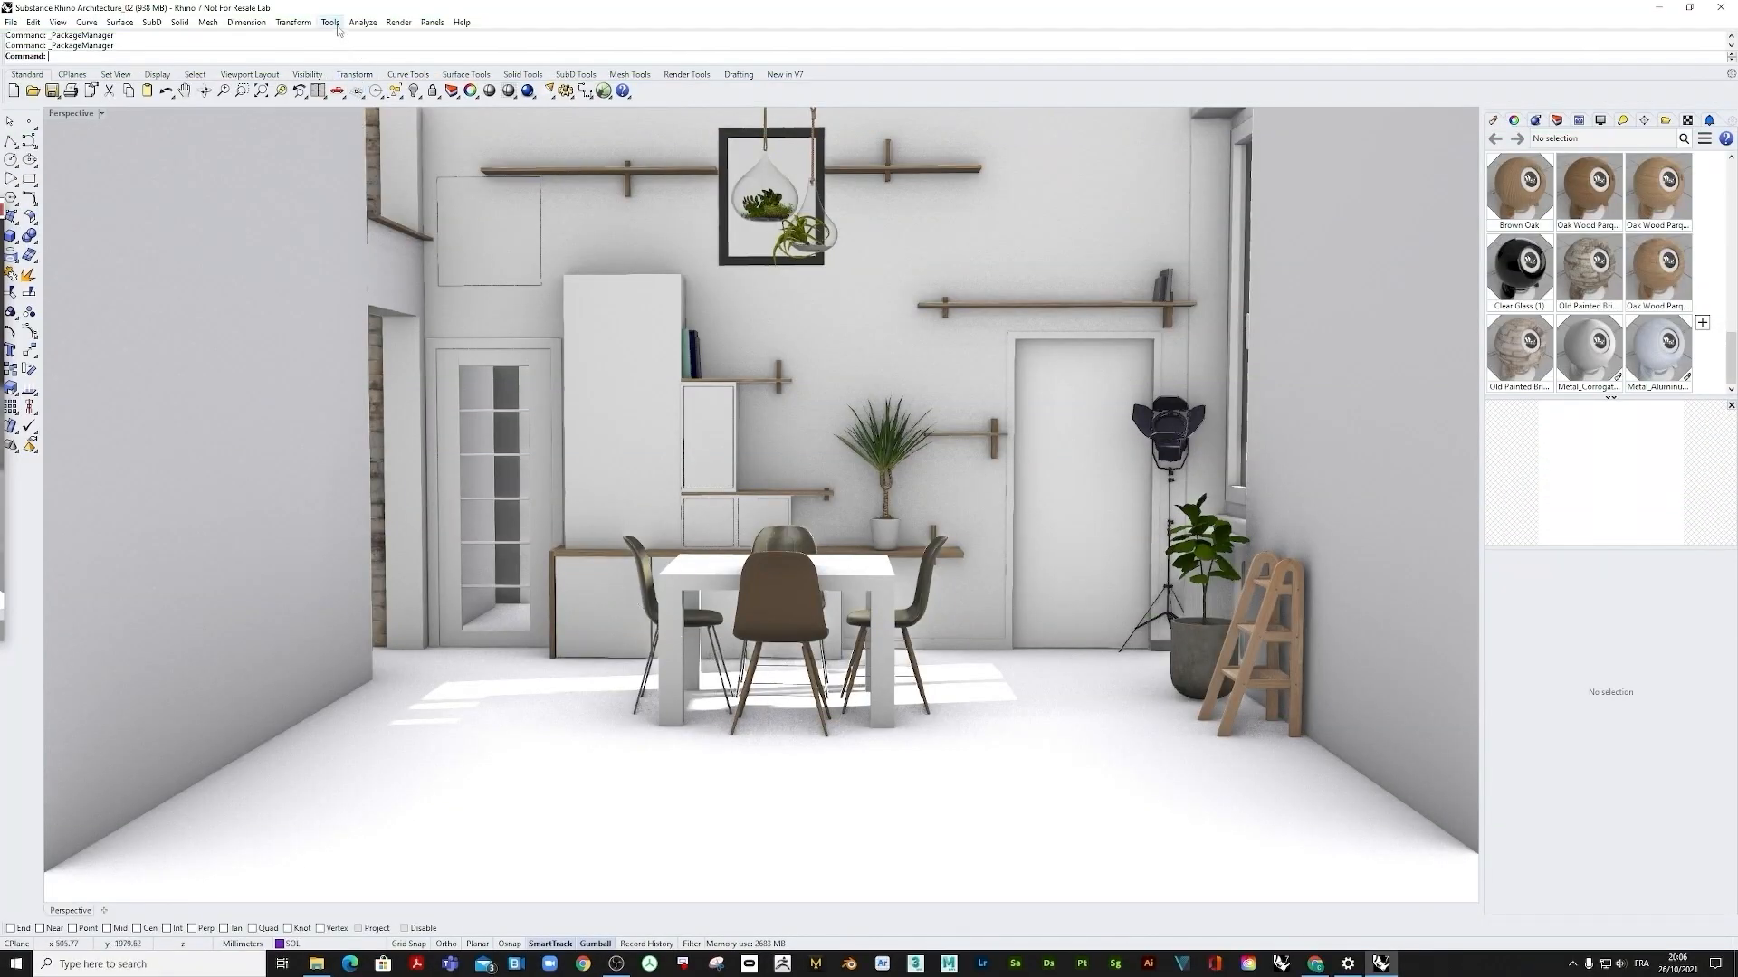
# Step: Launch Rhino's Package Manager from the Tools menu
pyautogui.click(329, 21)
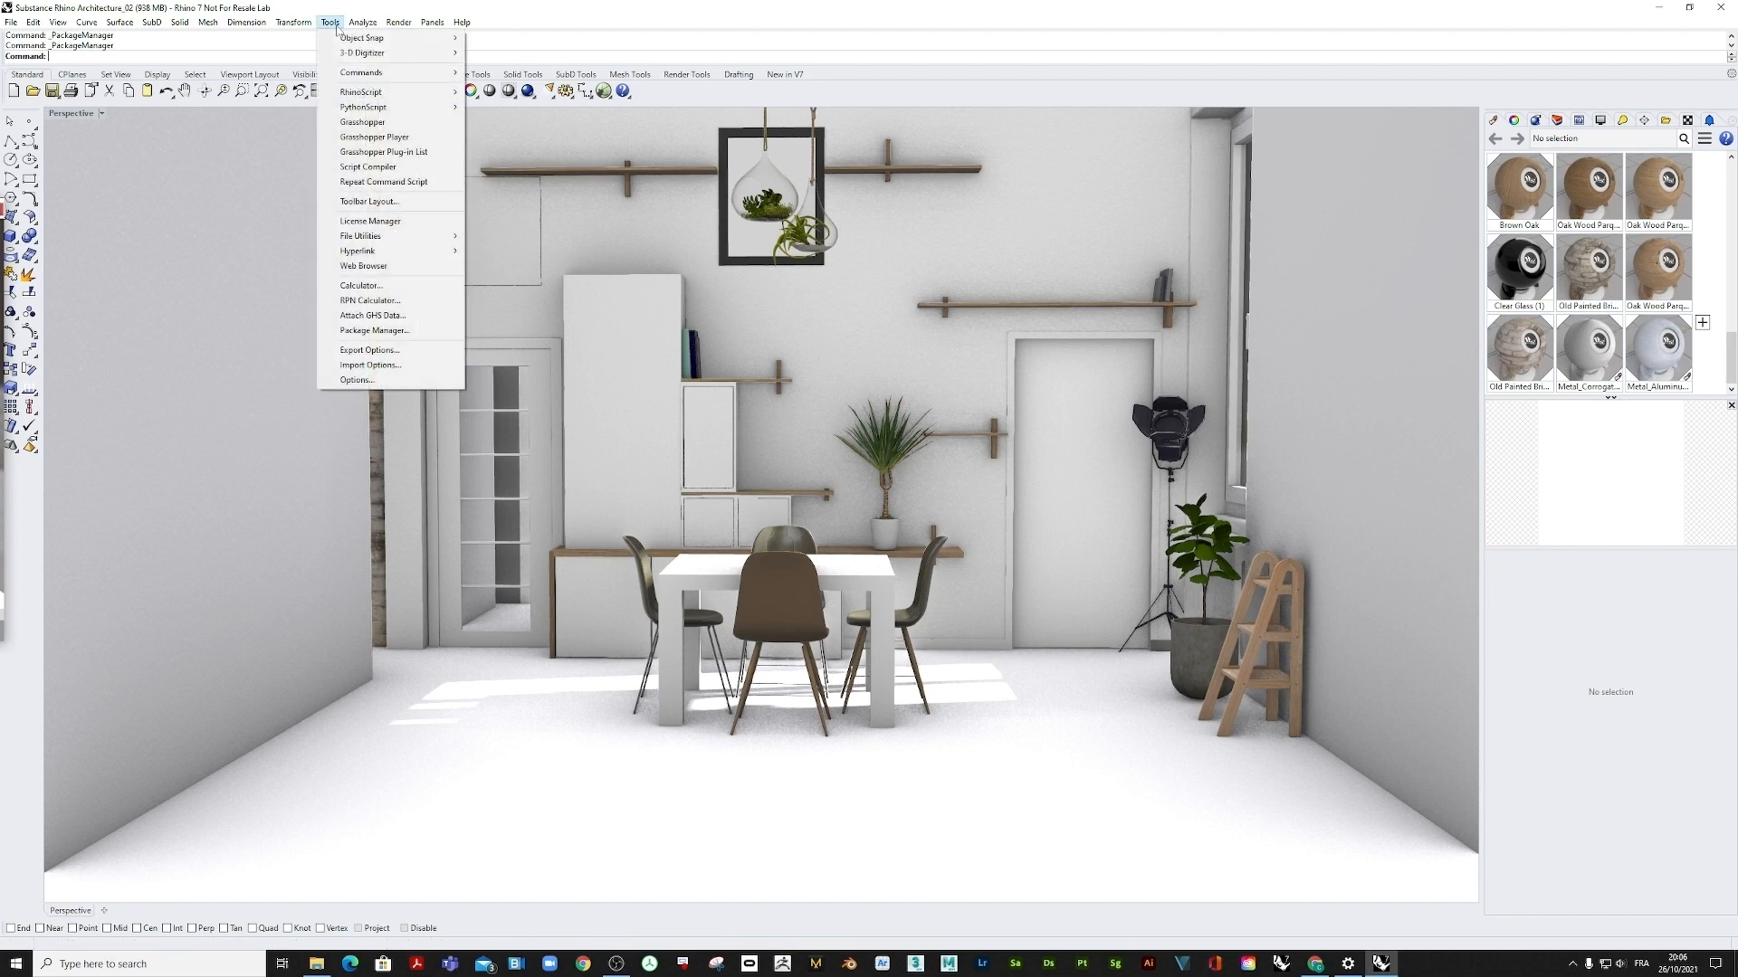
pyautogui.moveTo(374, 331)
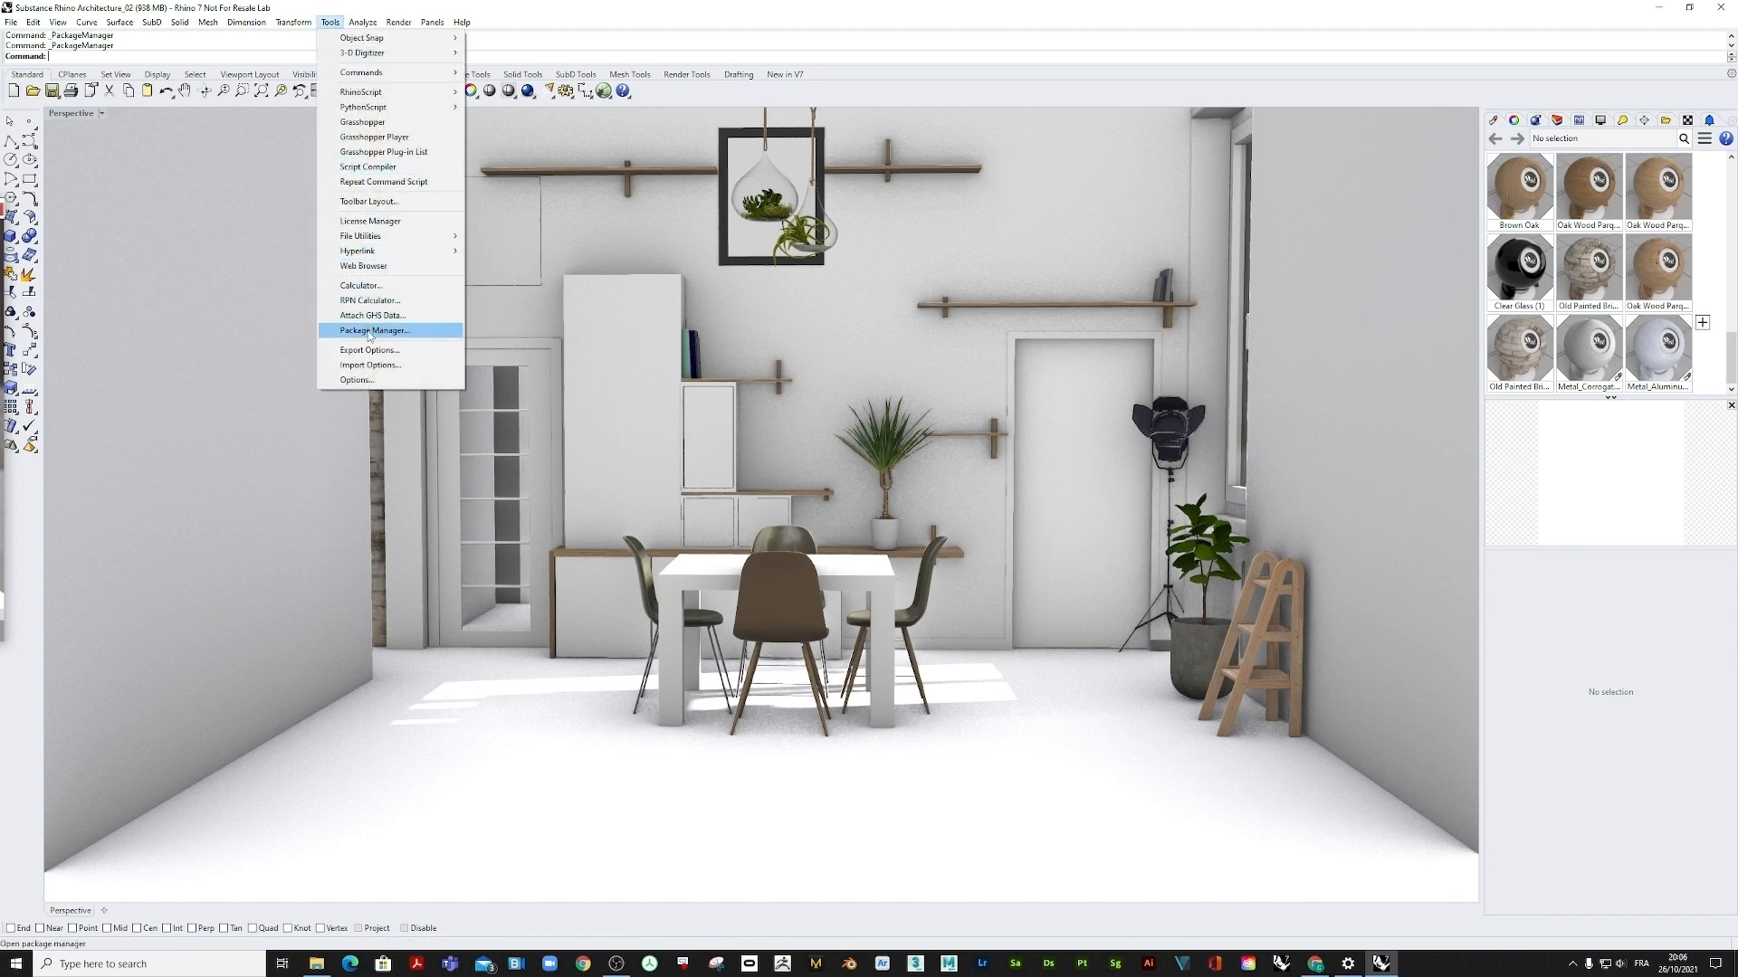
pyautogui.click(374, 330)
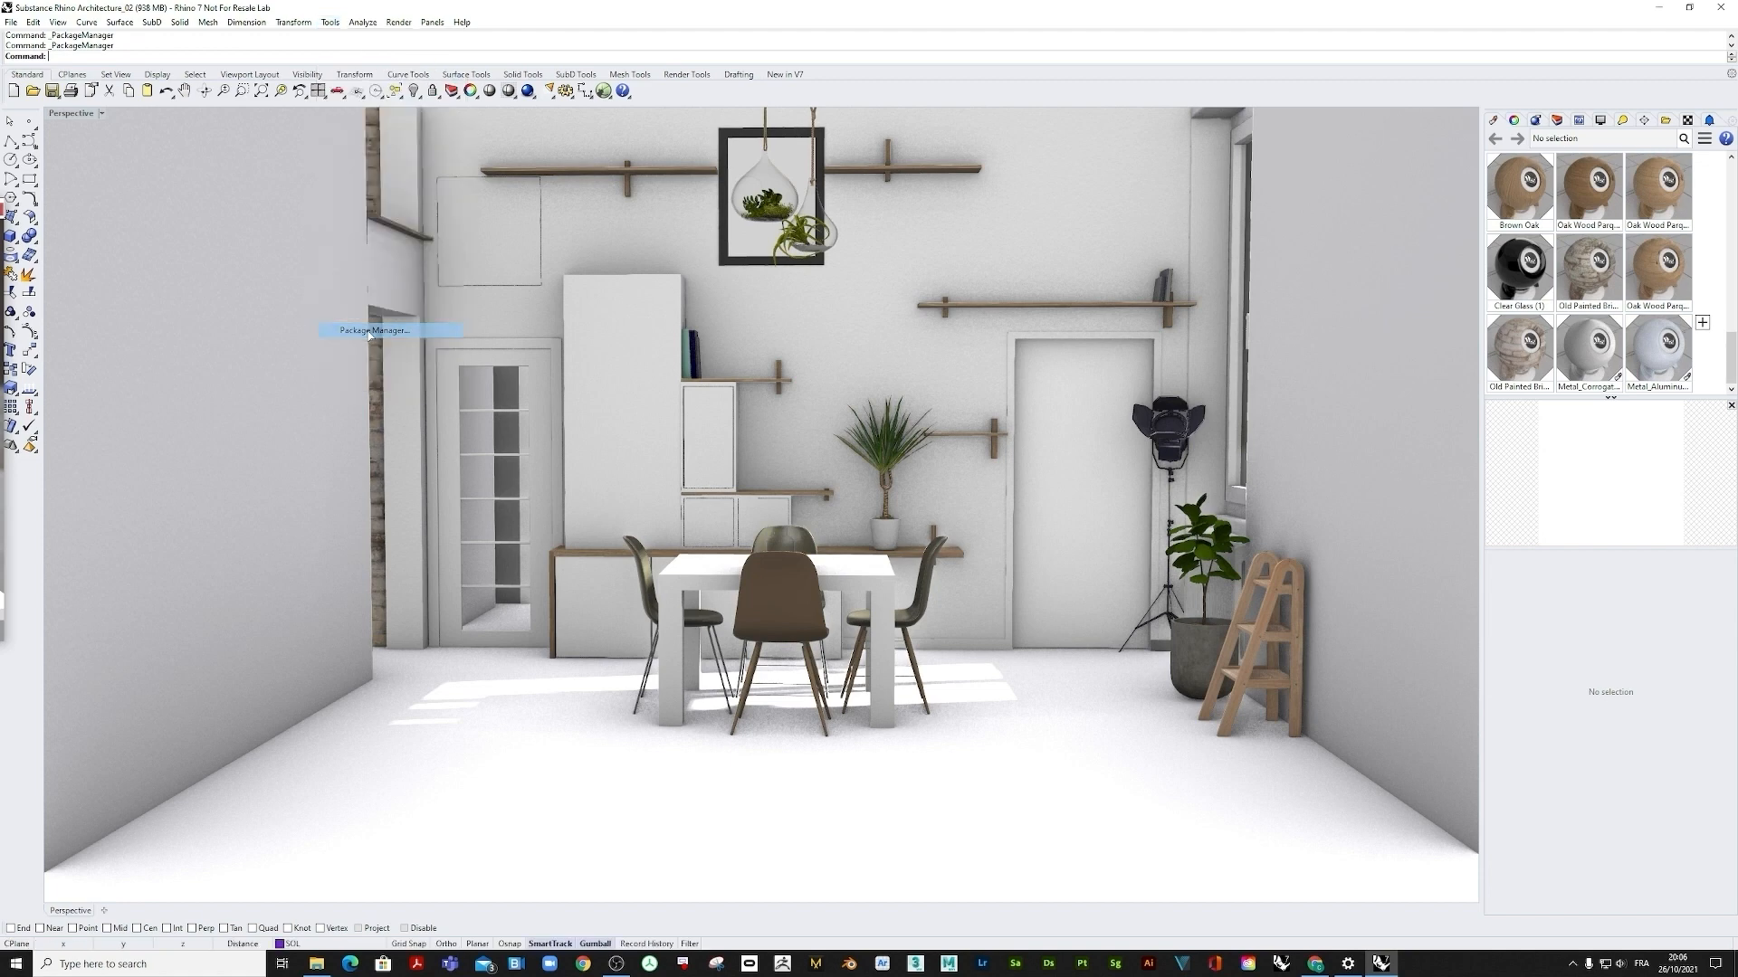
pyautogui.click(378, 330)
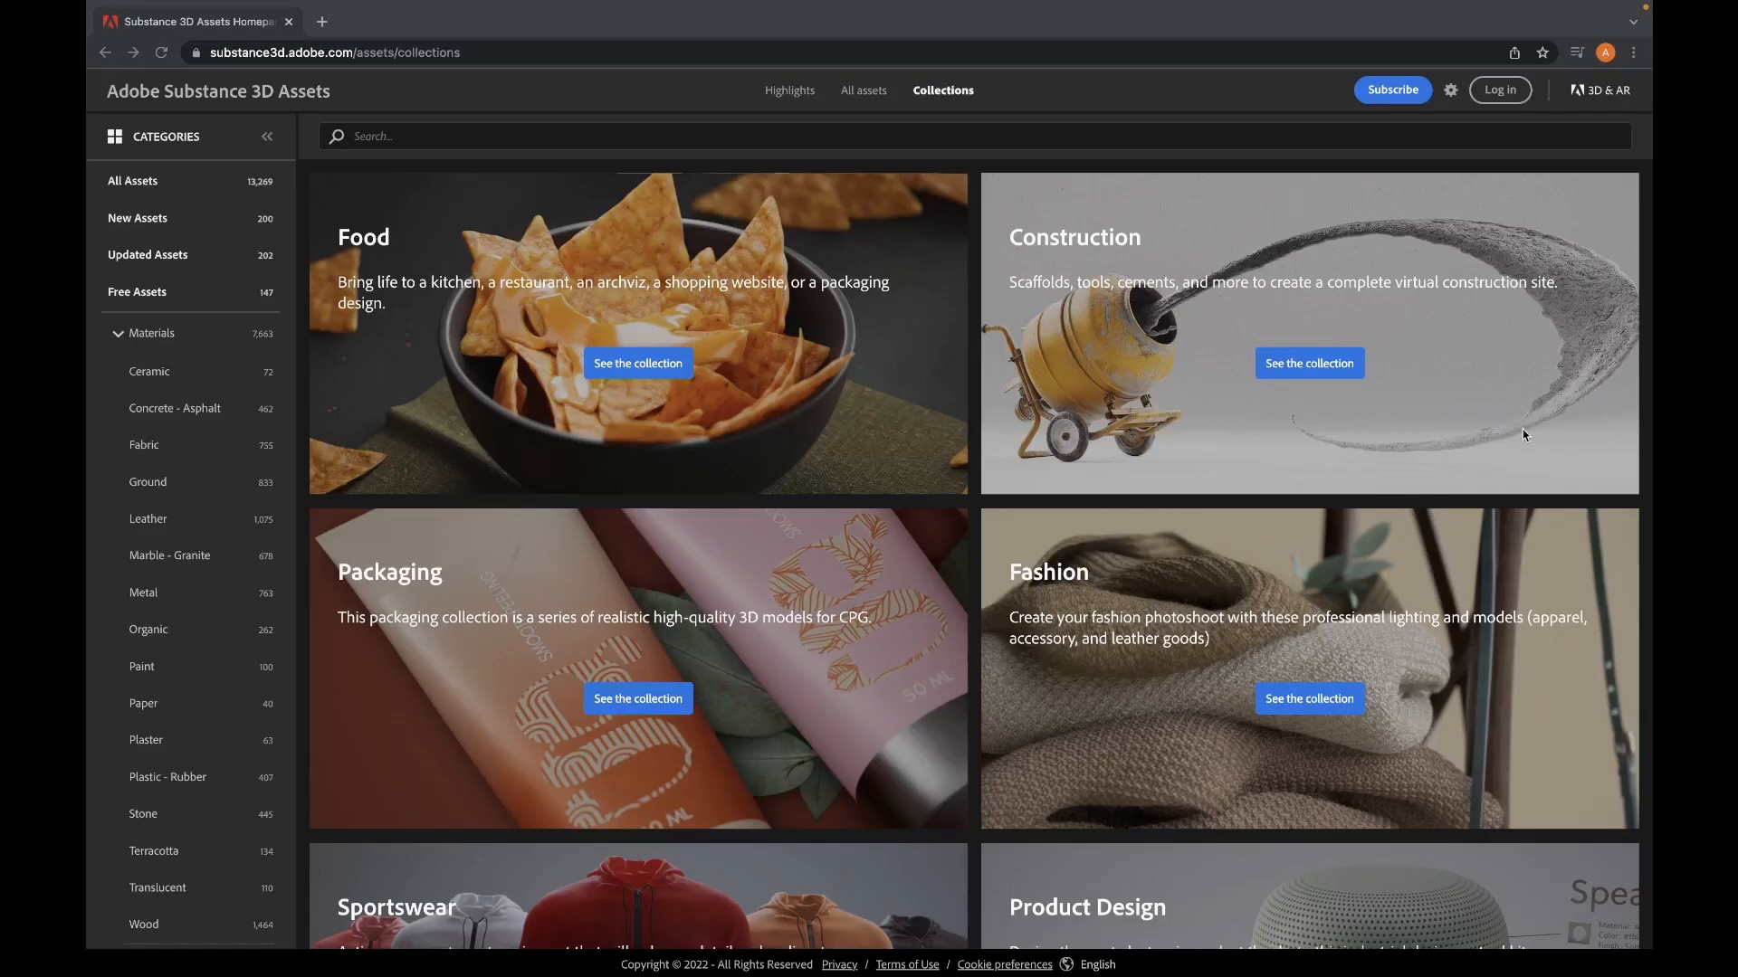
# Step: Browse the Substance 3D Assets collections and open the Corrugated Side Panel Facade material
pyautogui.scroll(-3)
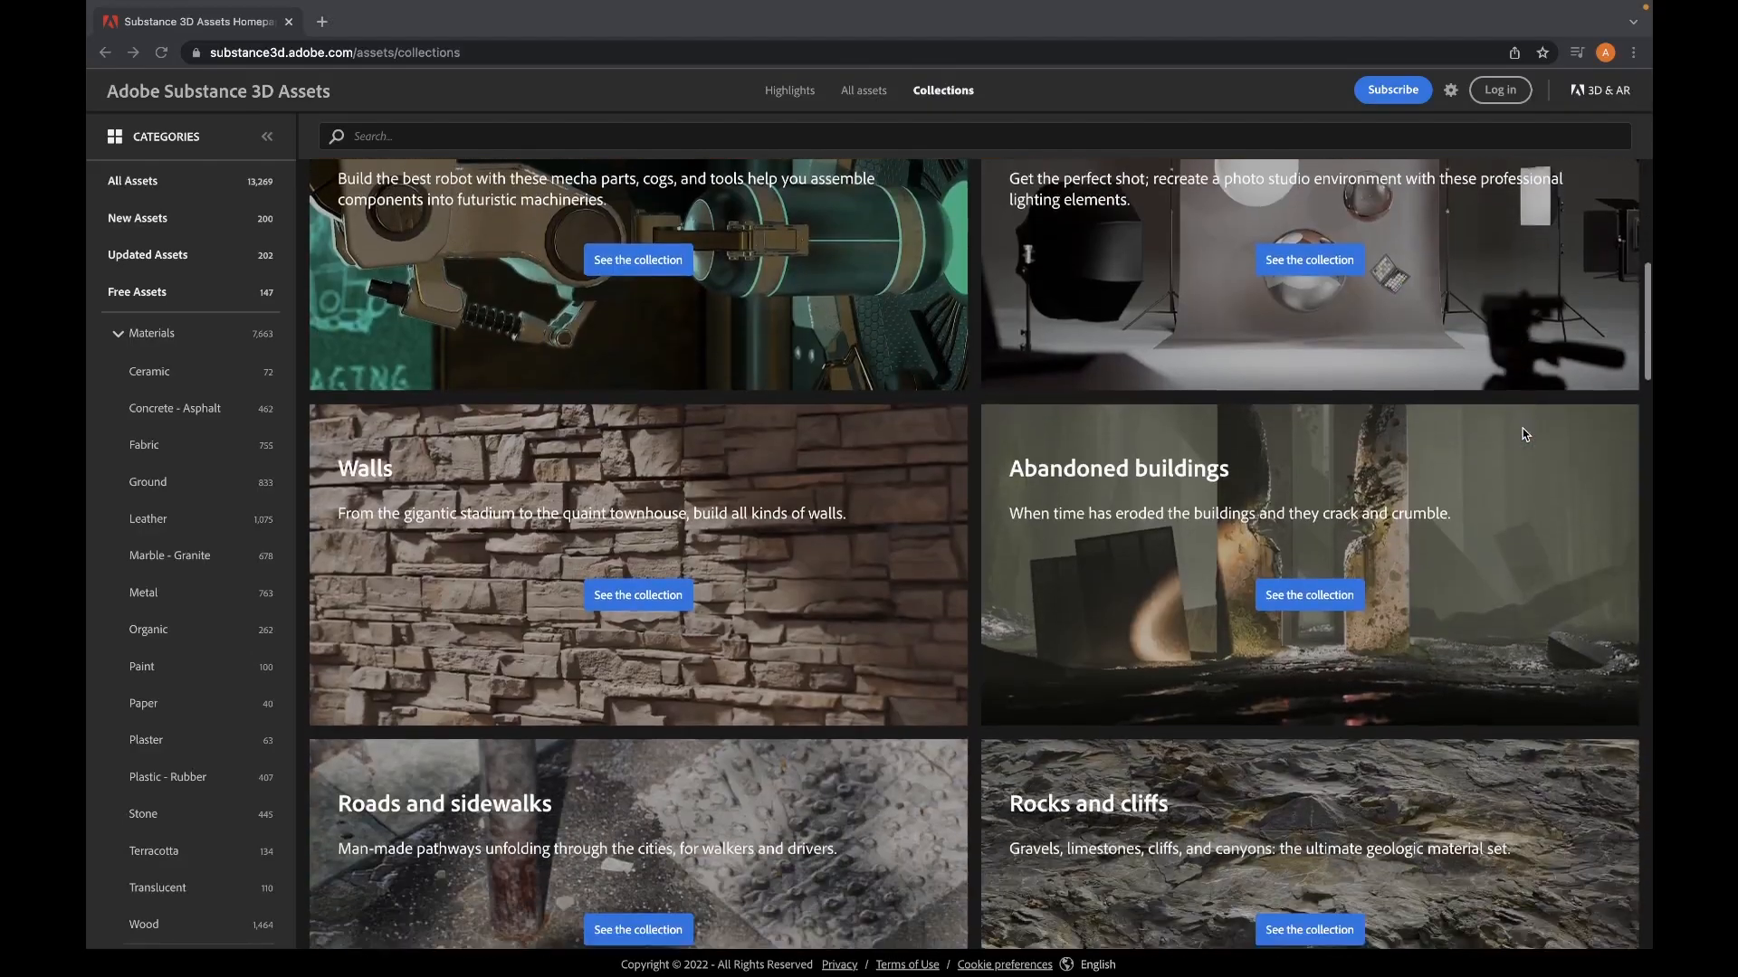
pyautogui.scroll(-3)
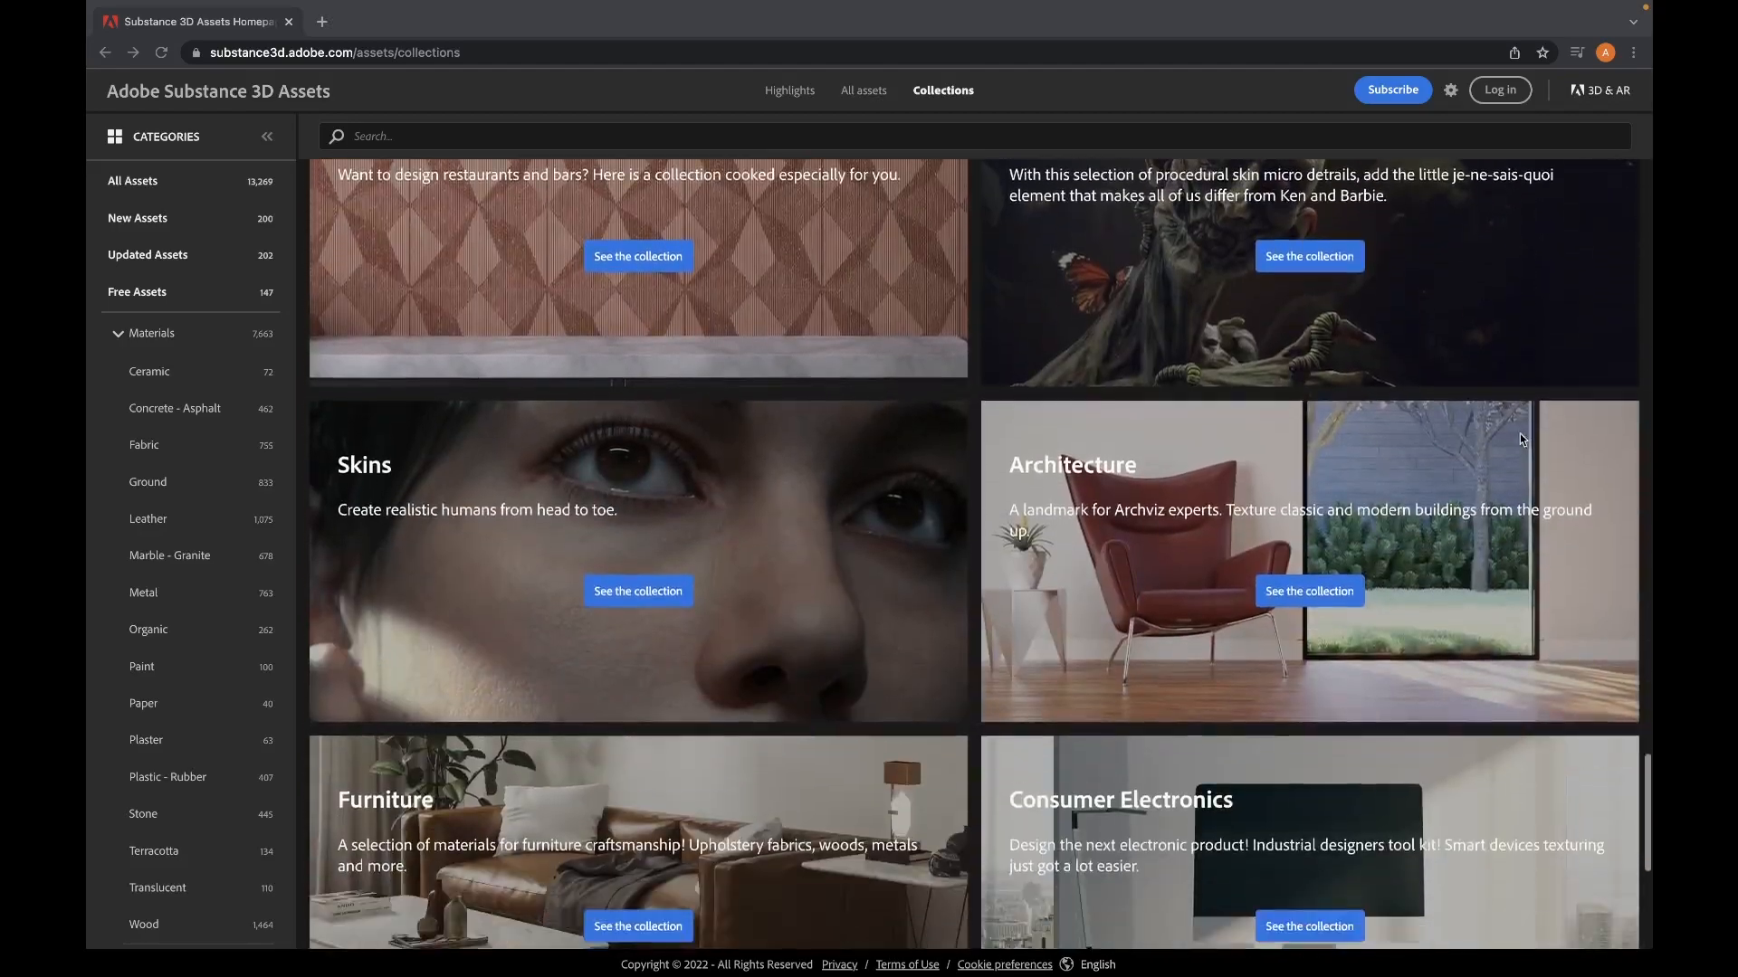
pyautogui.click(1308, 591)
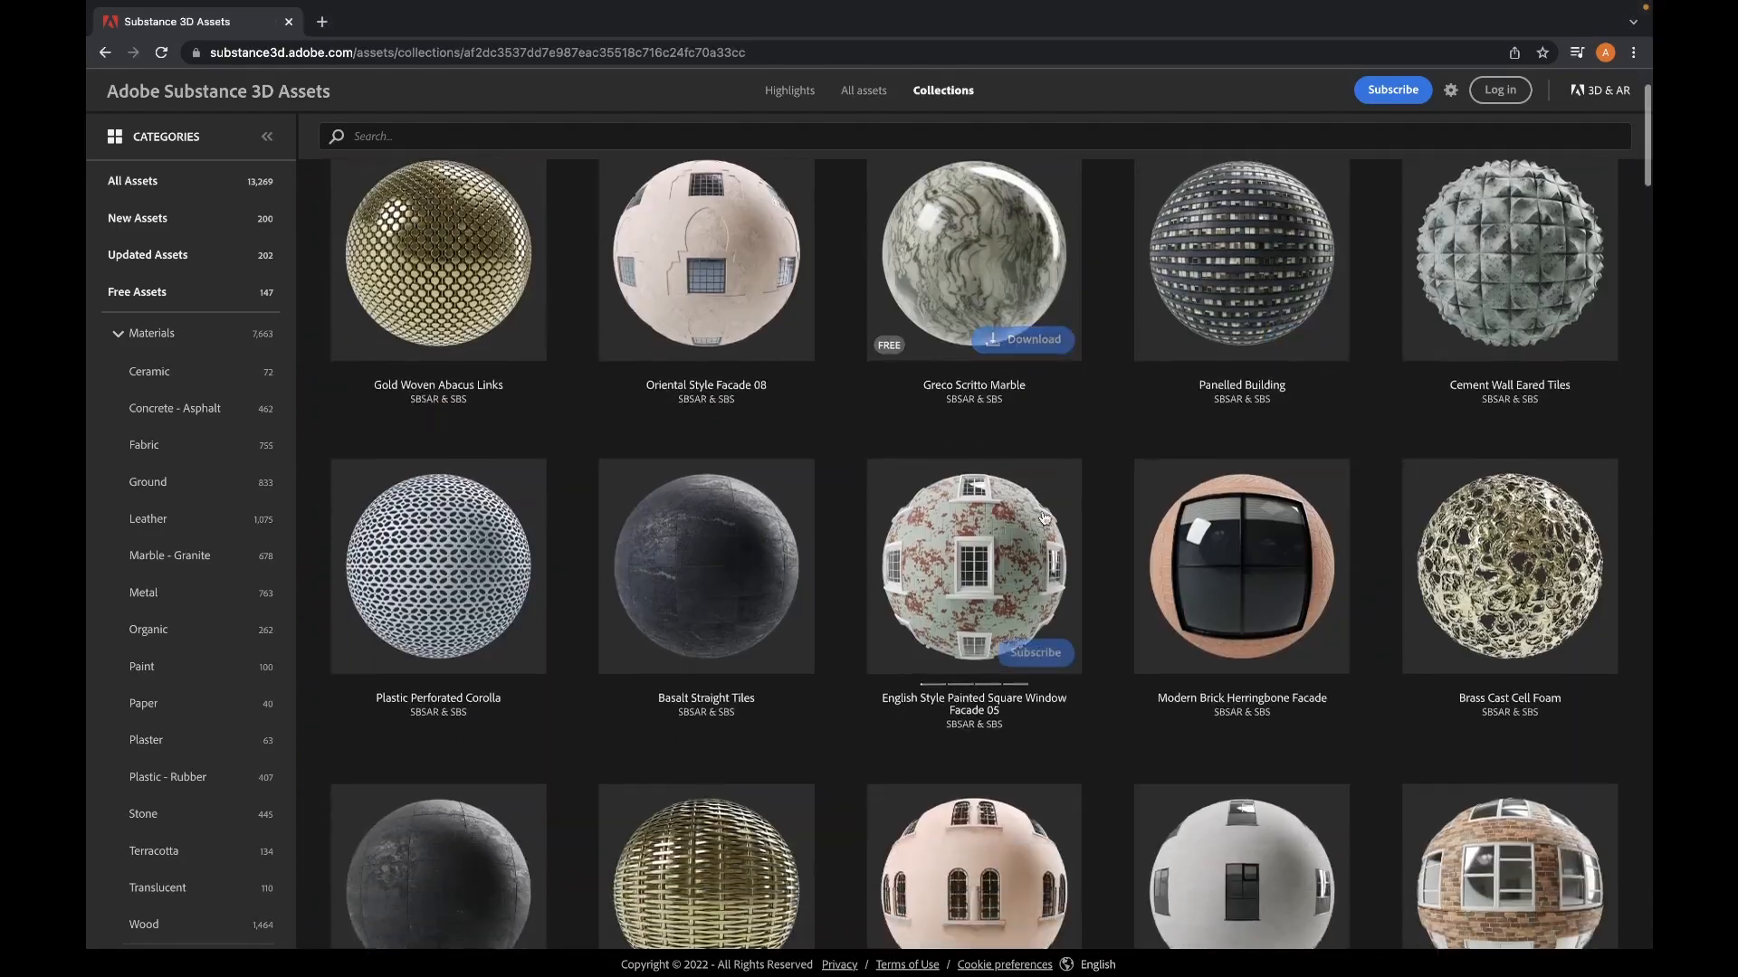
pyautogui.scroll(-3)
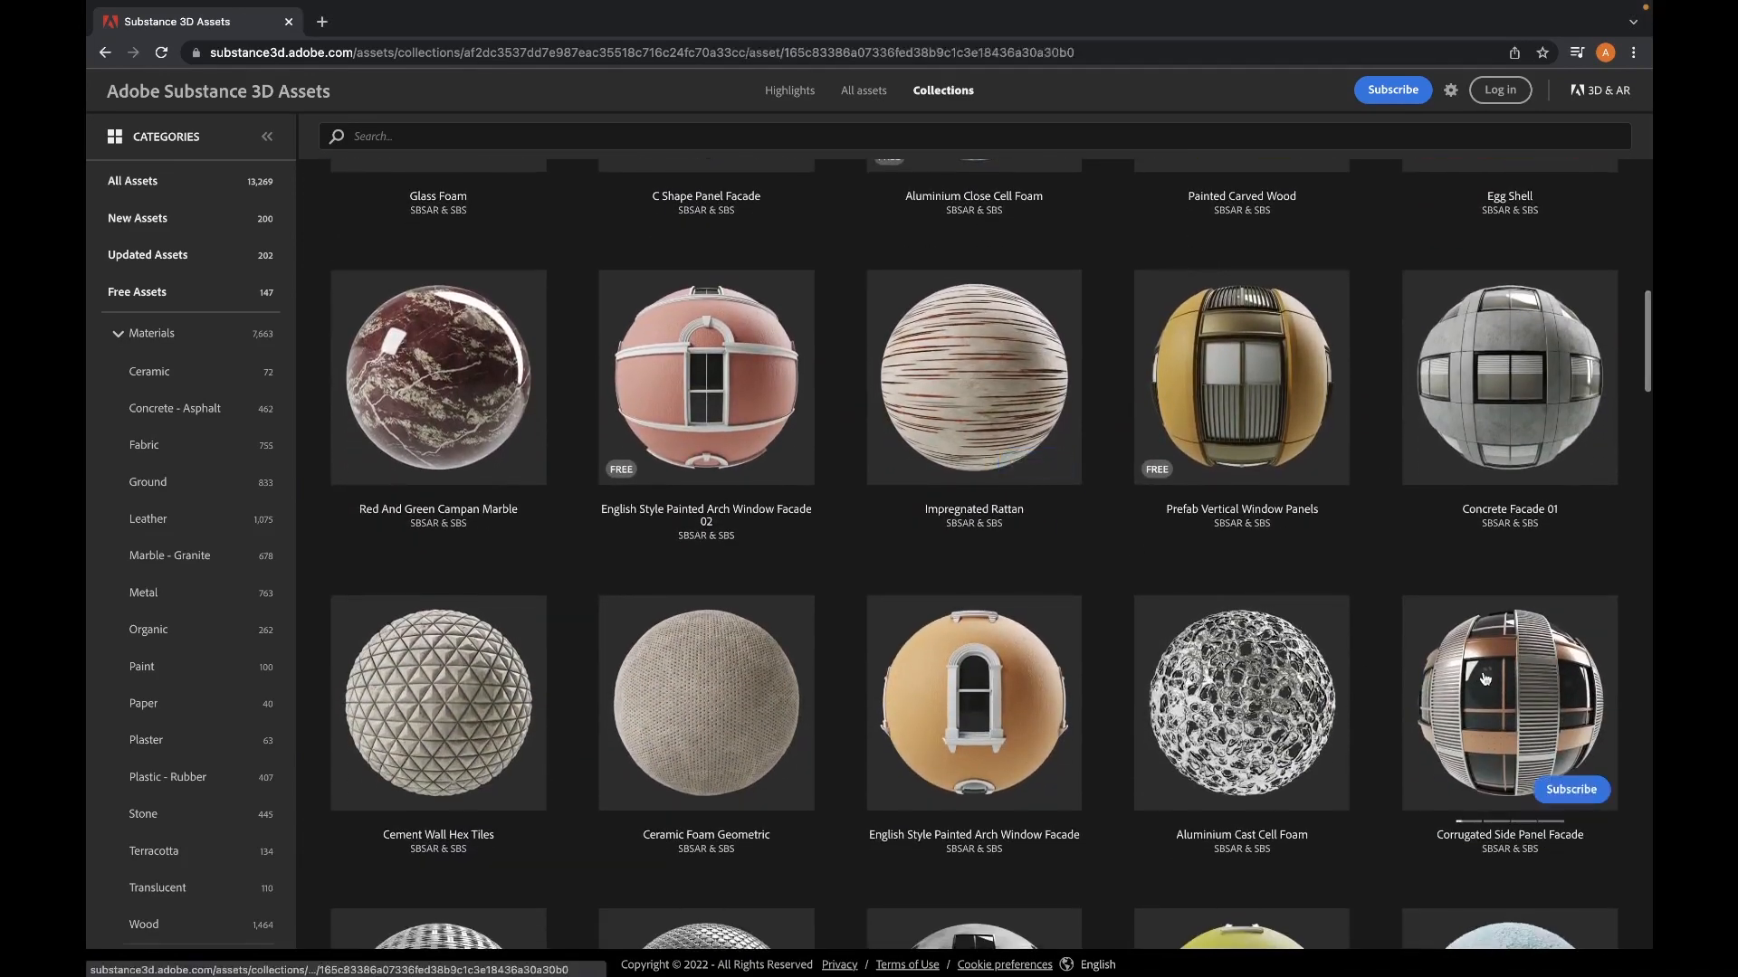
pyautogui.click(1507, 704)
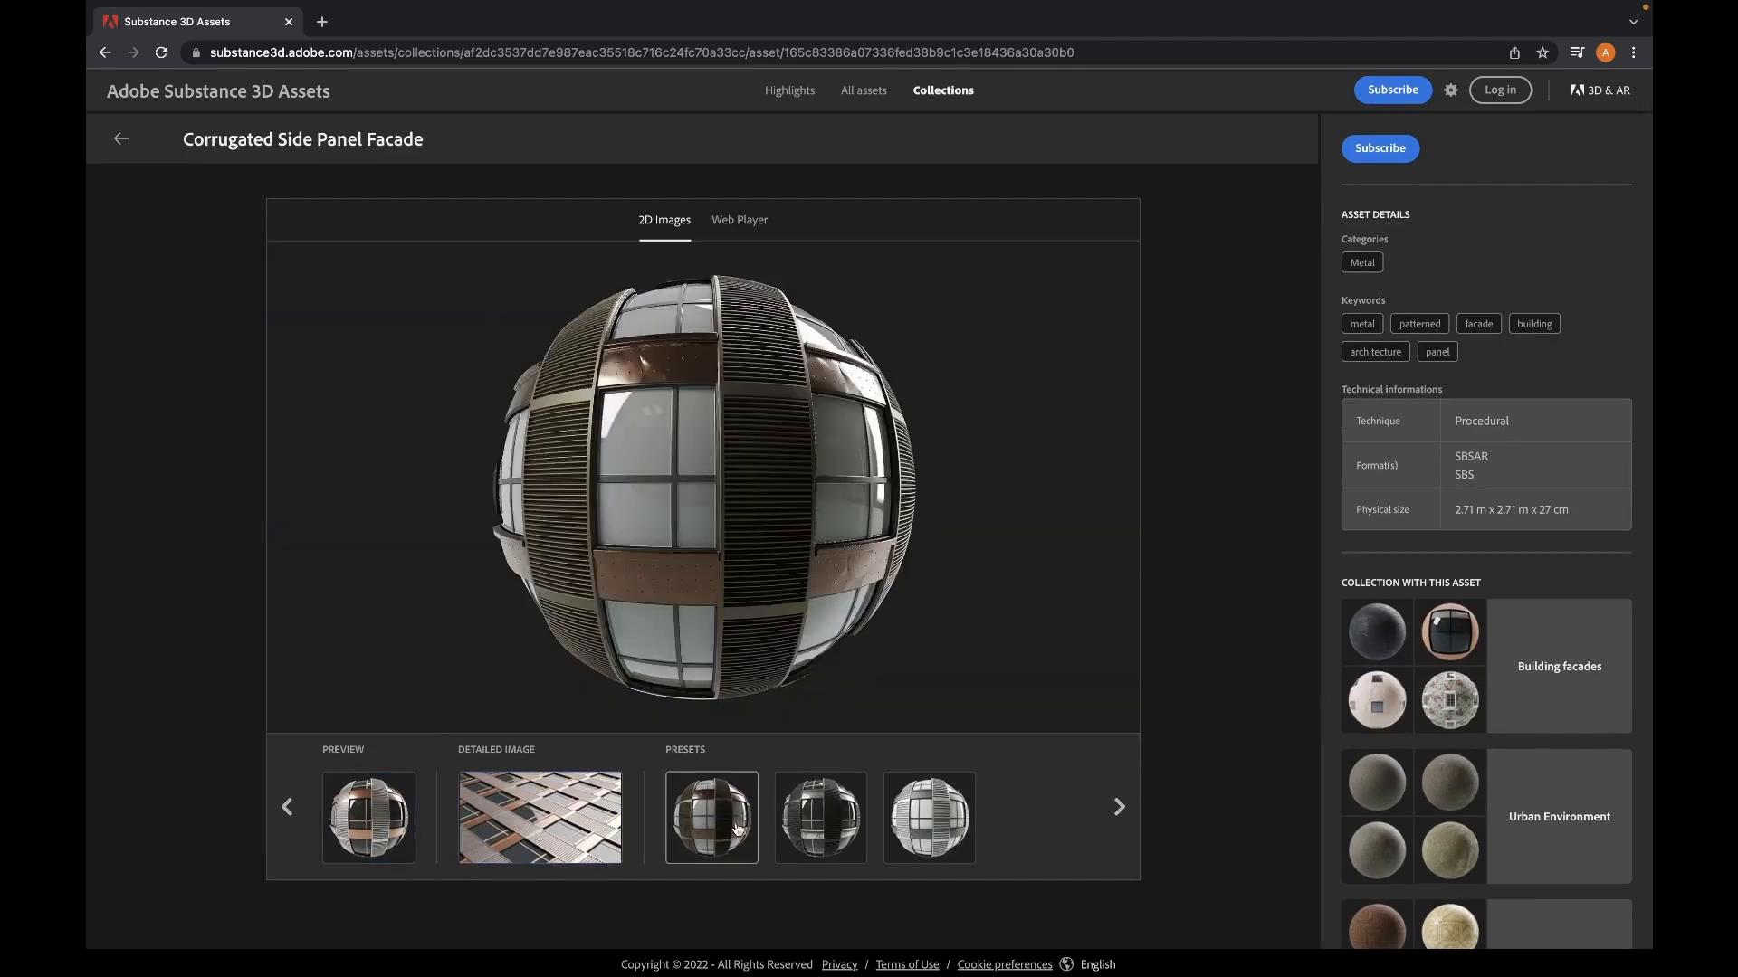
pyautogui.click(929, 818)
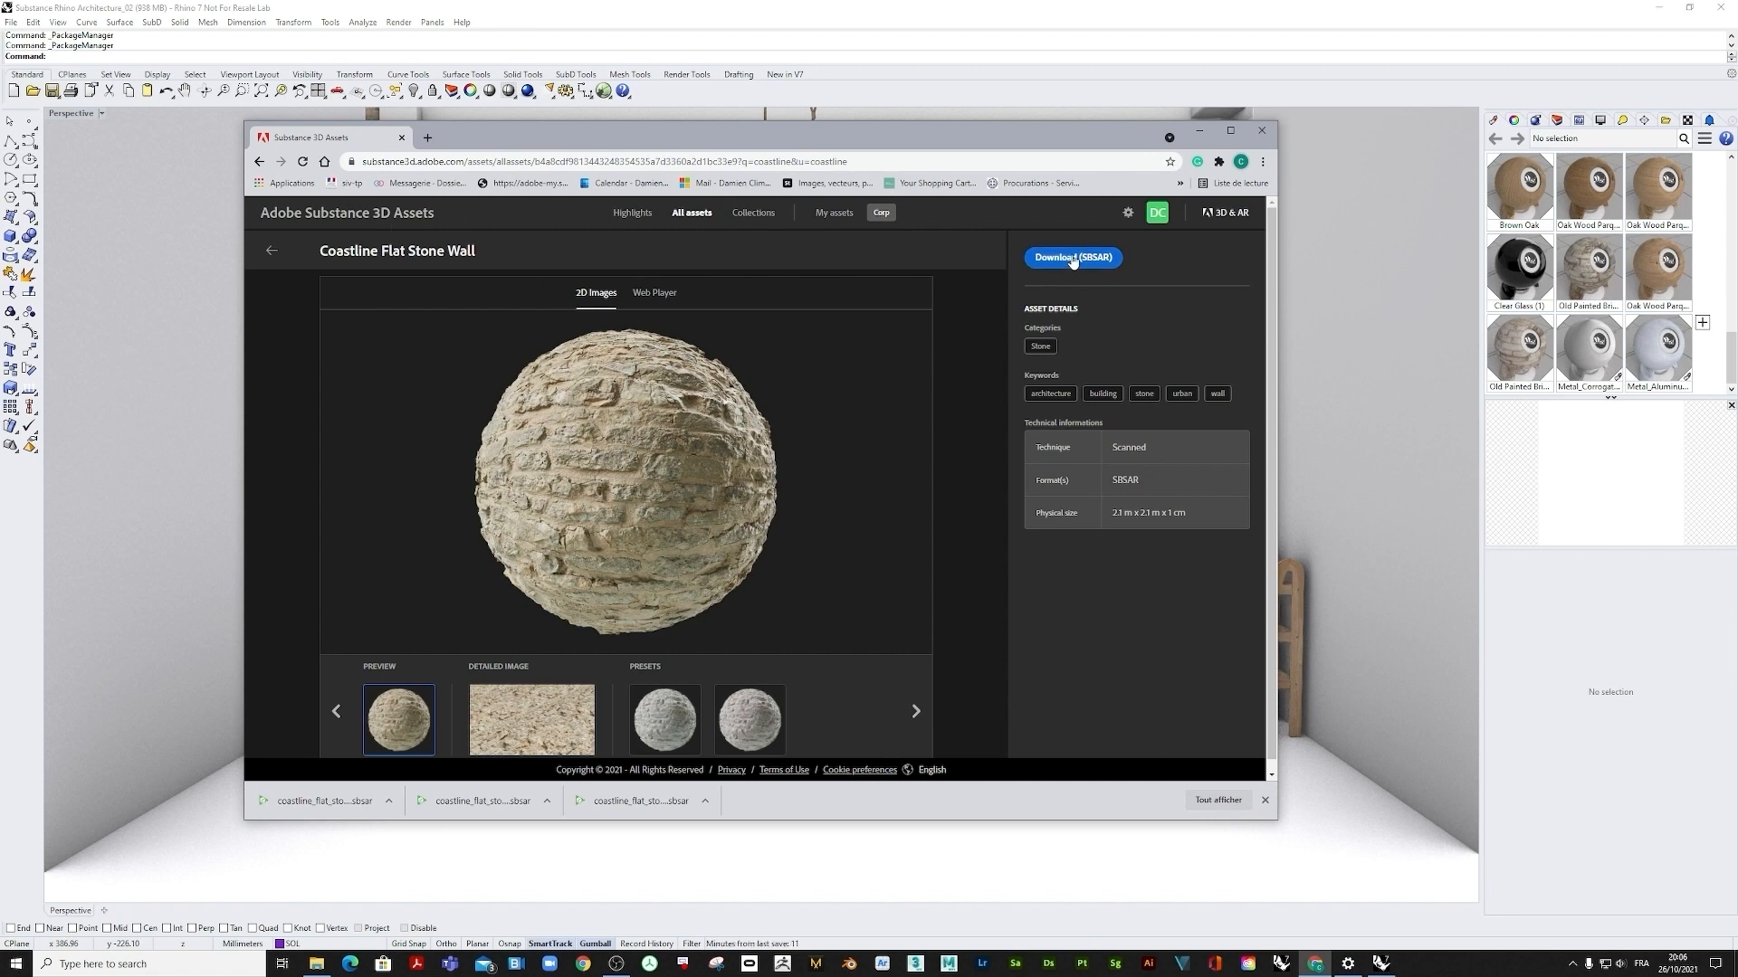
# Step: Download the Coastline Flat Stone Wall SBSAR file and minimize the browser
pyautogui.click(1071, 257)
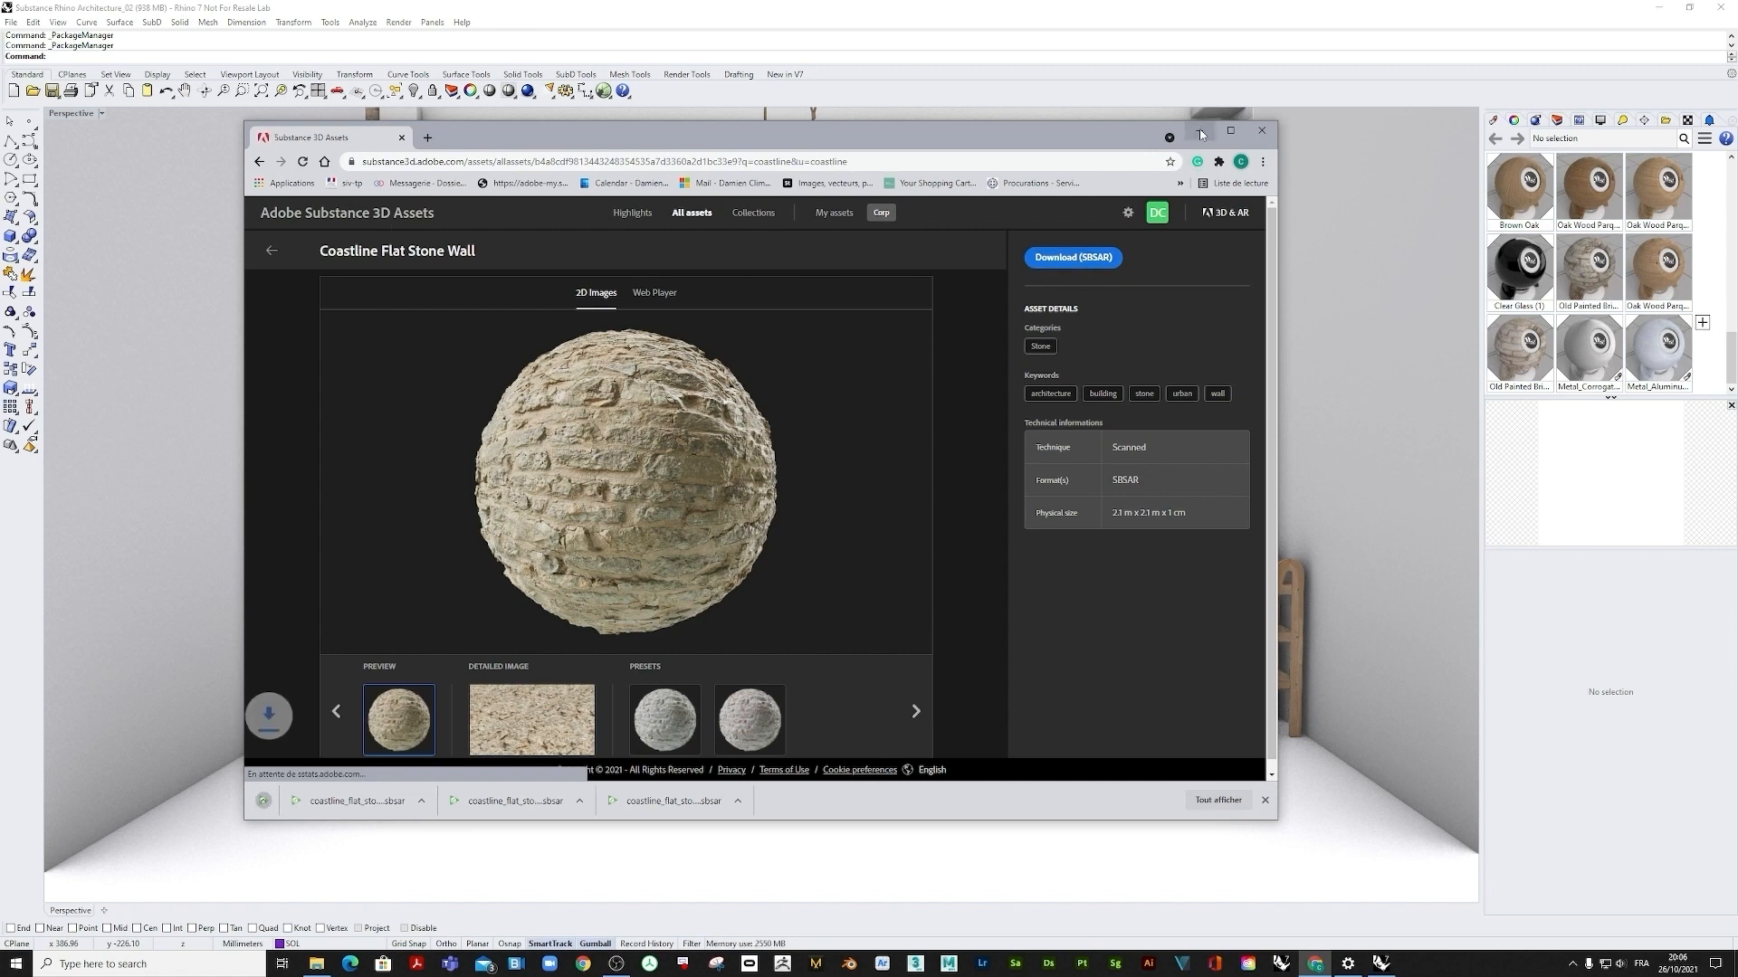
pyautogui.click(1260, 131)
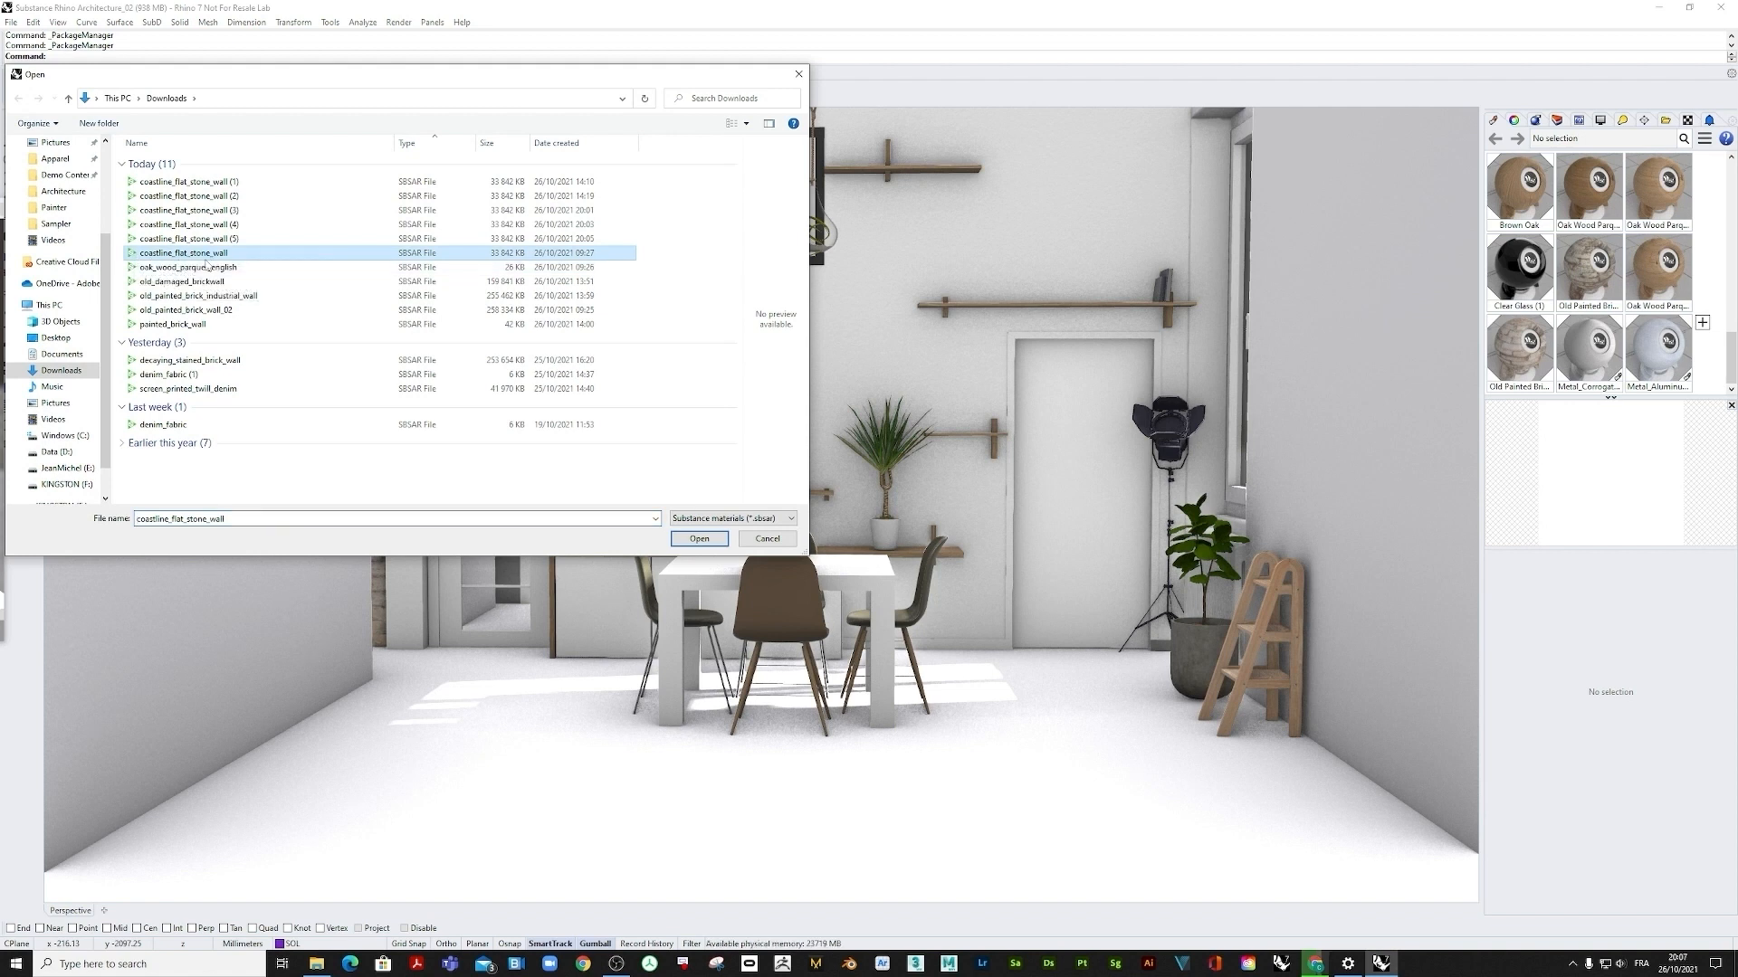
pyautogui.moveTo(456, 257)
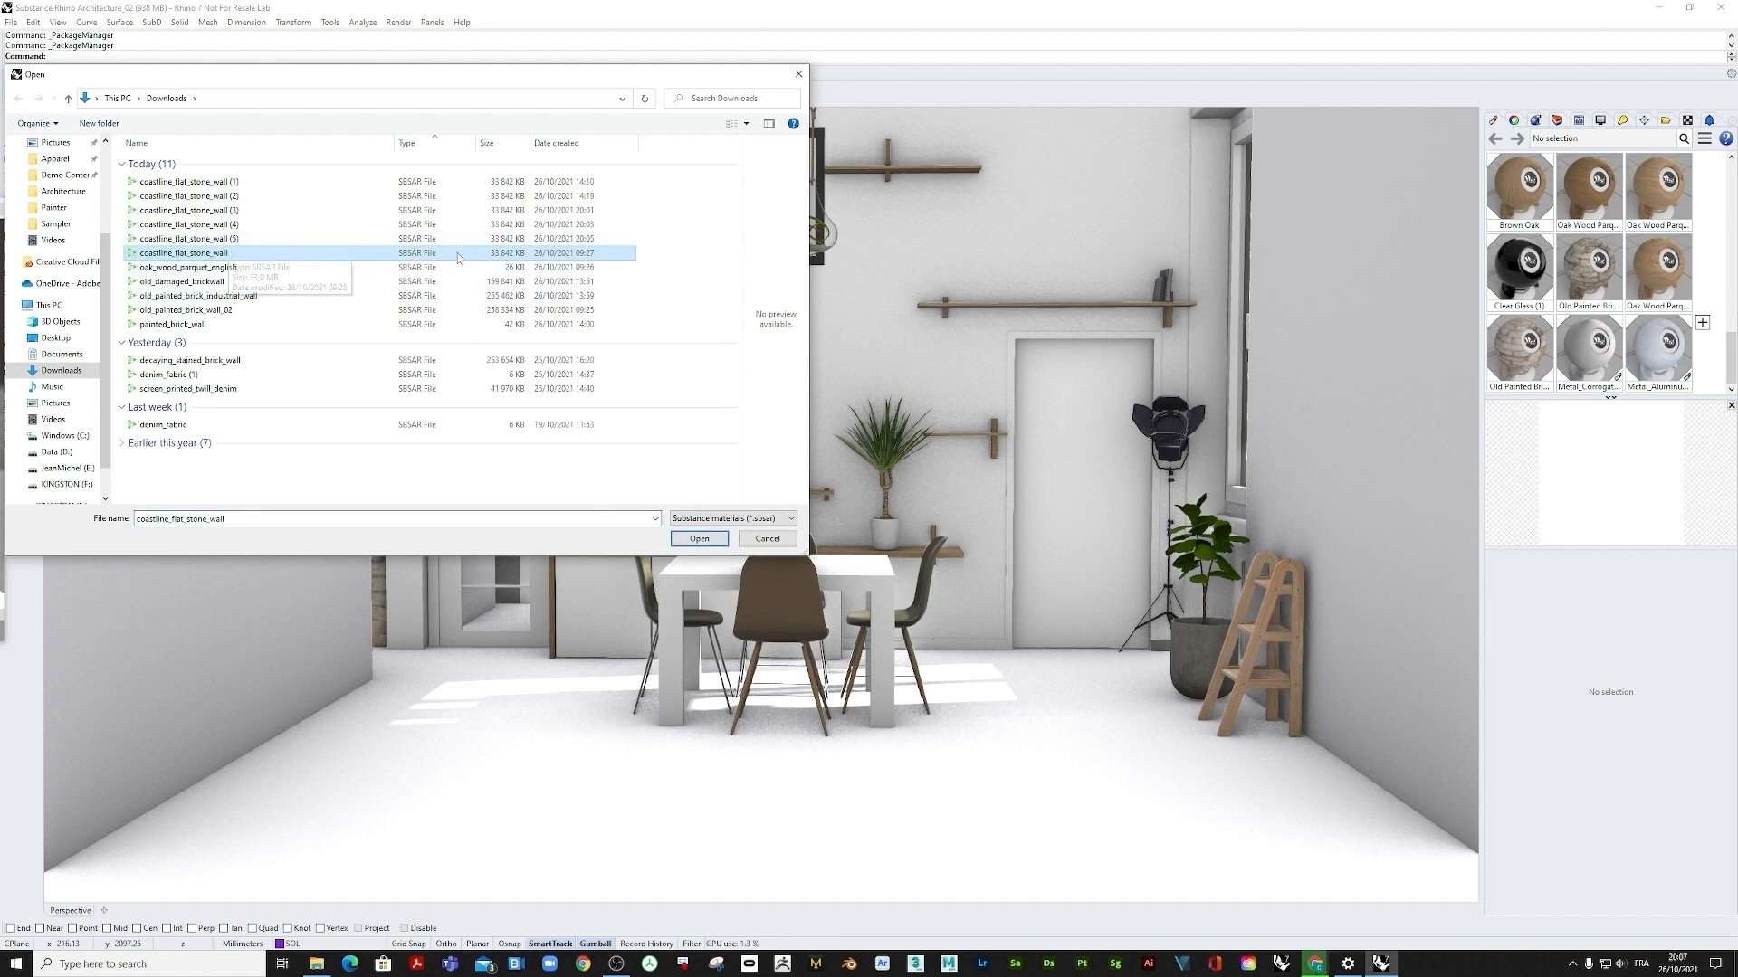
# Step: Import coastline_flat_stone_wall.sbsar from the Downloads folder
pyautogui.click(698, 539)
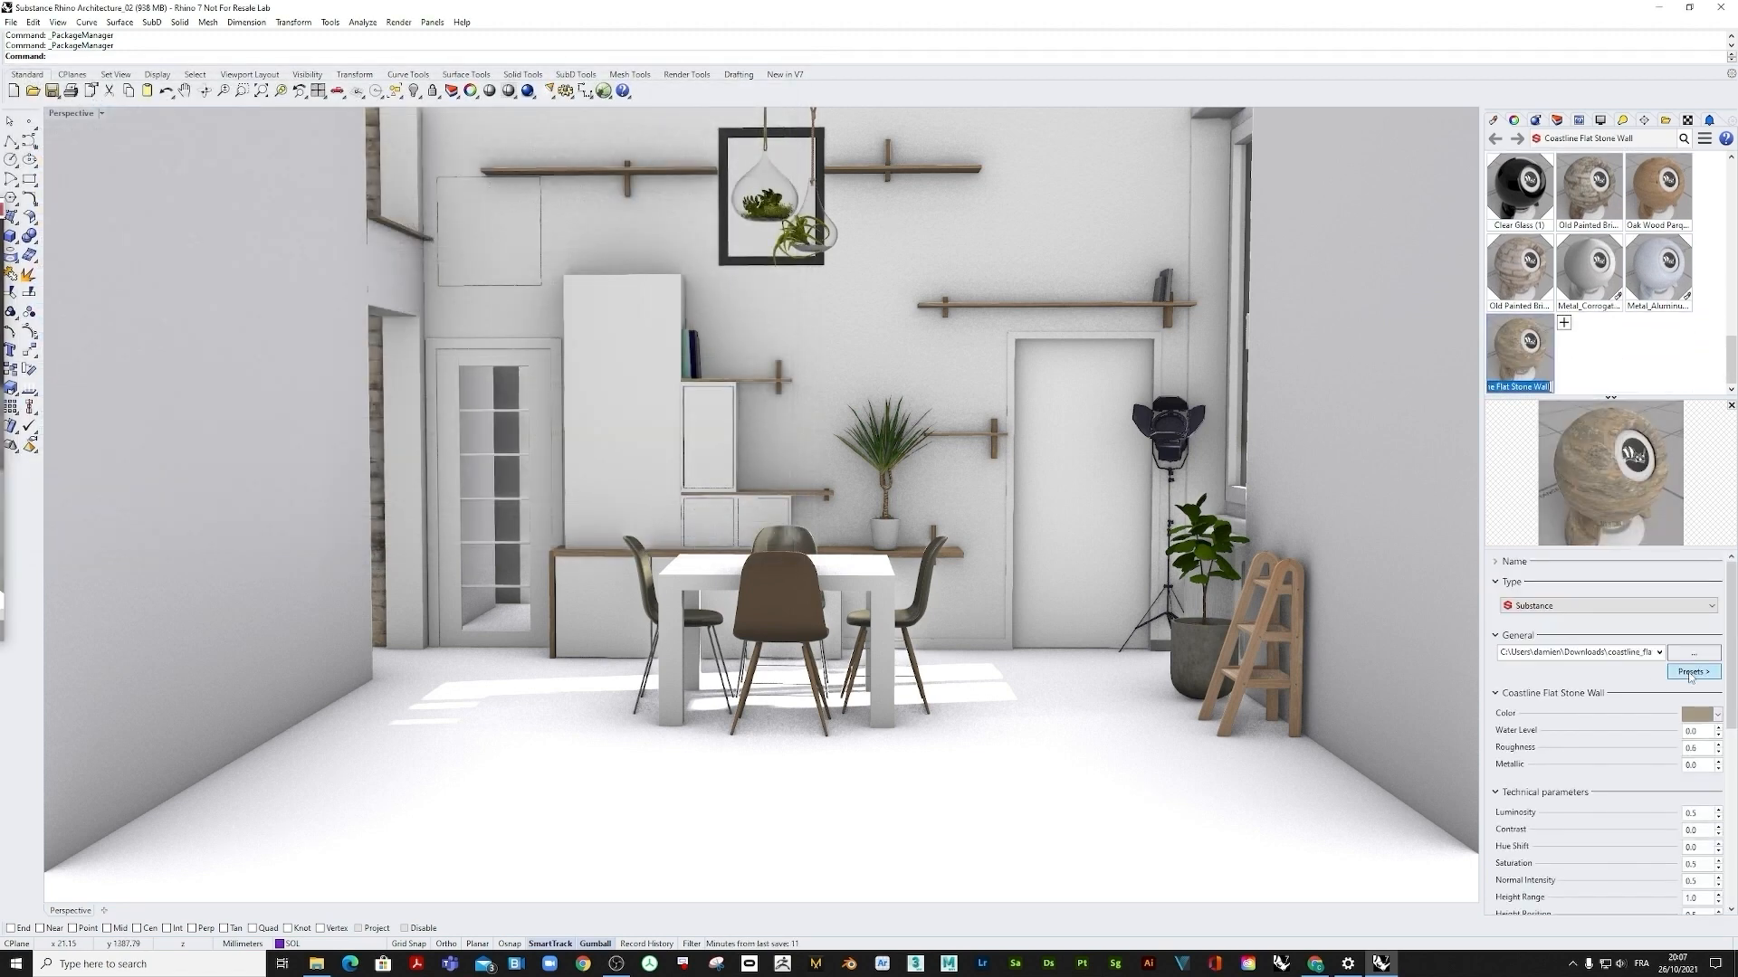
pyautogui.click(1691, 672)
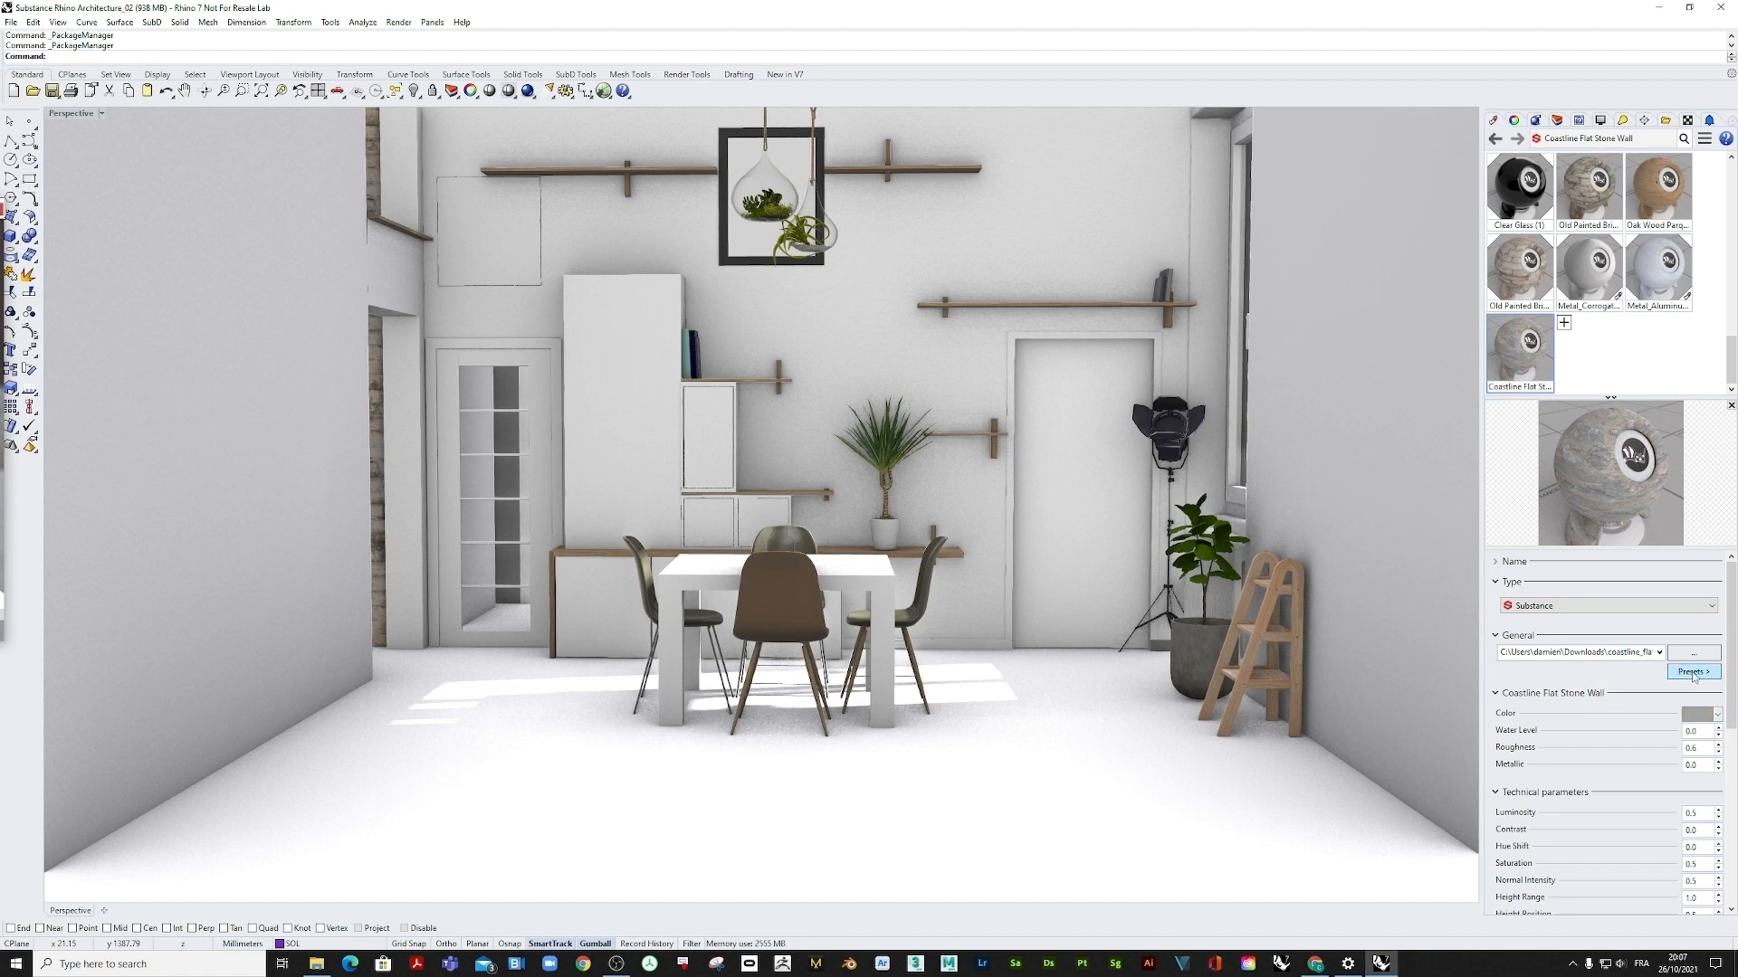
pyautogui.click(1692, 672)
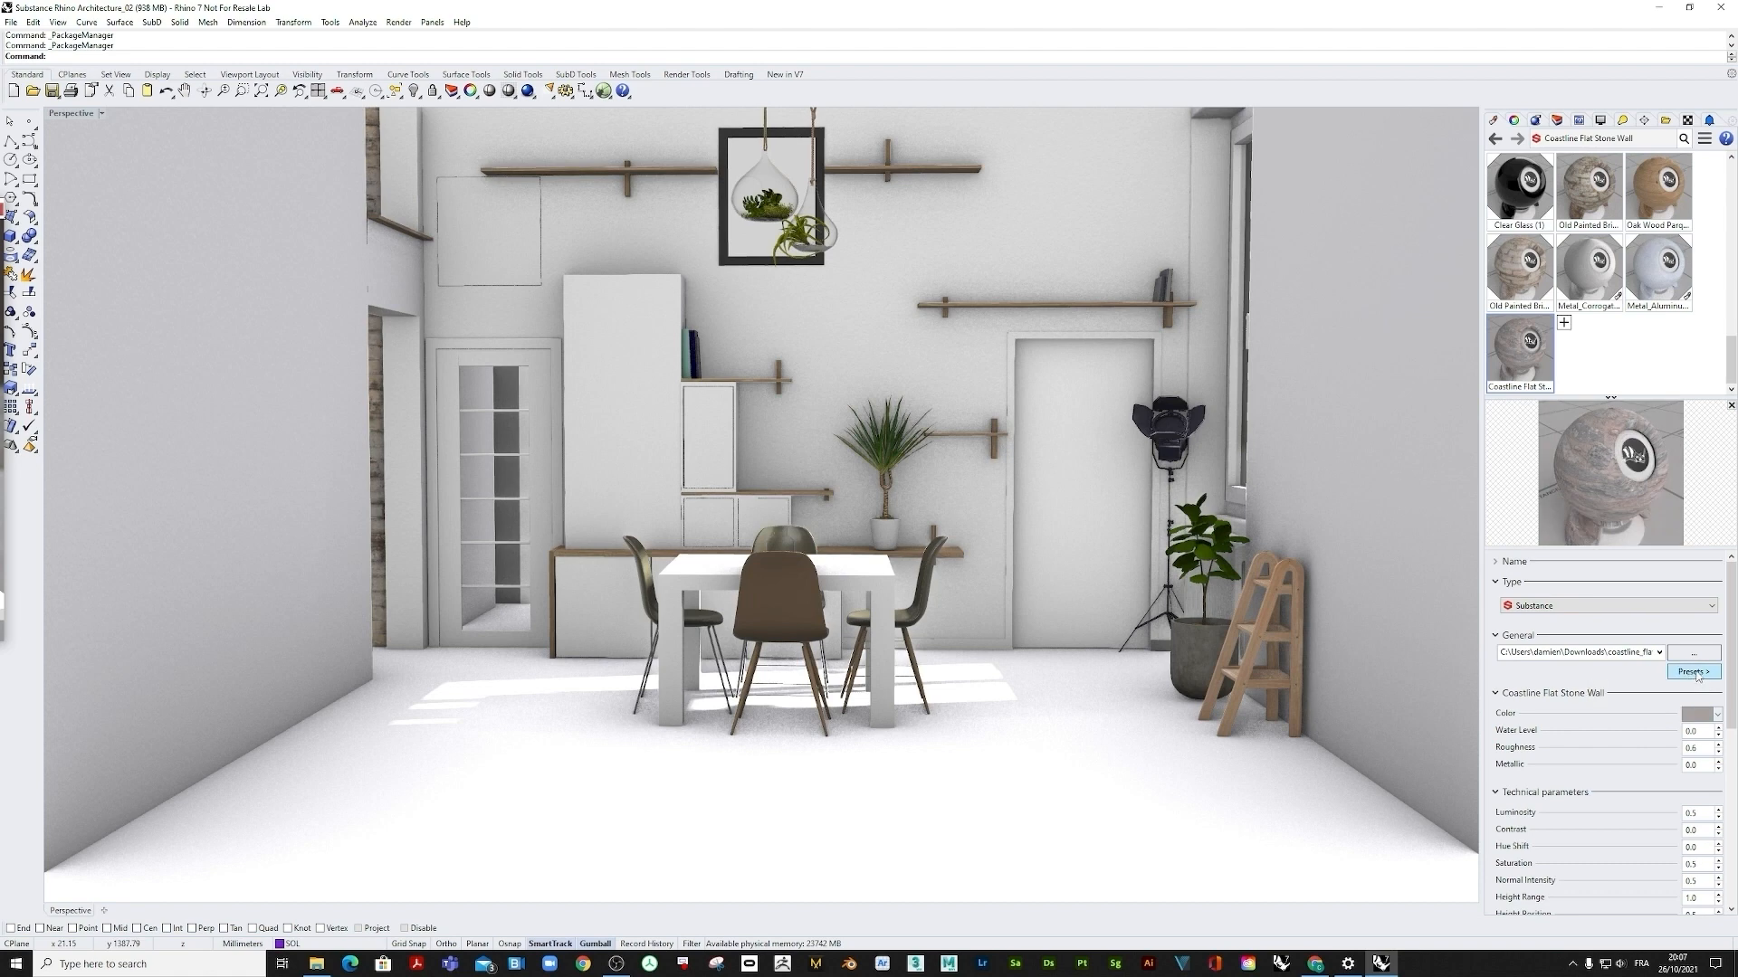
pyautogui.click(1693, 671)
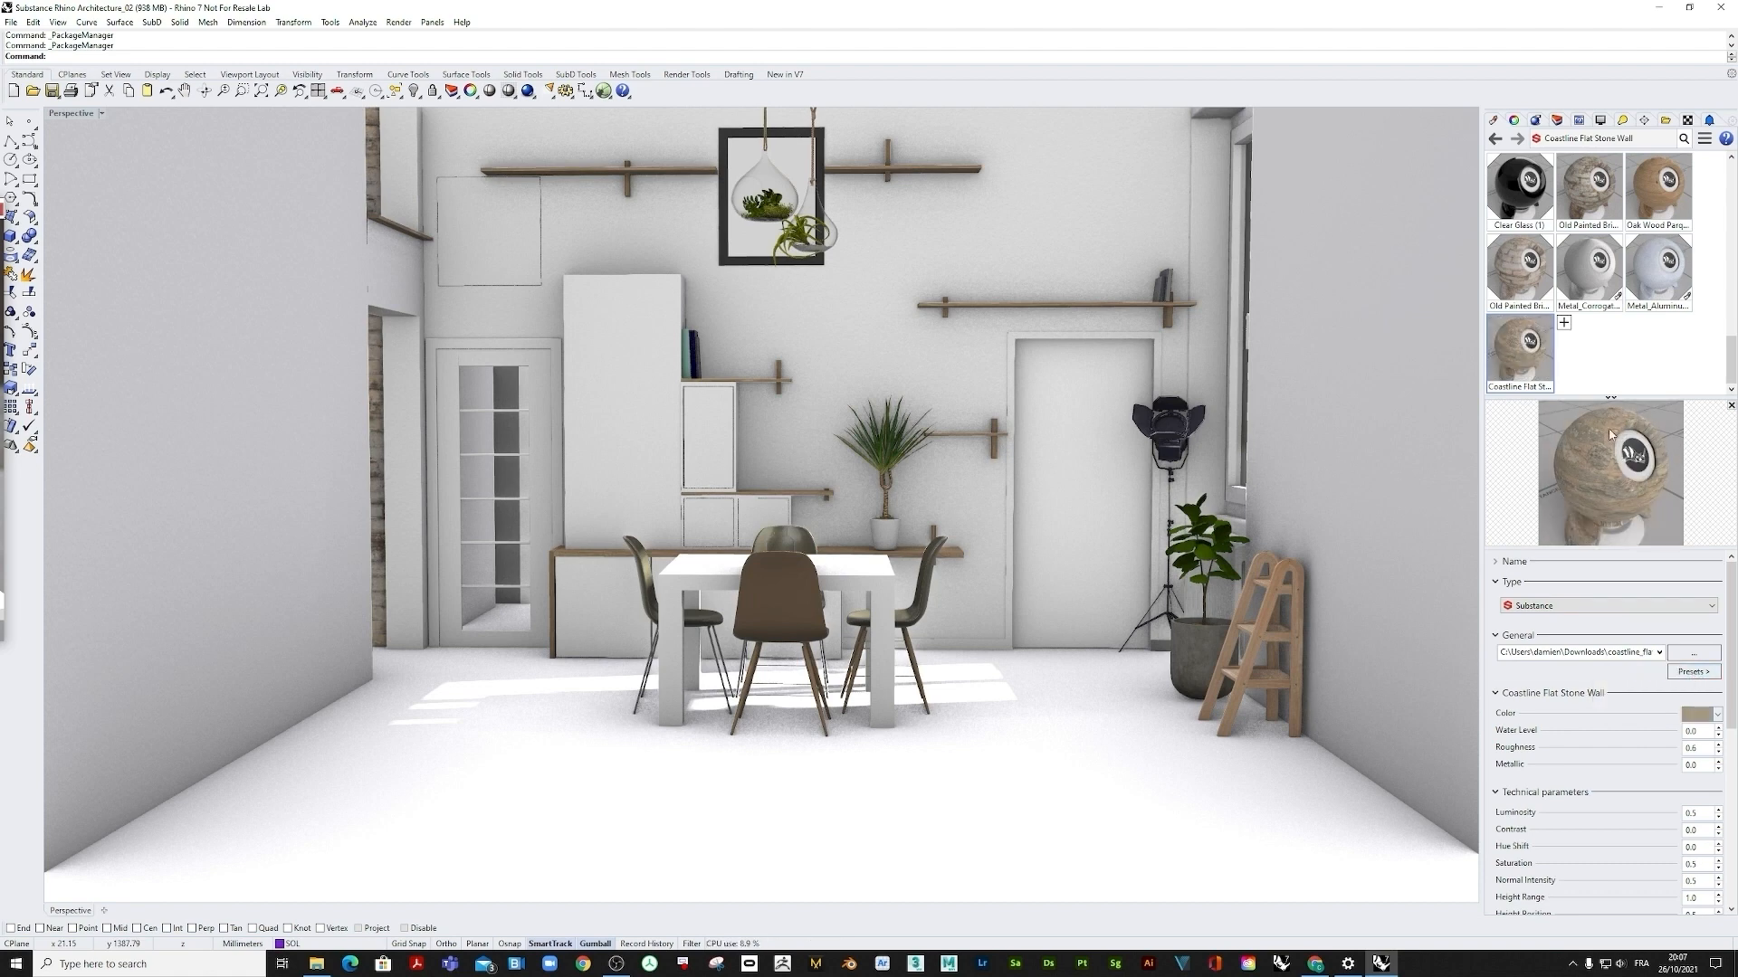
pyautogui.moveTo(1565, 349)
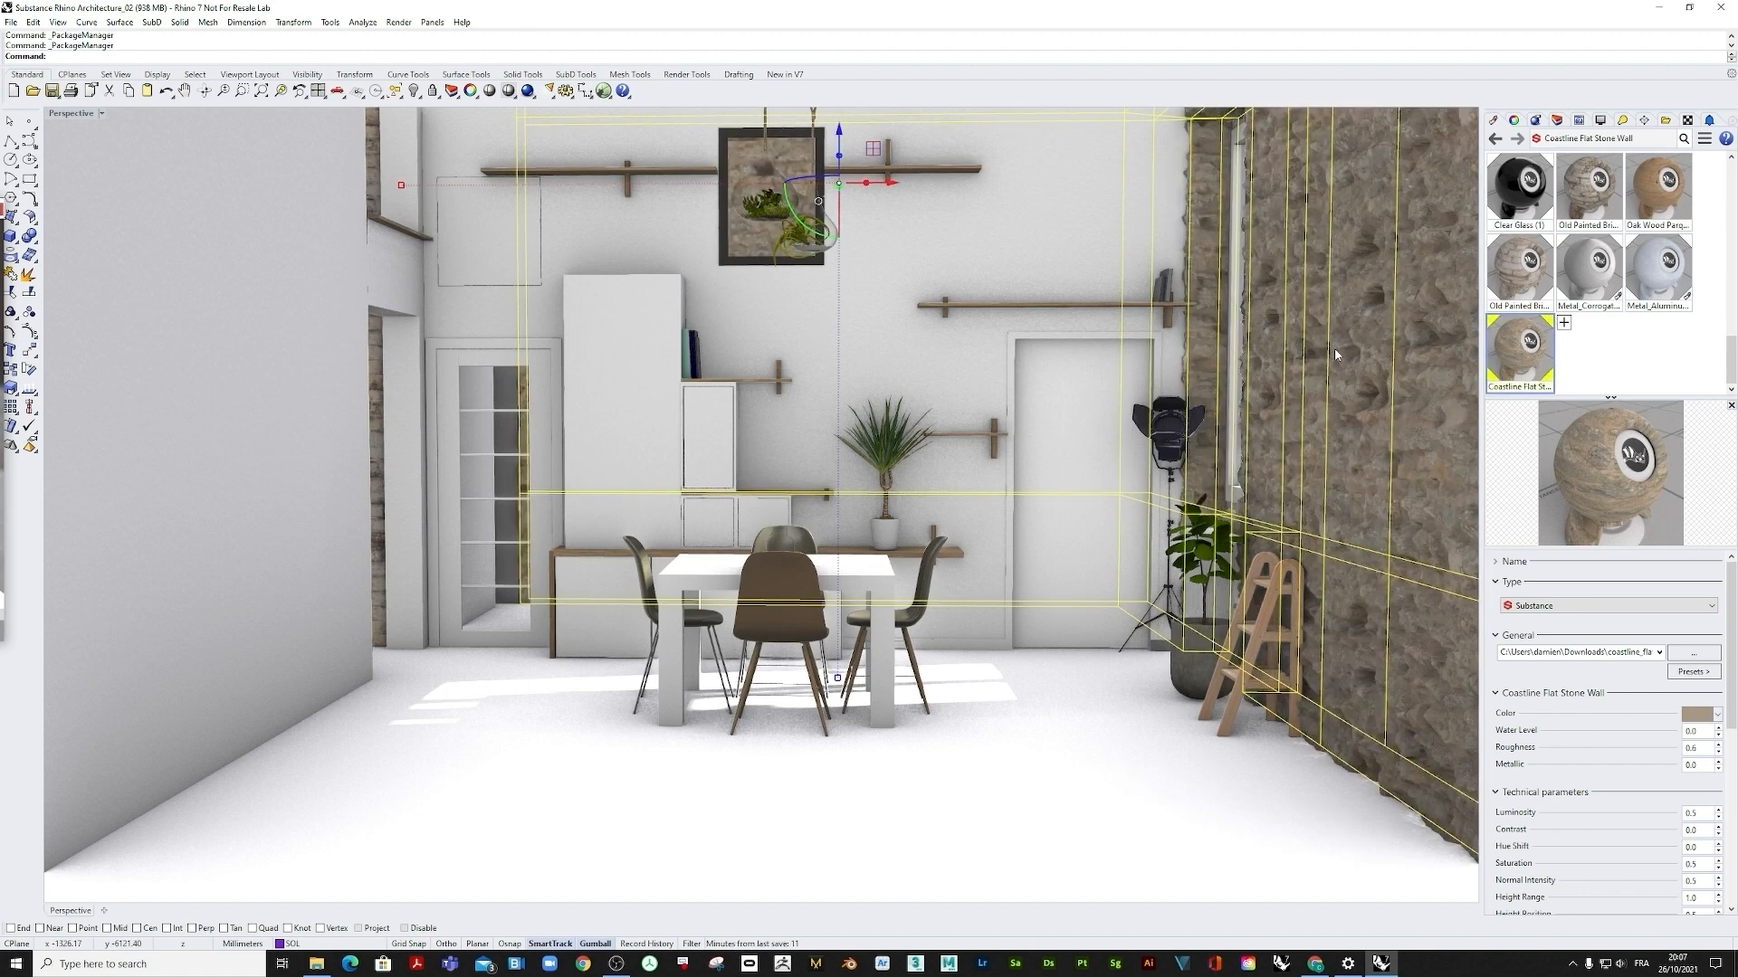
pyautogui.moveTo(1563, 785)
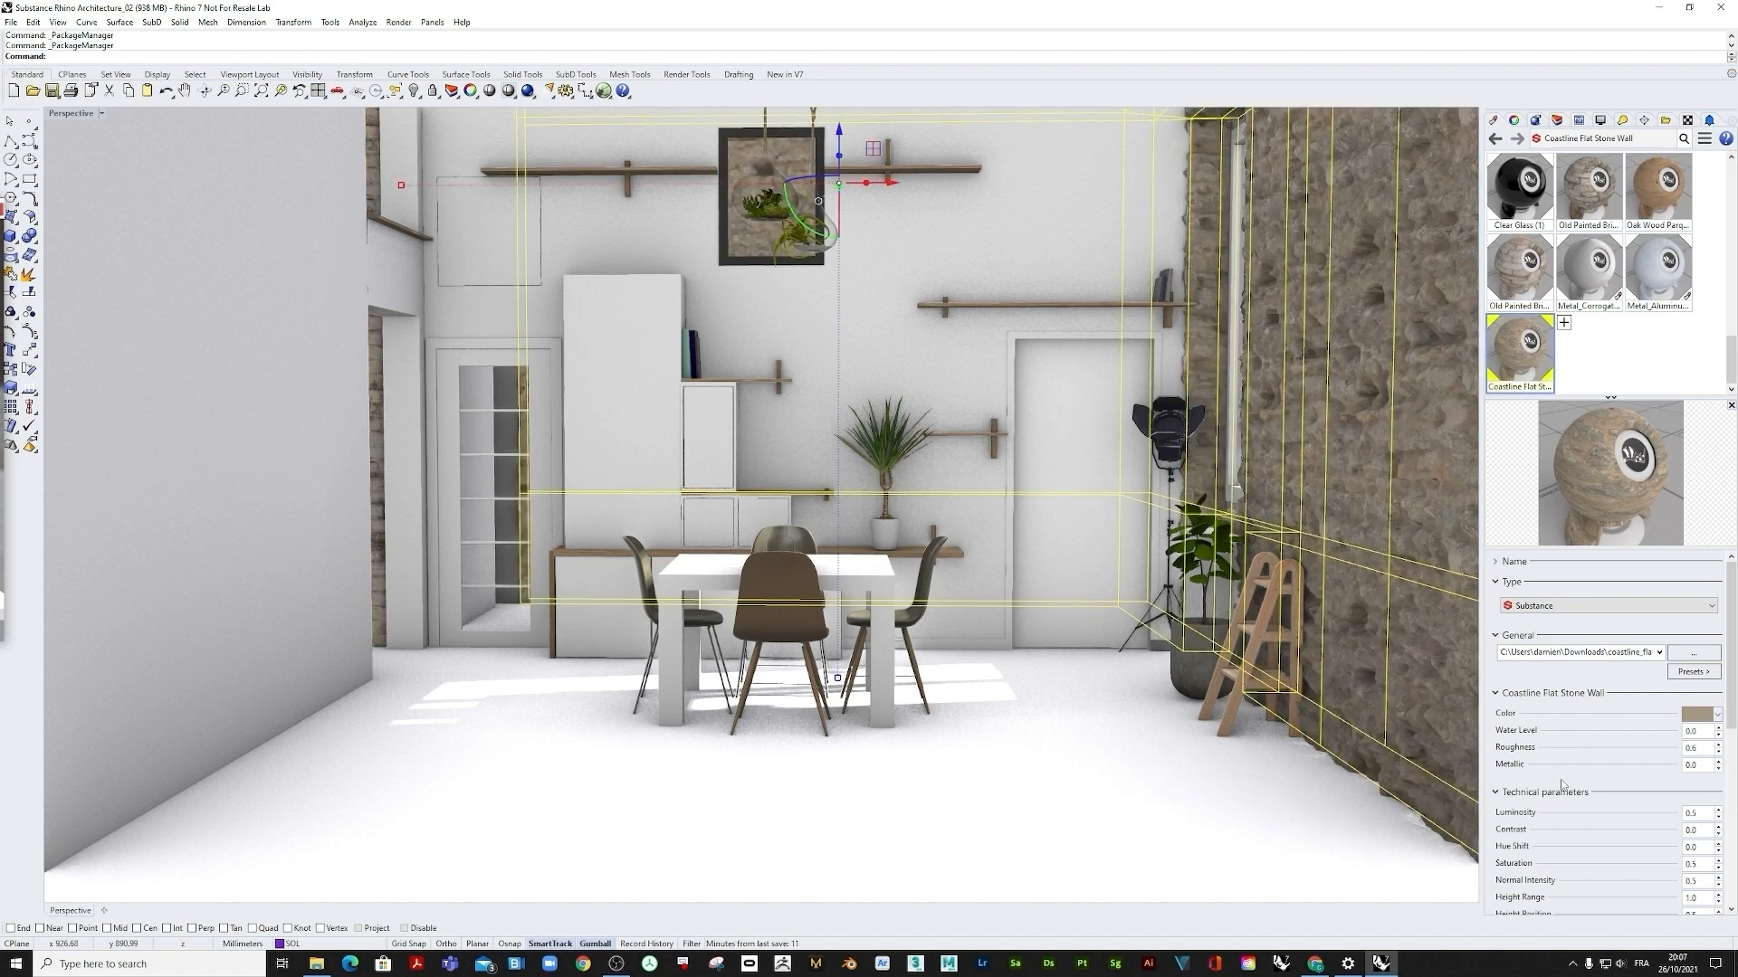
# Step: Set the stone wall material's texture Pixel size to 2048 in Advanced Settings
pyautogui.scroll(-3)
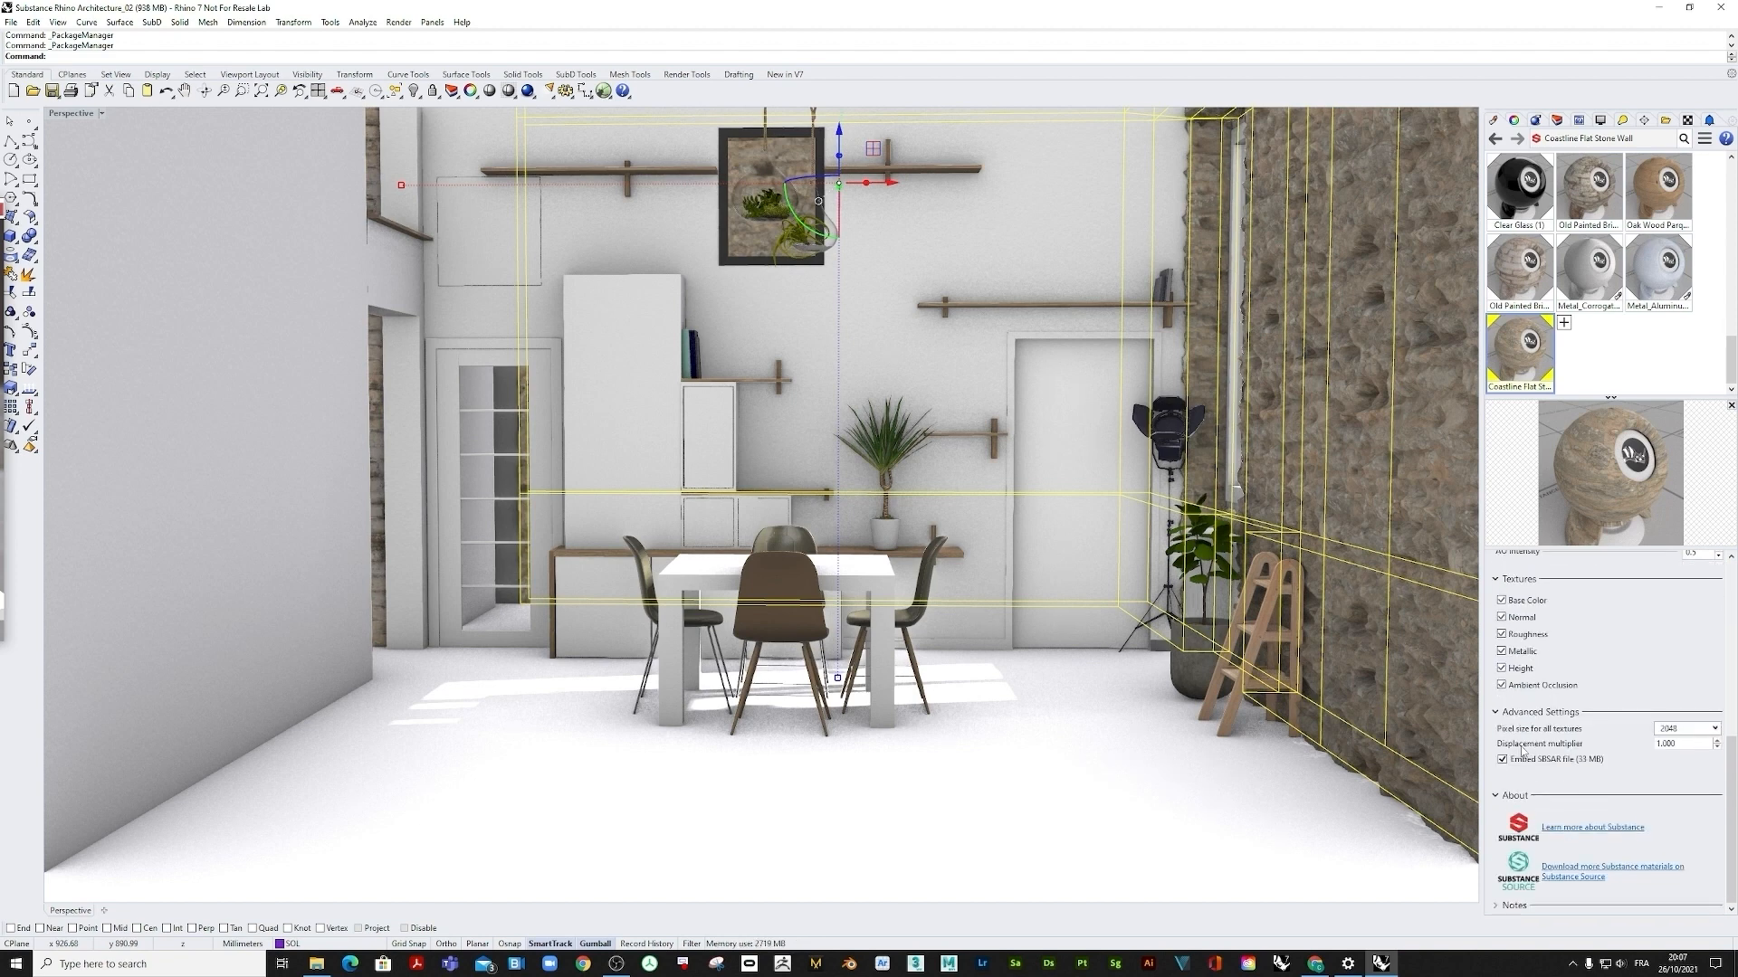
pyautogui.tripleClick(1673, 744)
pyautogui.write('0.400')
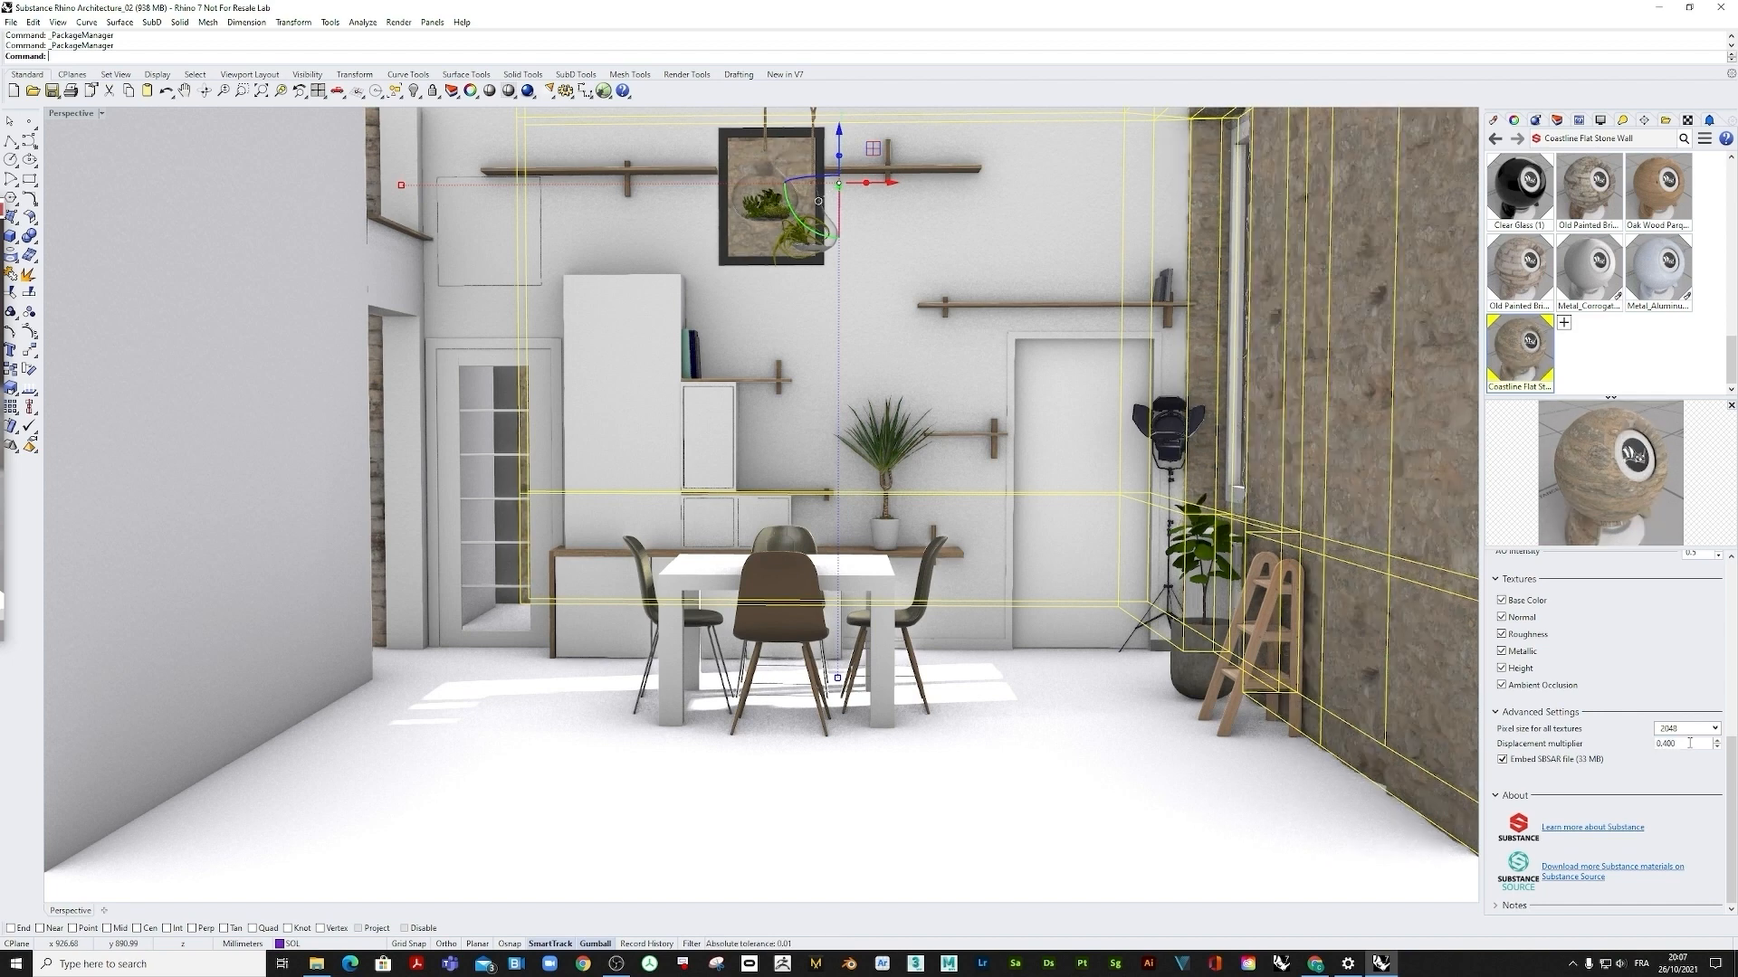
pyautogui.scroll(3)
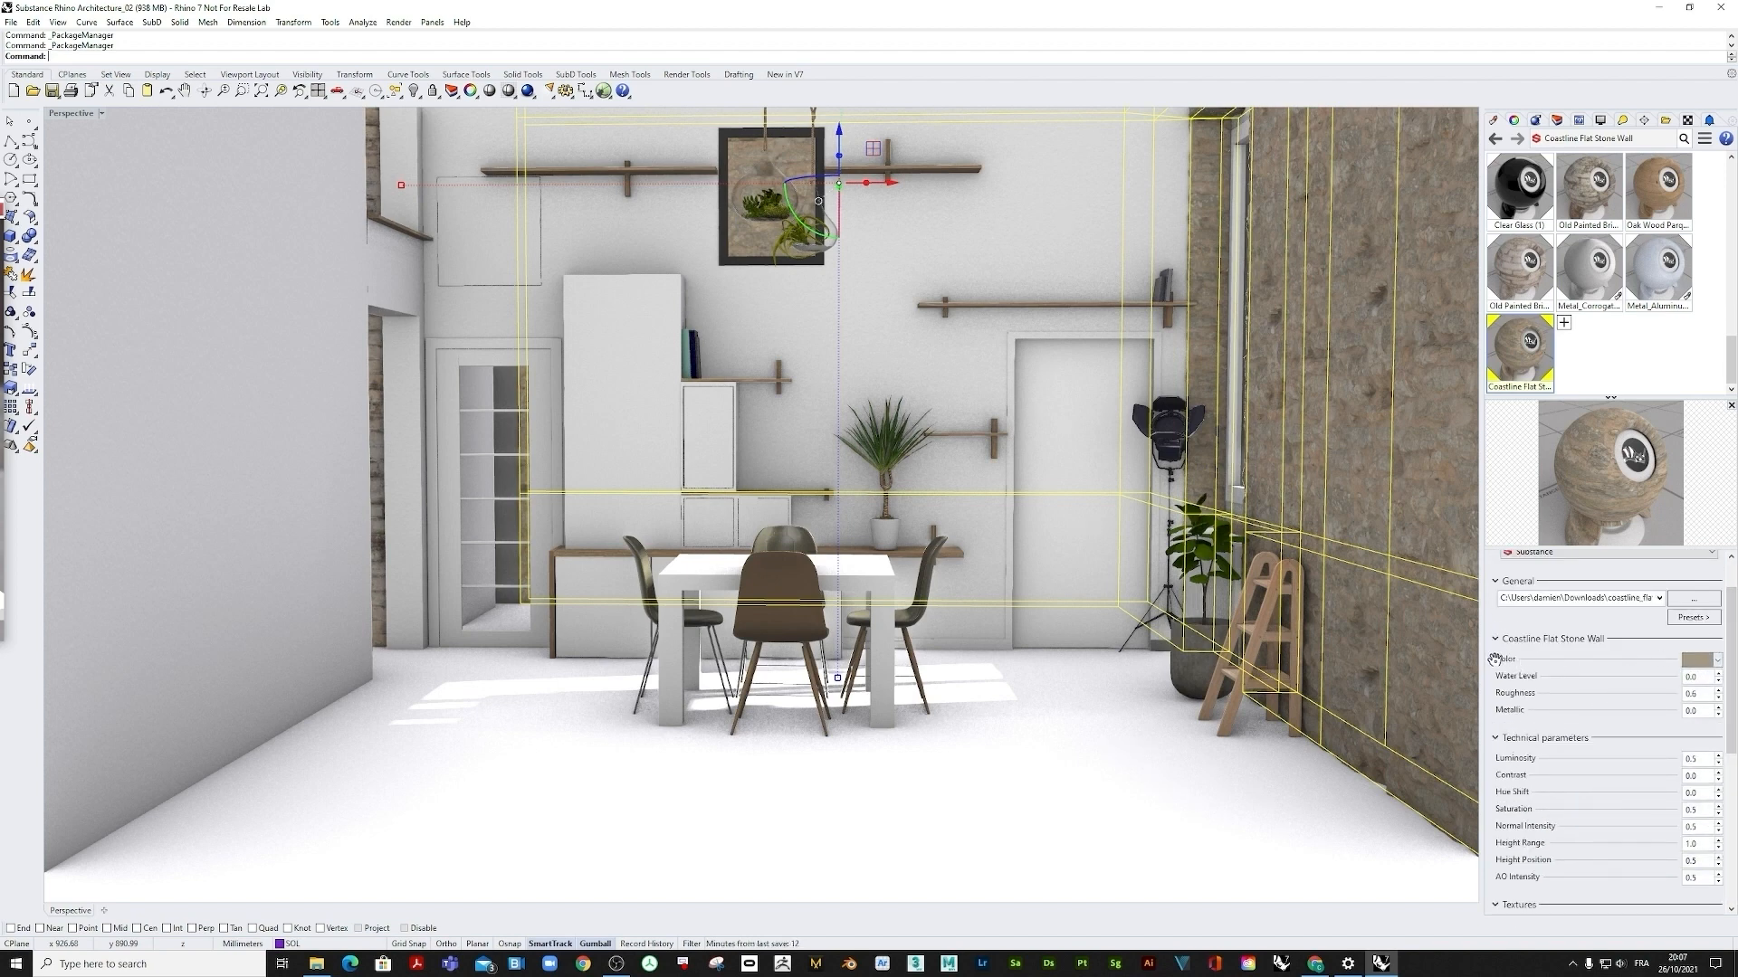
# Step: Change the Coastline Flat Stone Wall tint to a paler grey-beige
pyautogui.click(1707, 659)
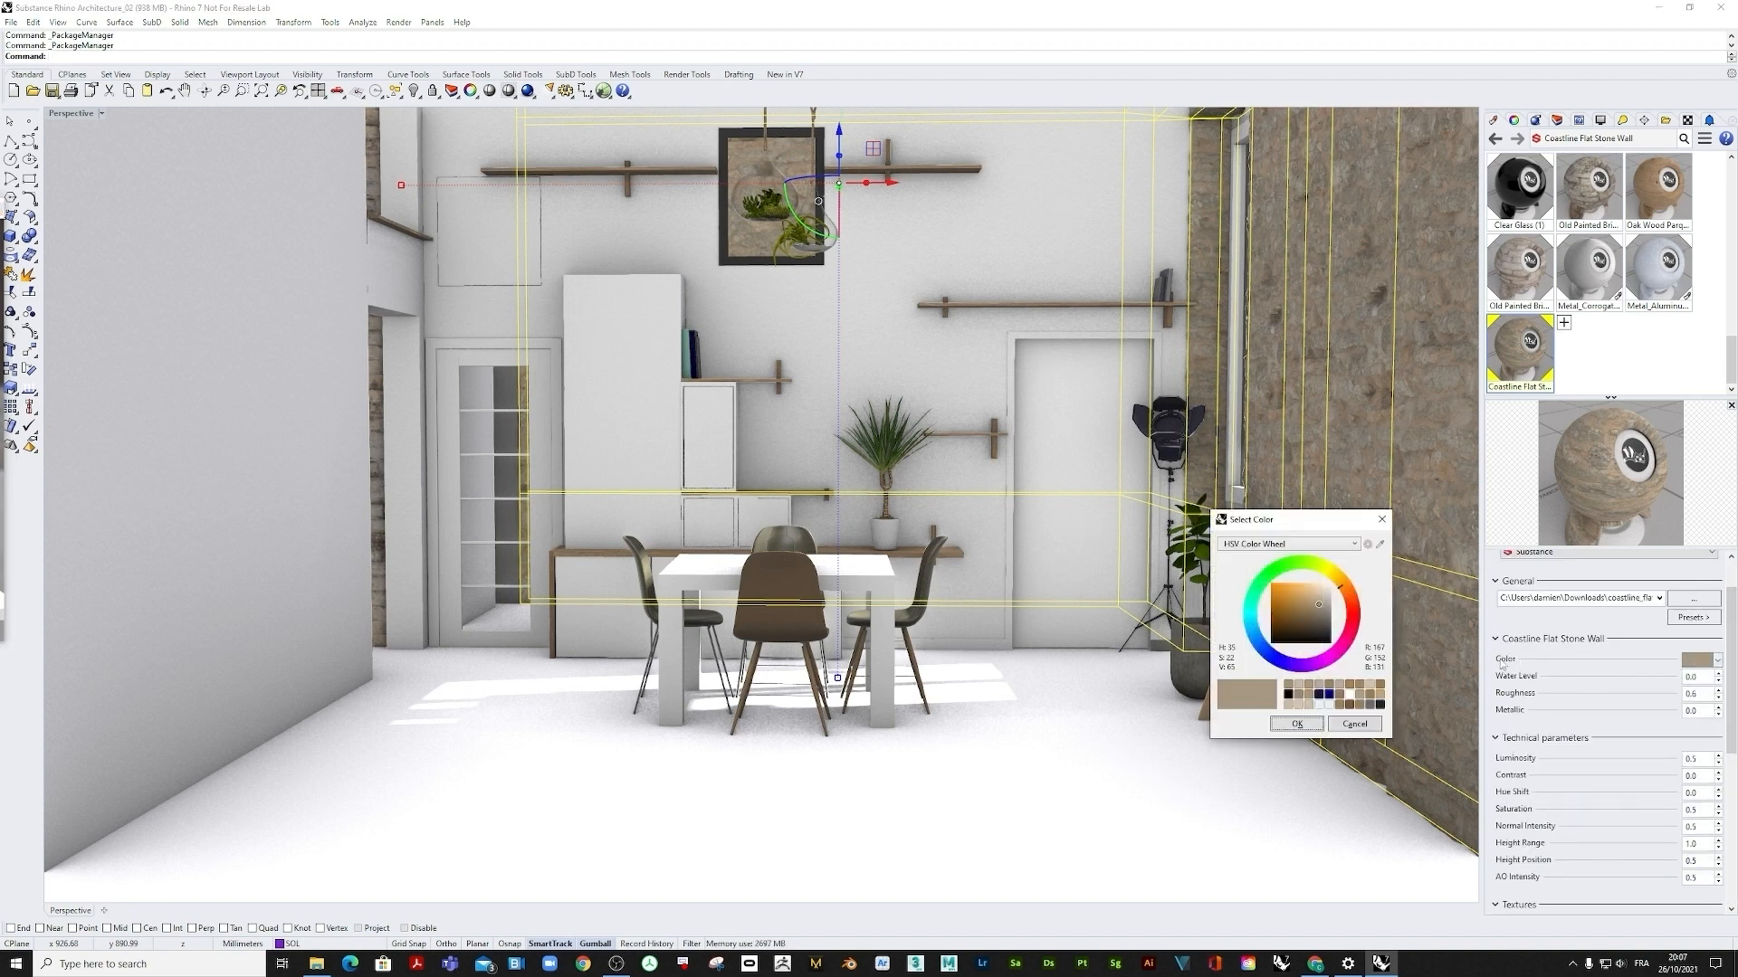
pyautogui.click(1323, 602)
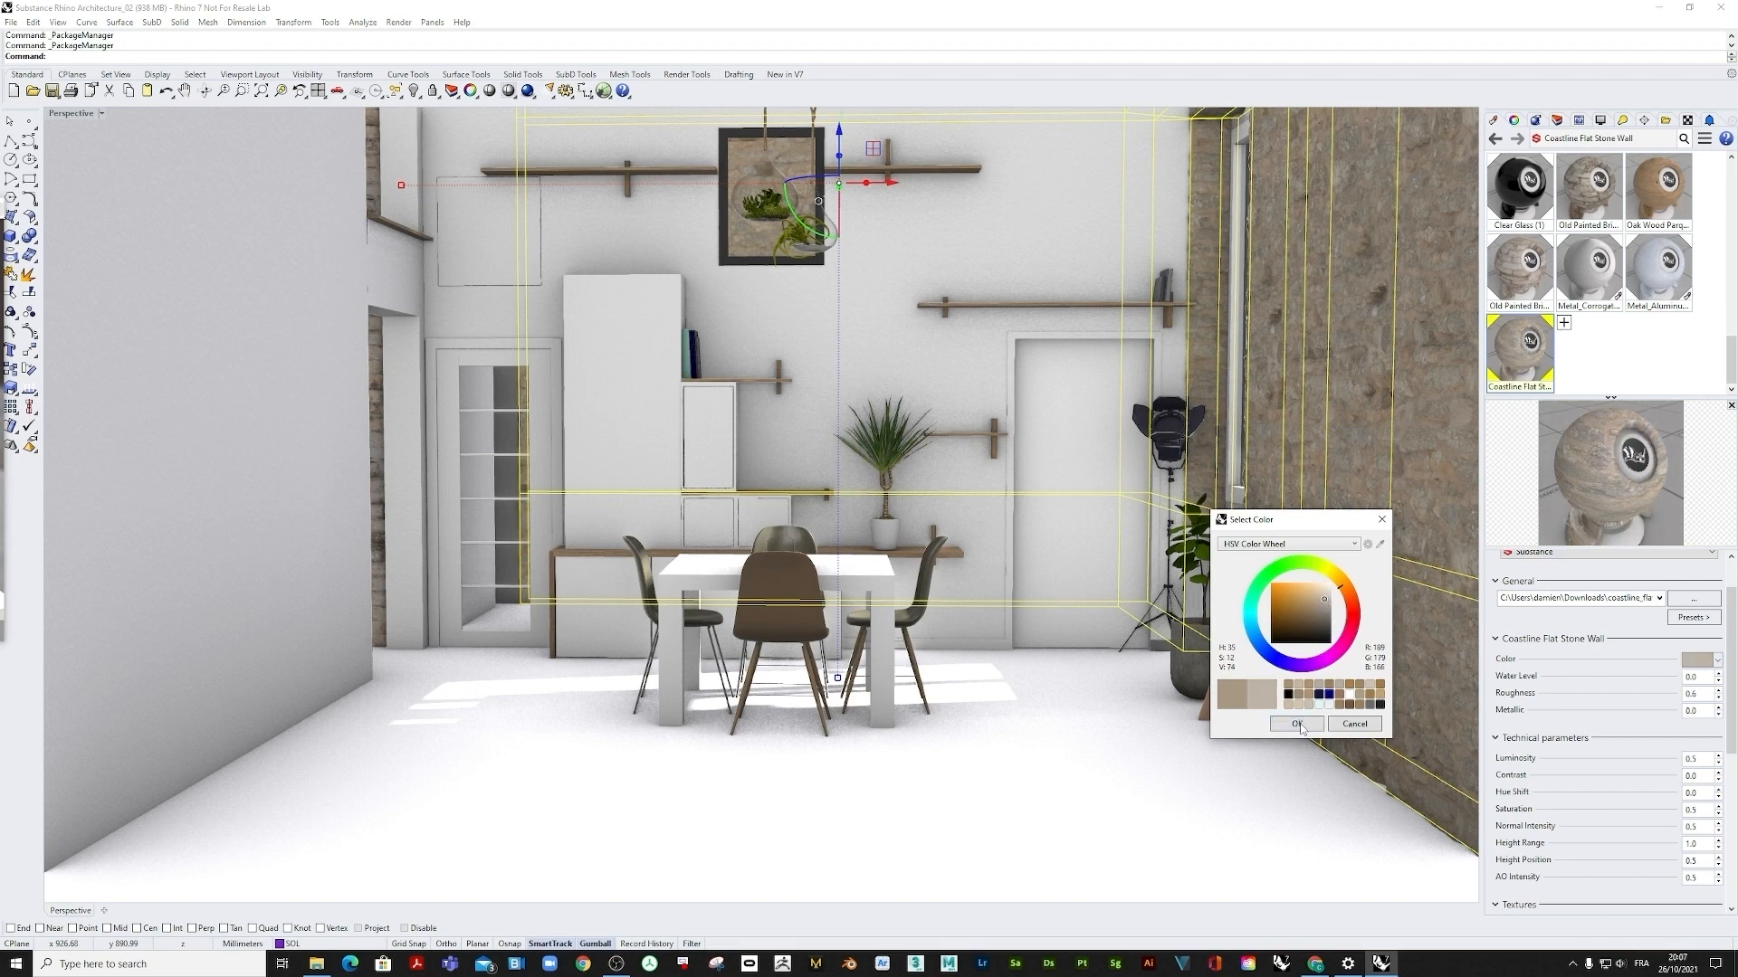
pyautogui.click(1295, 724)
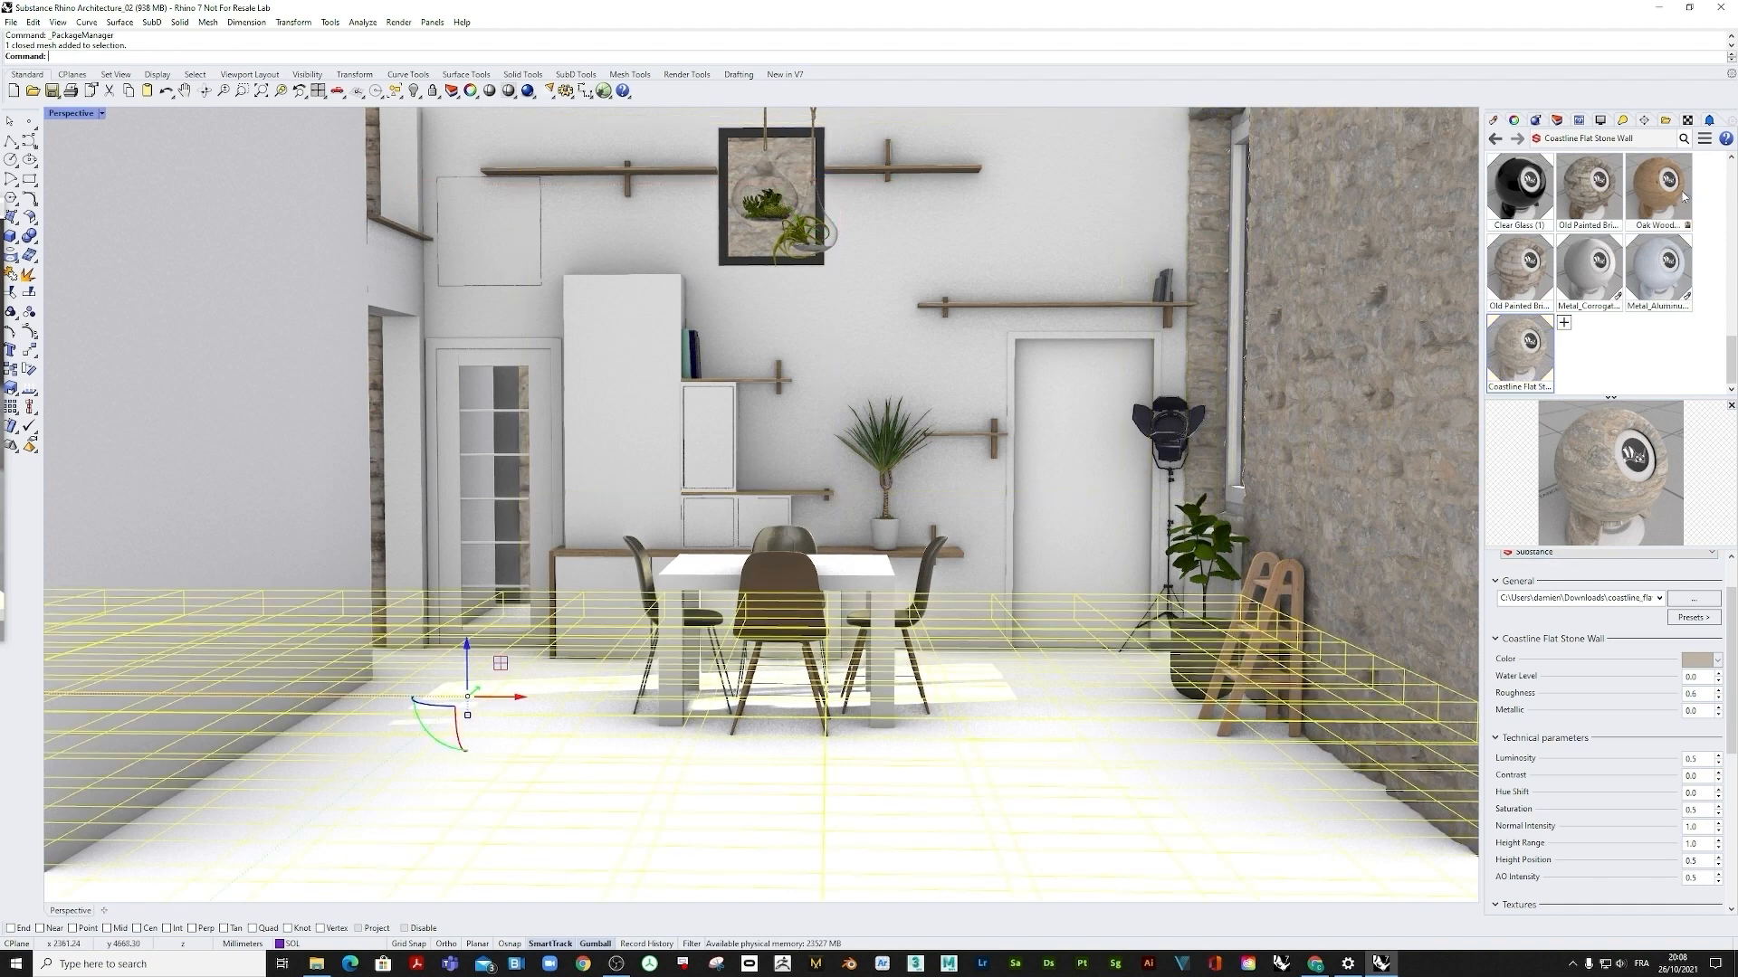
pyautogui.moveTo(1659, 182)
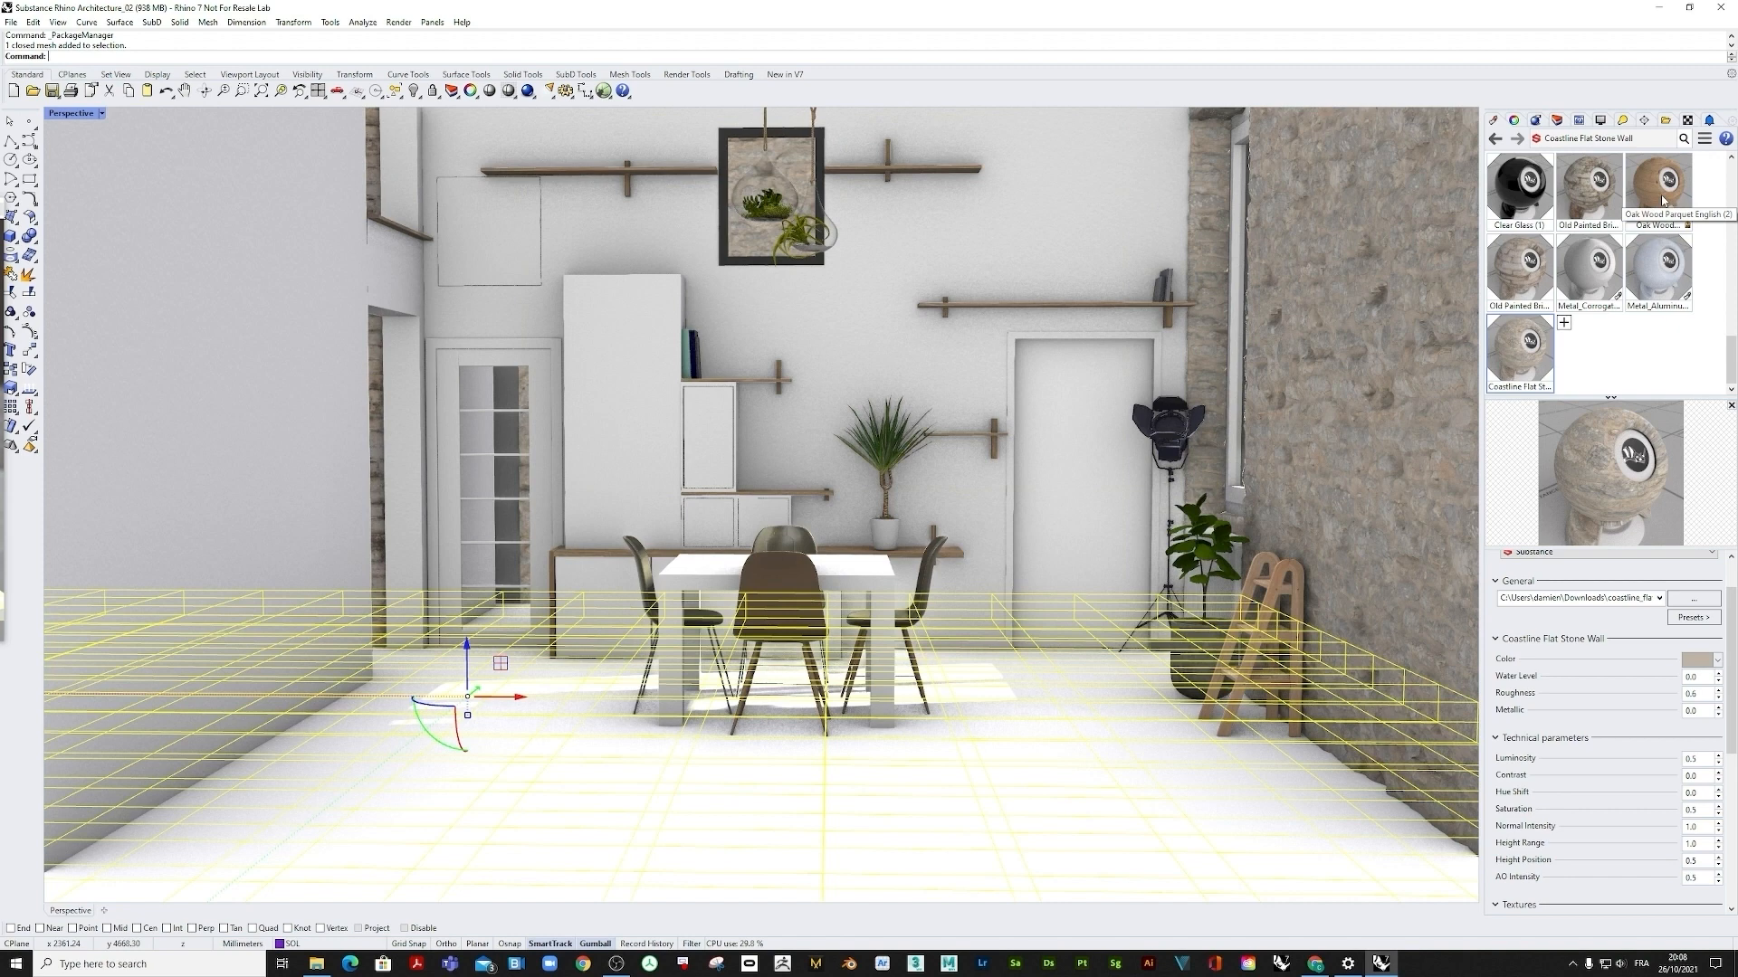
# Step: Assign Oak Wood Parquet English to the floor, trying Live Cut, Rift Cut, then Plain Cut
pyautogui.click(1658, 183)
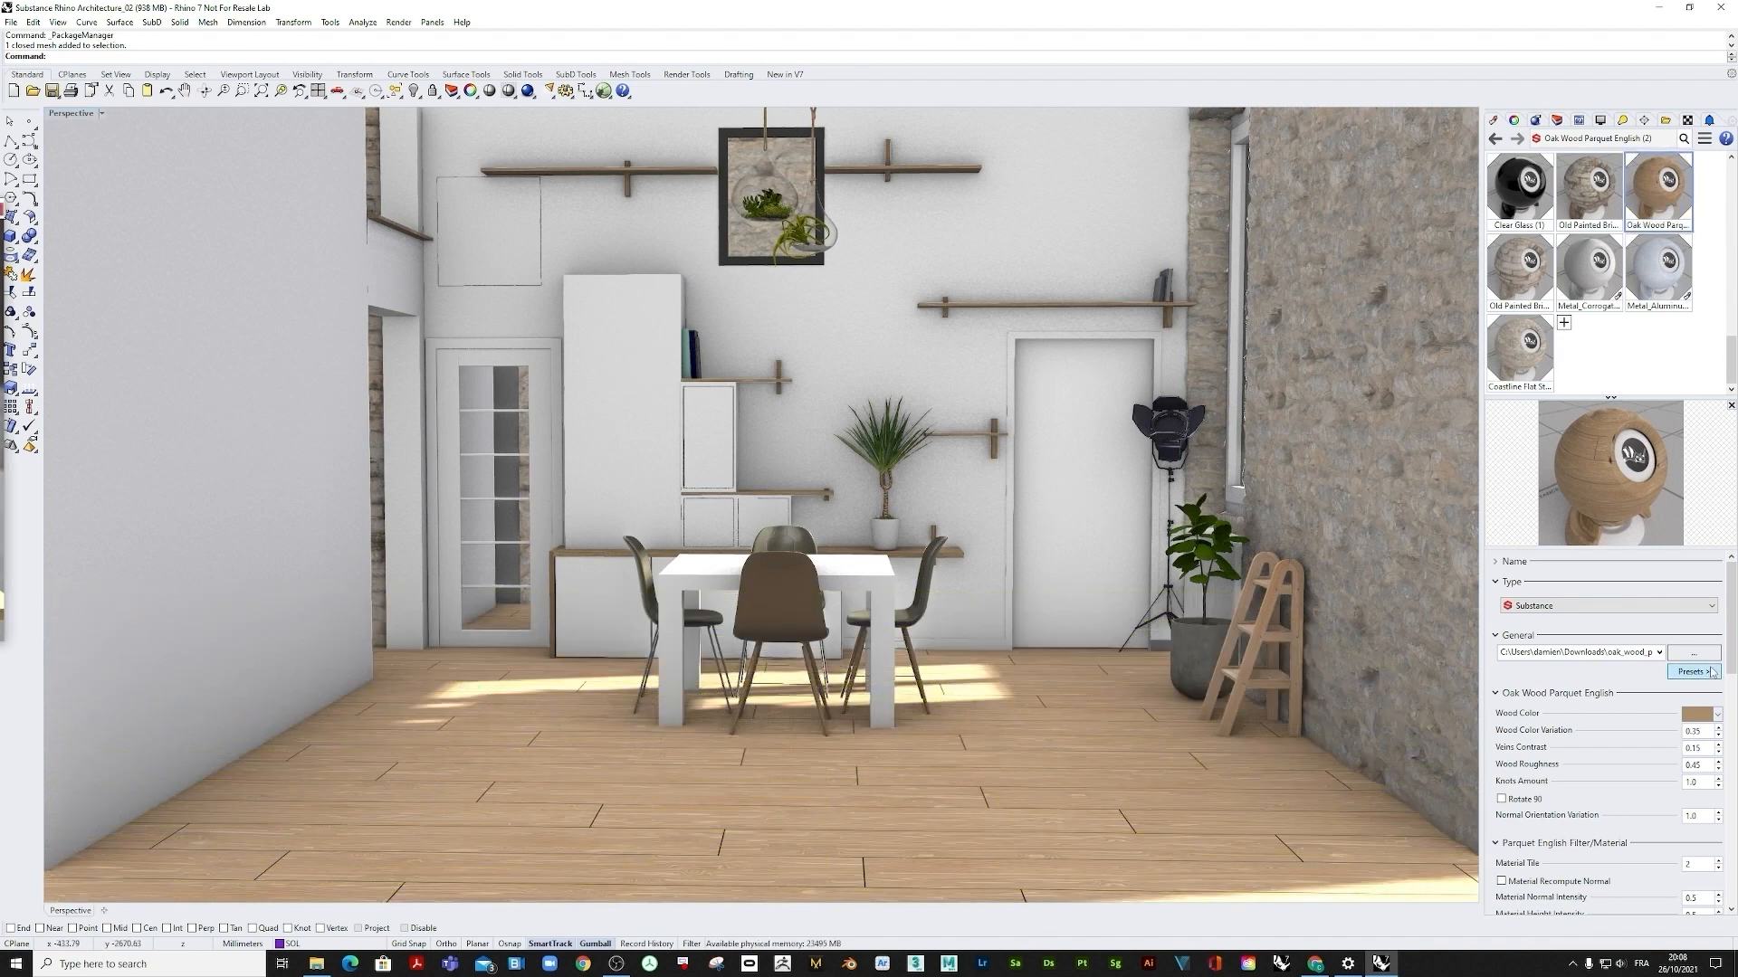
pyautogui.click(1689, 671)
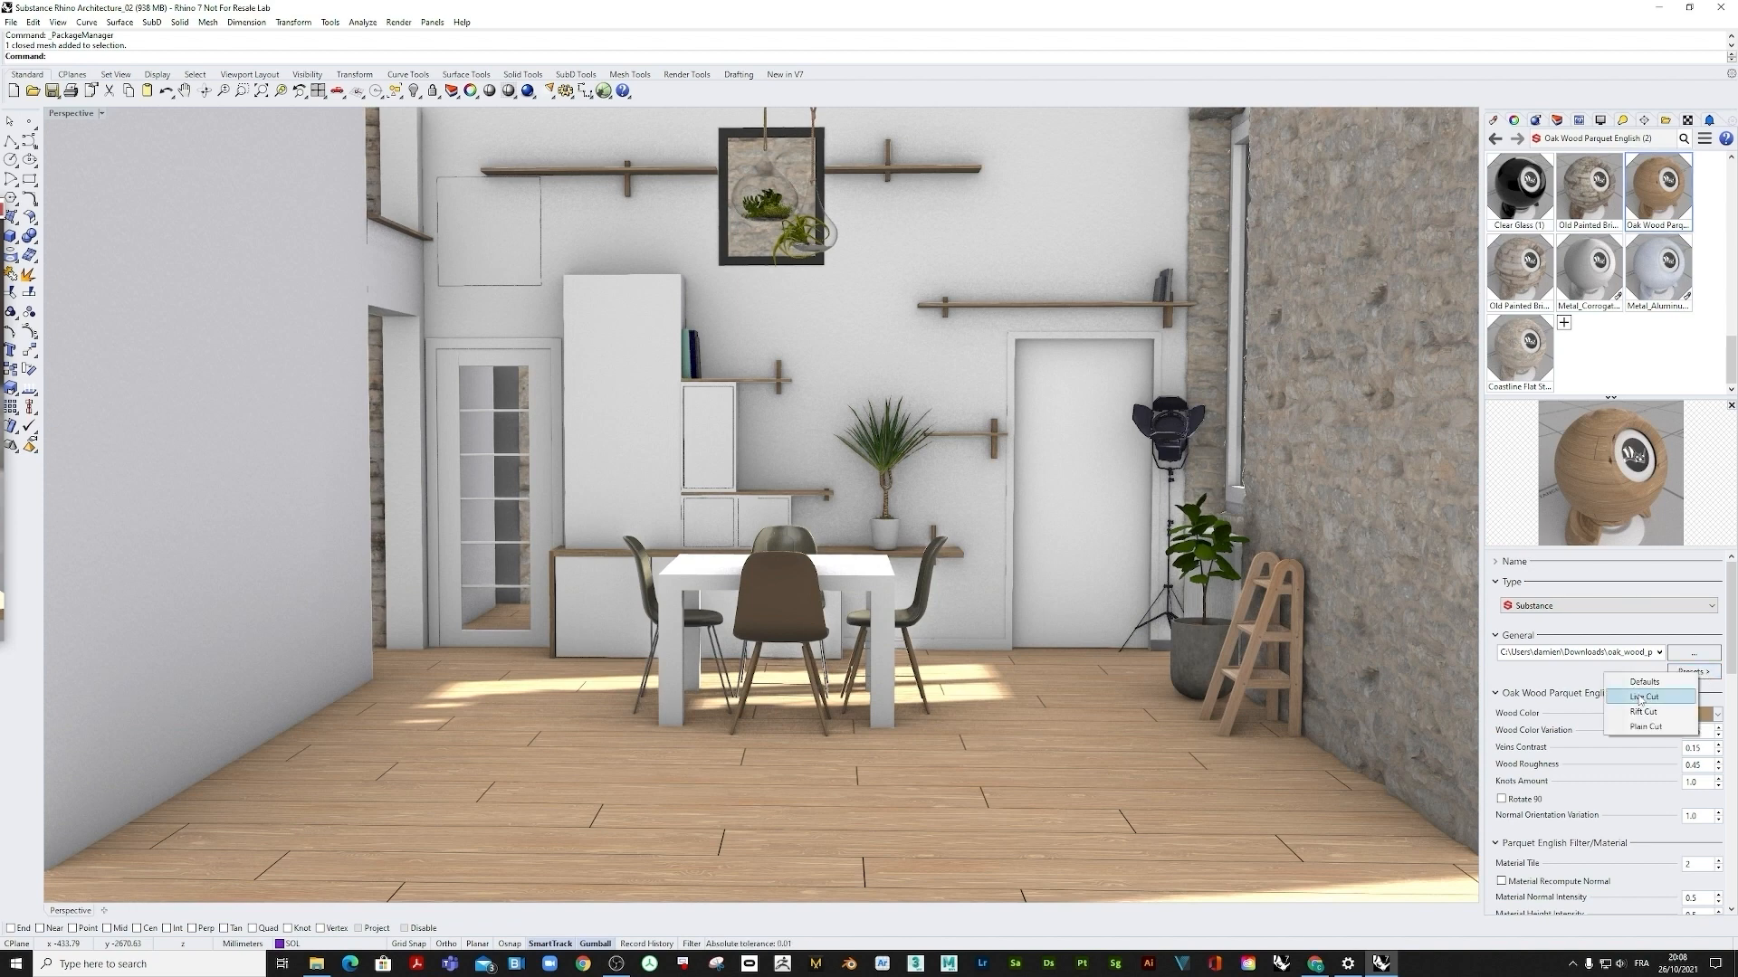
pyautogui.click(1647, 726)
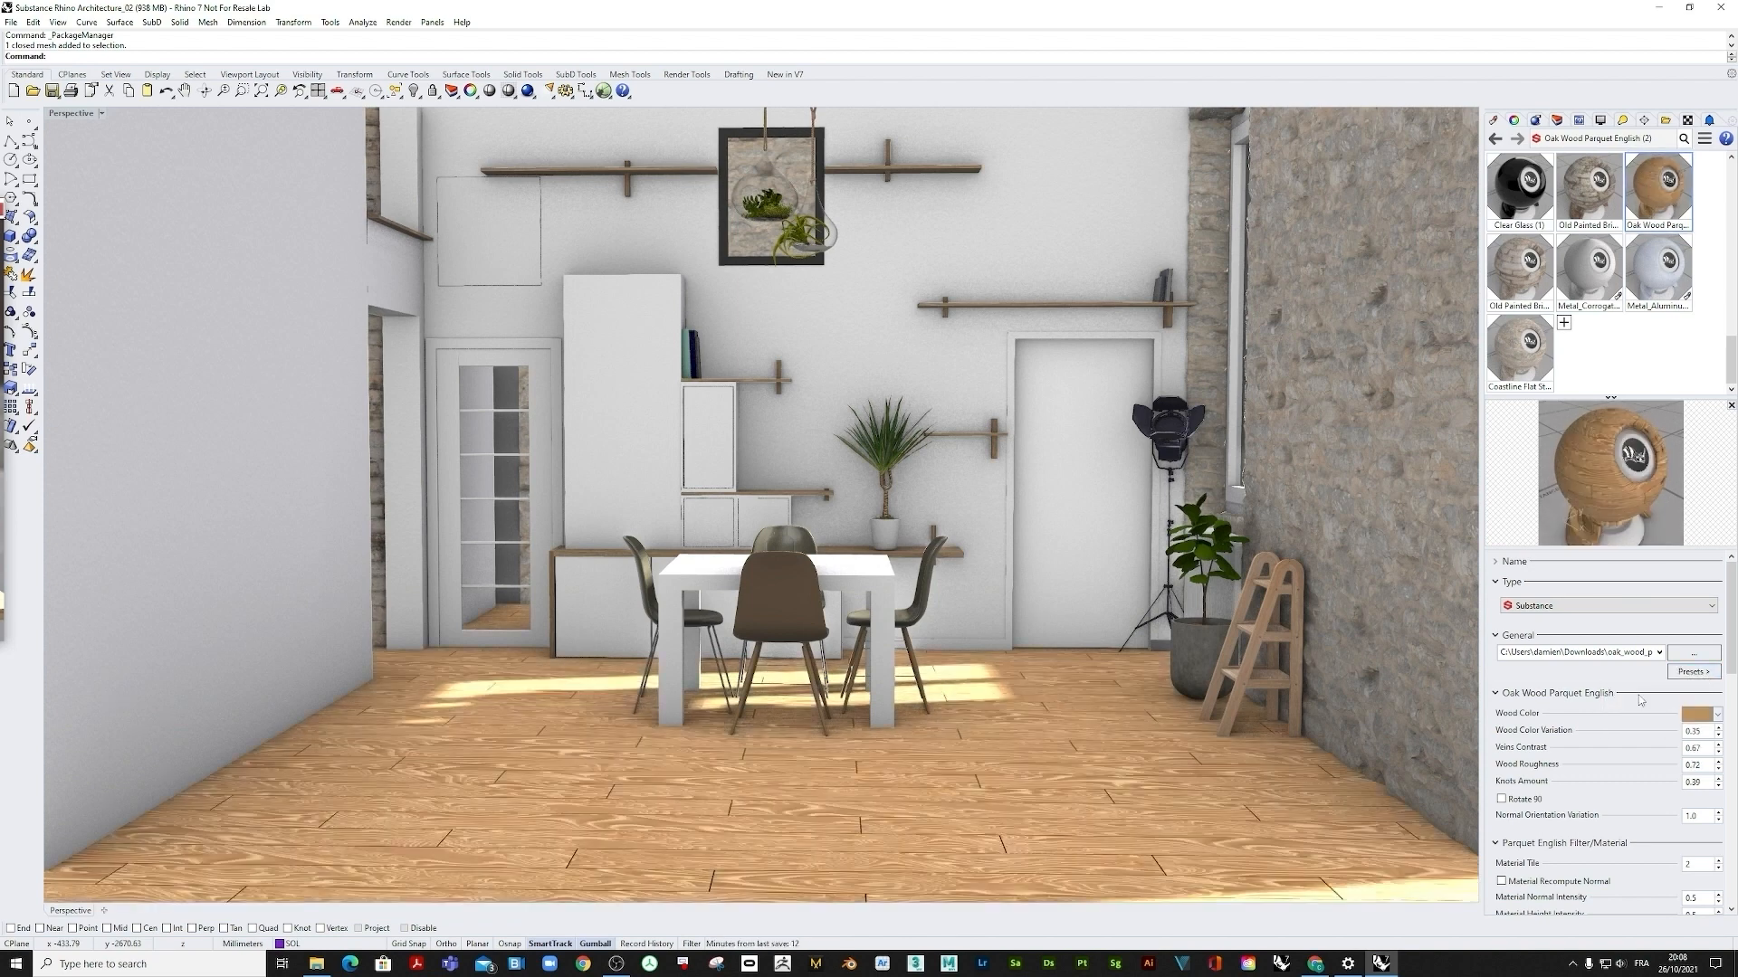
pyautogui.click(1692, 672)
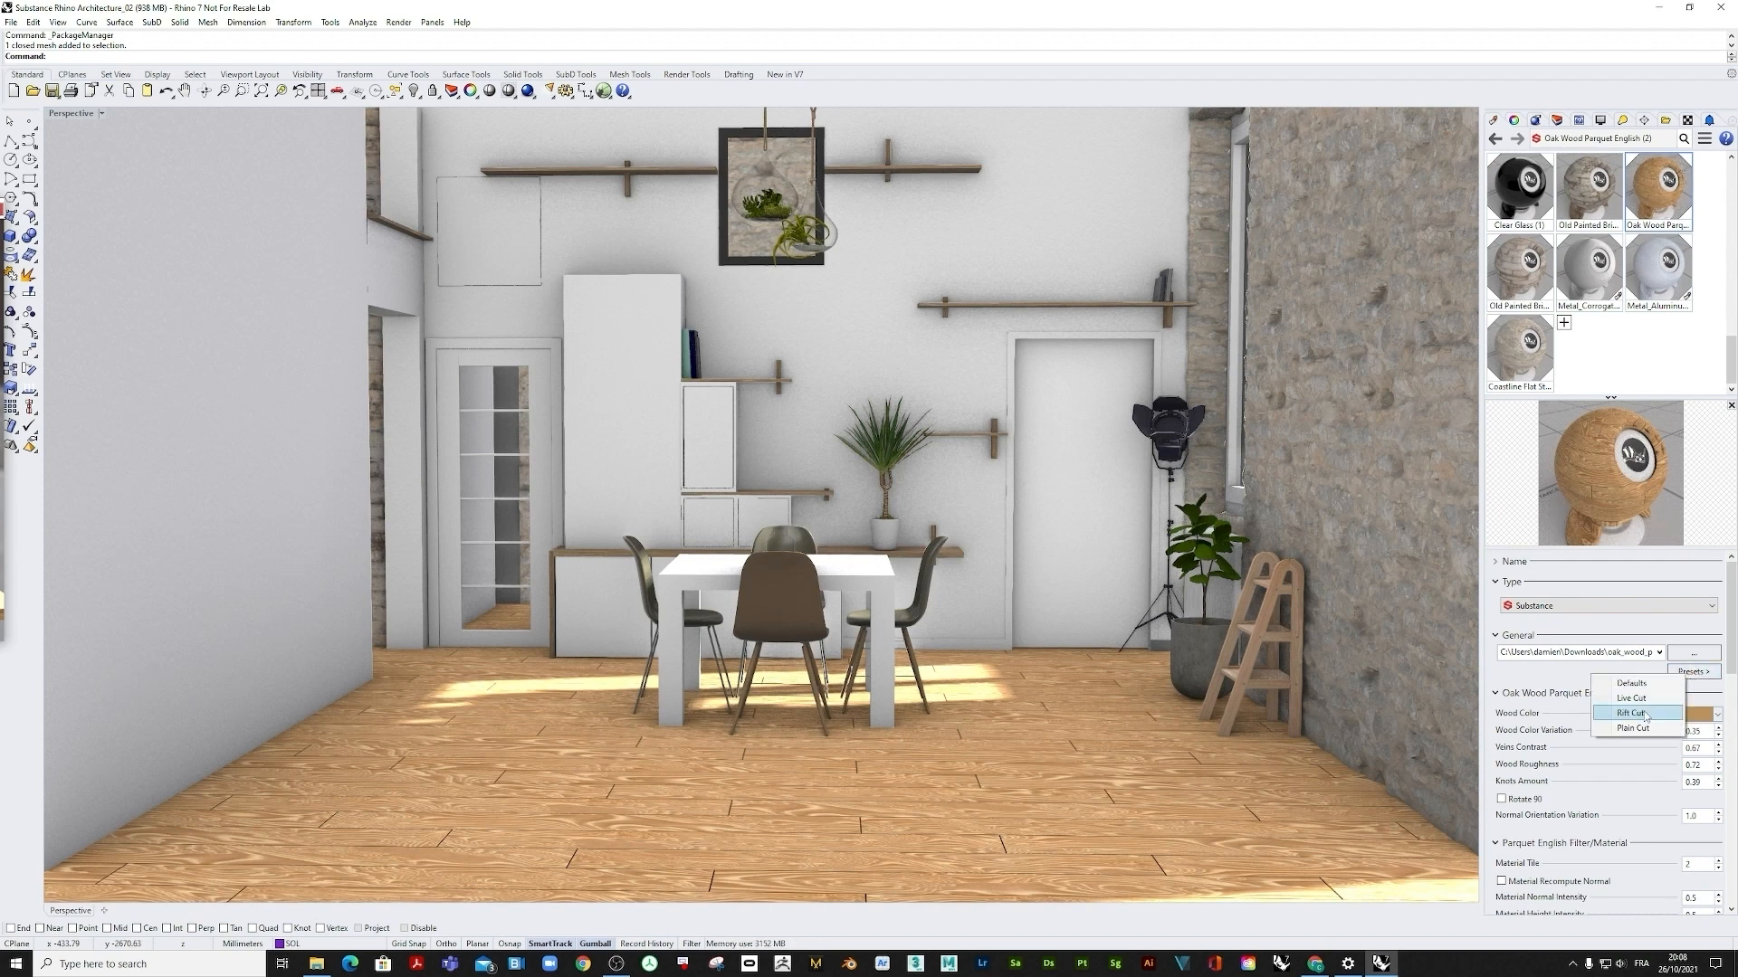
pyautogui.click(1633, 721)
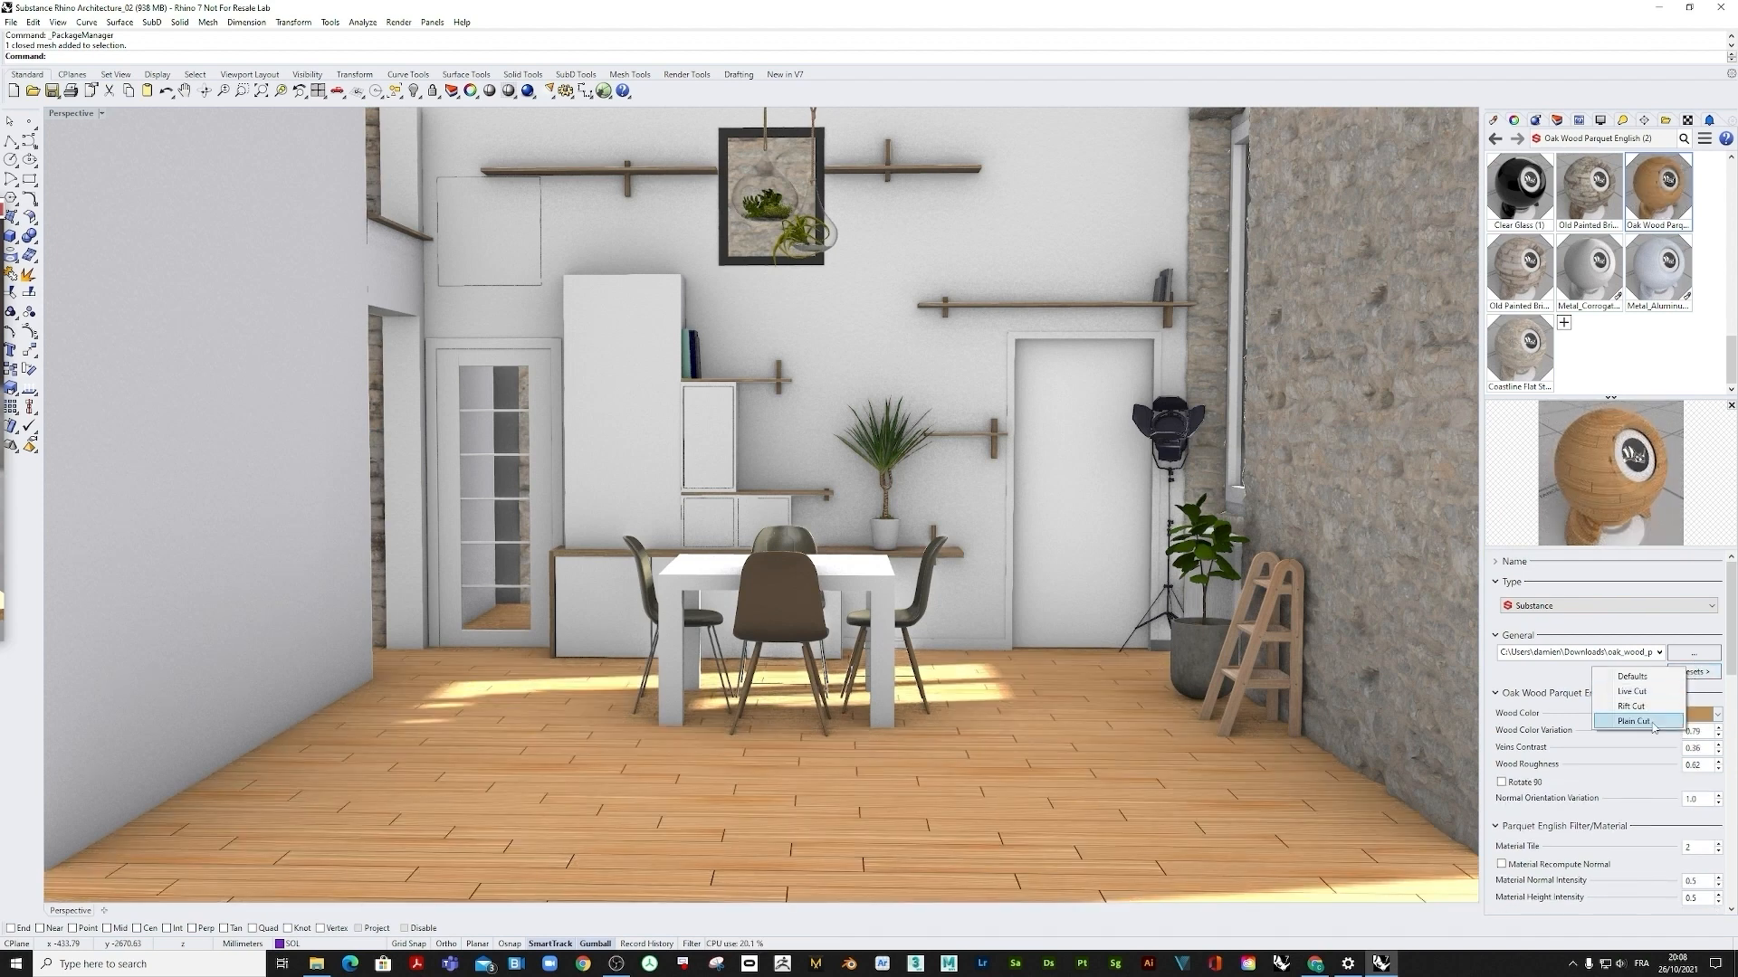
pyautogui.click(1630, 721)
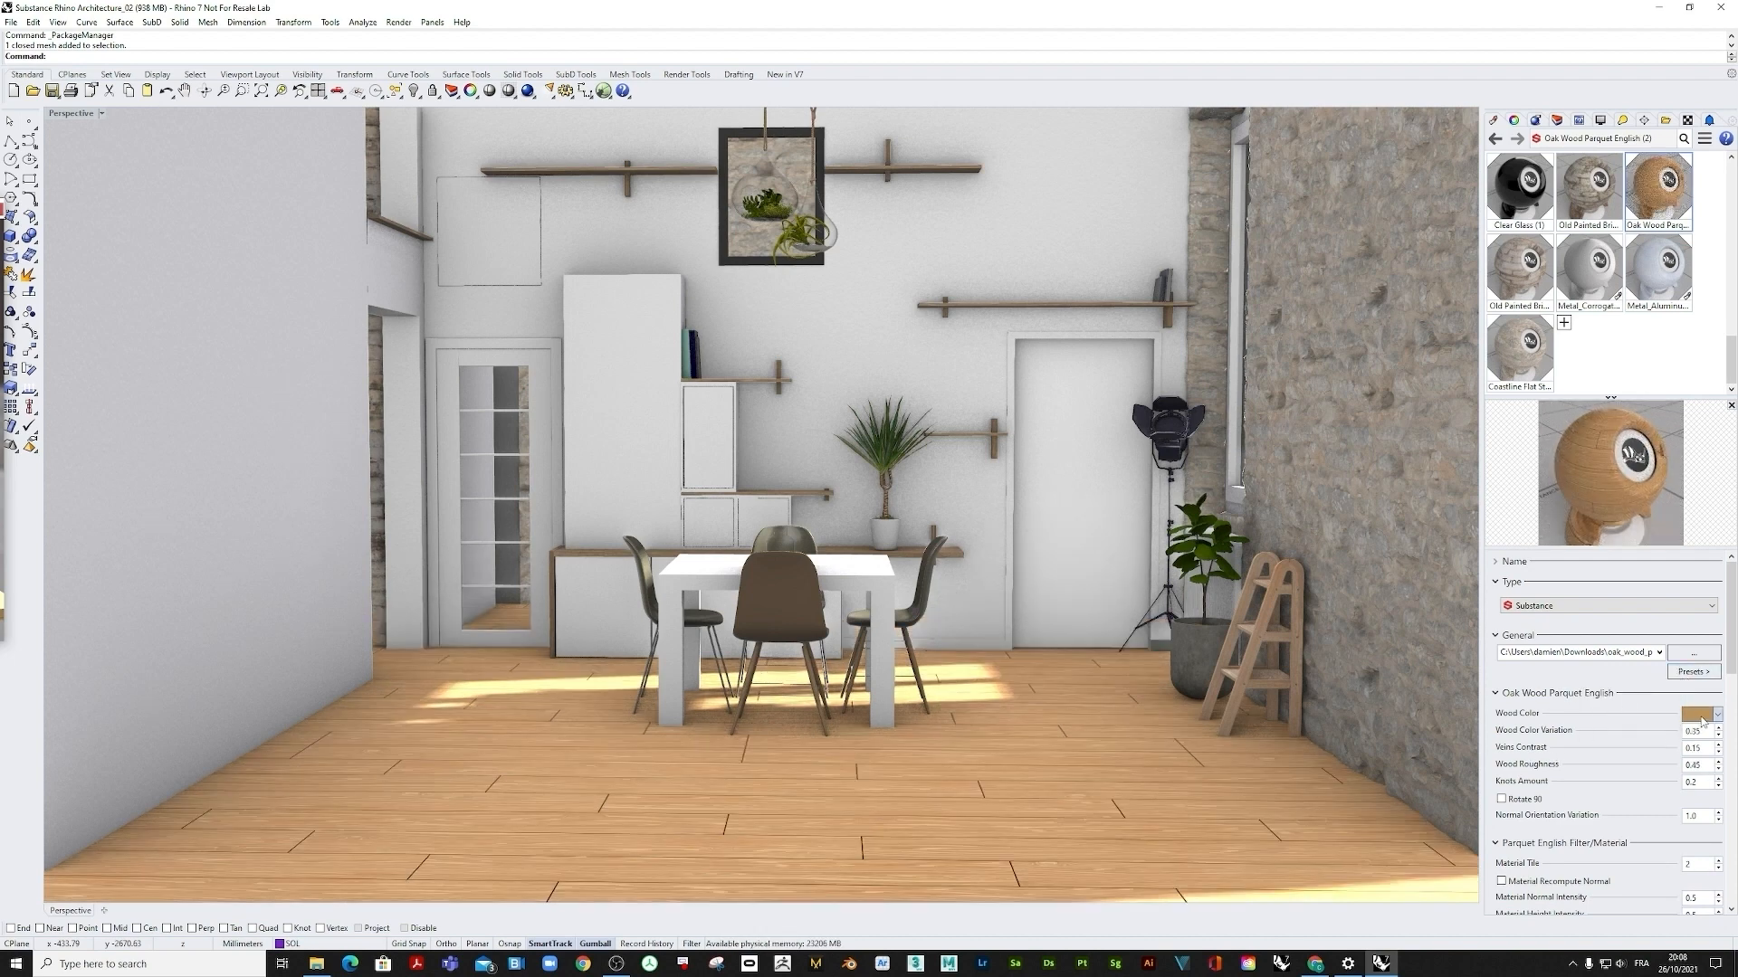
# Step: Set the parquet Wood Color to a muted greyish brown
pyautogui.click(1705, 714)
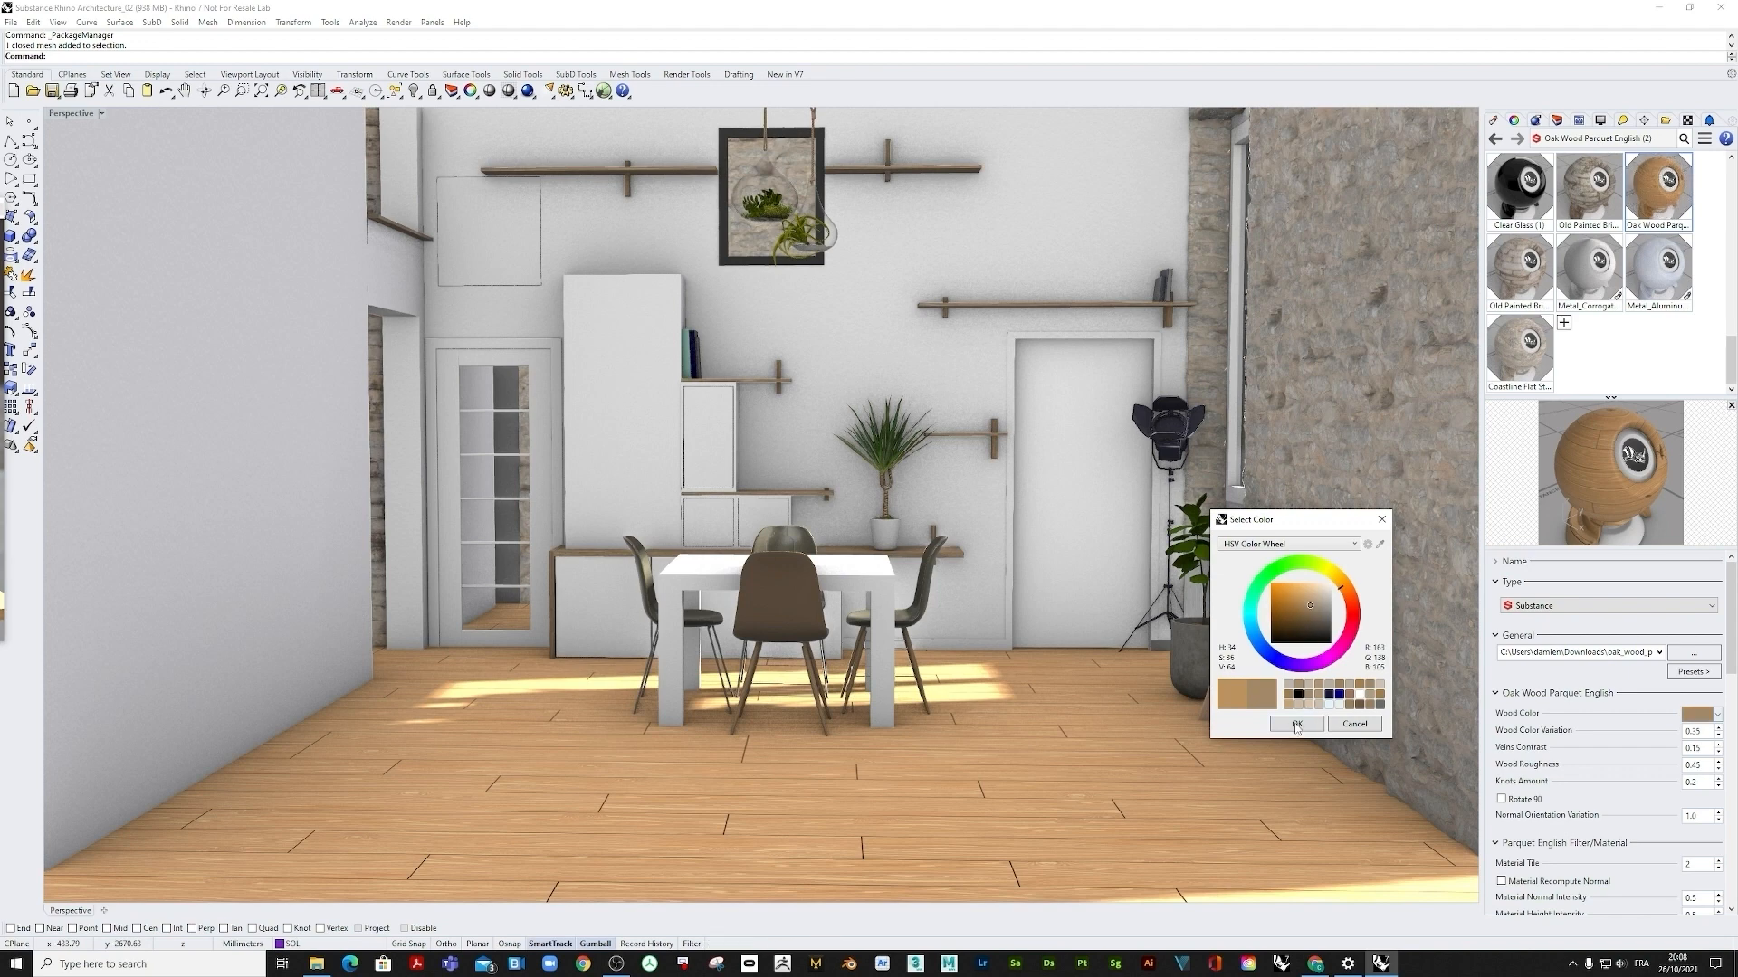
pyautogui.click(1294, 724)
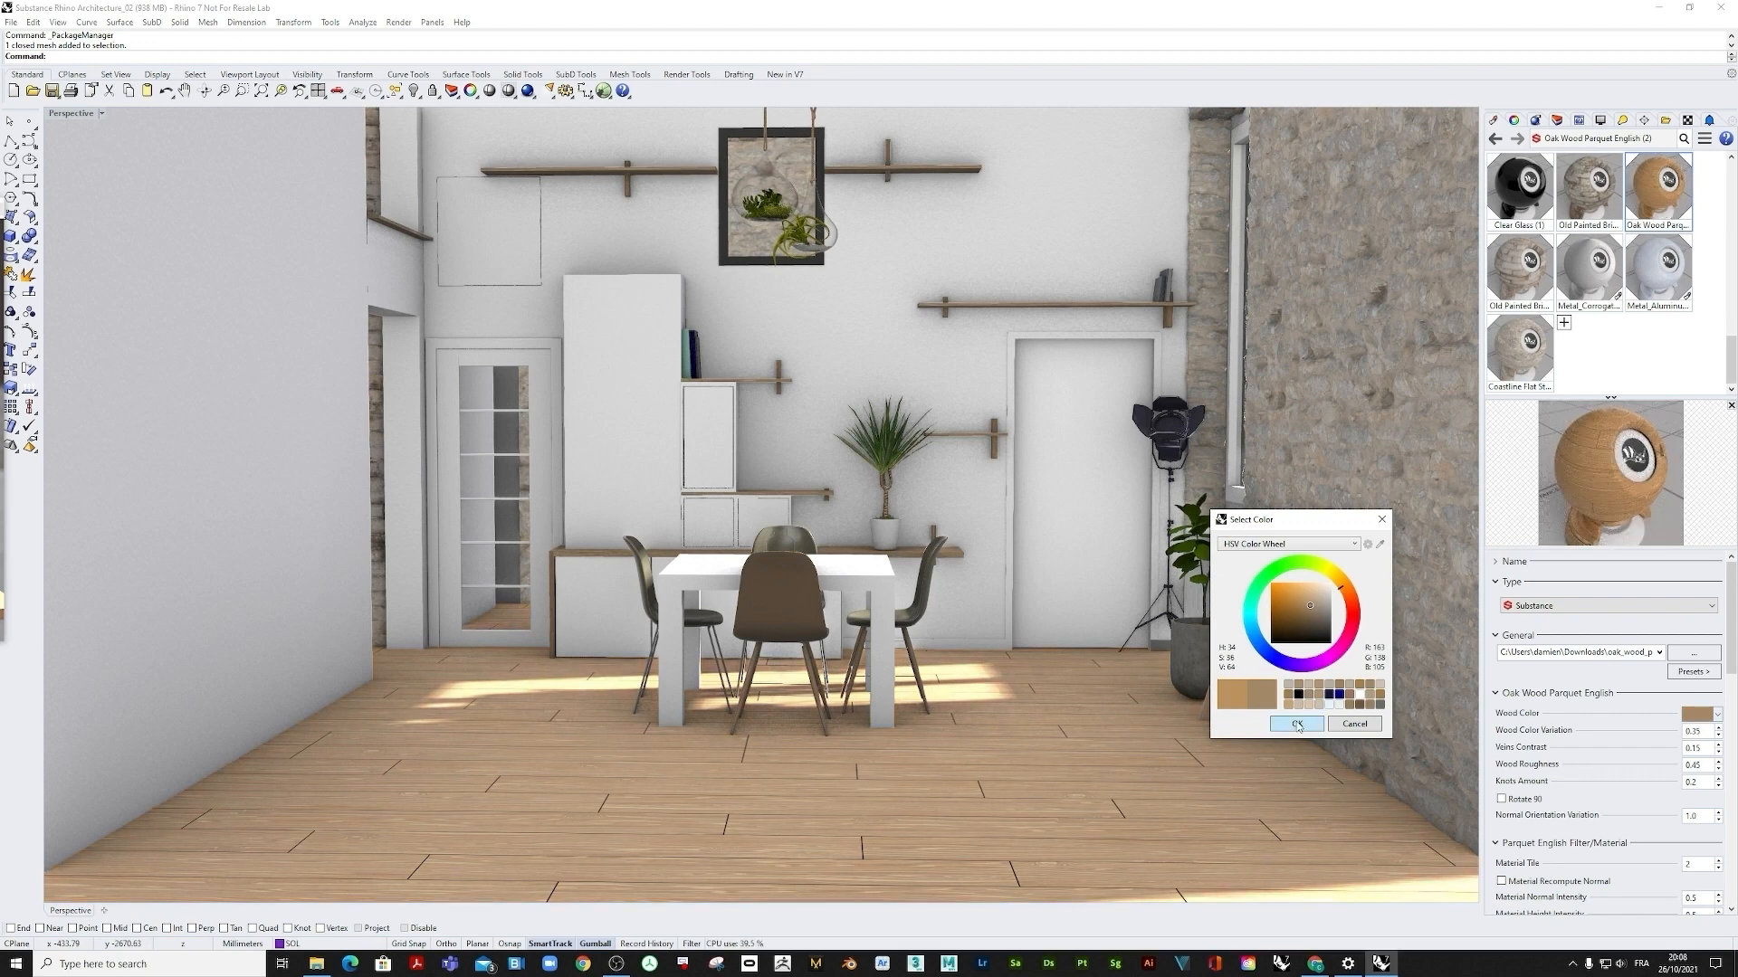
pyautogui.click(1294, 724)
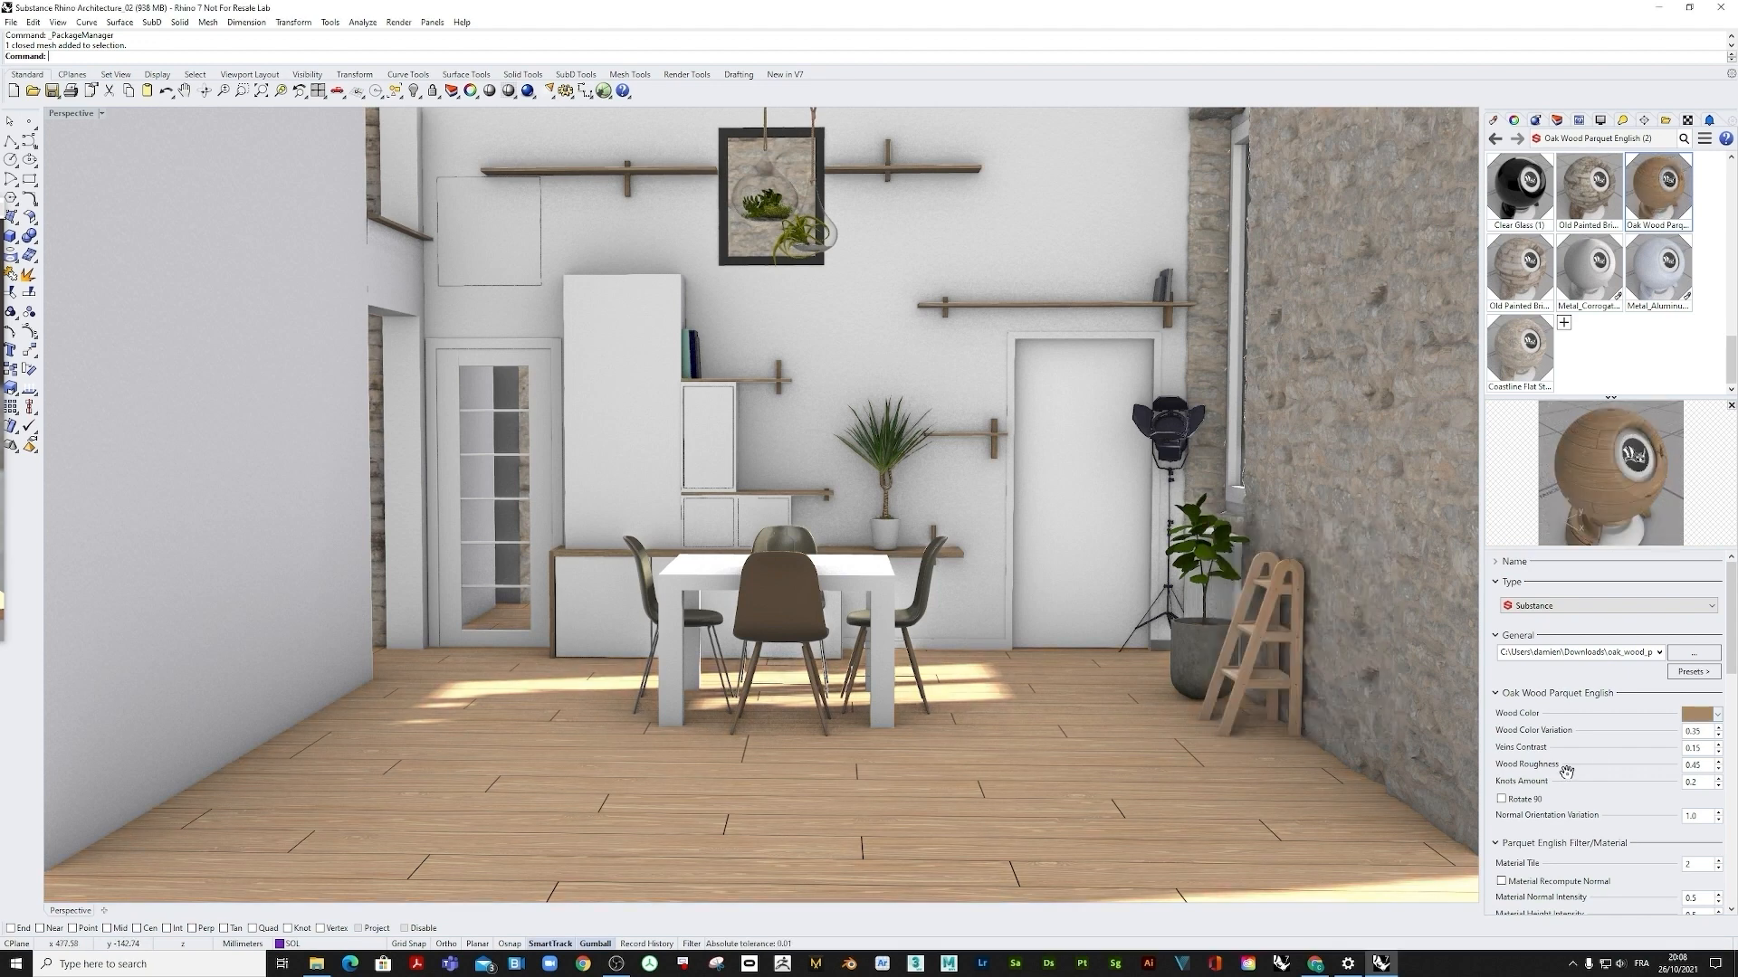
# Step: Change Parquet Tile from 1 to 2 under Parquet English Filter
pyautogui.scroll(-3)
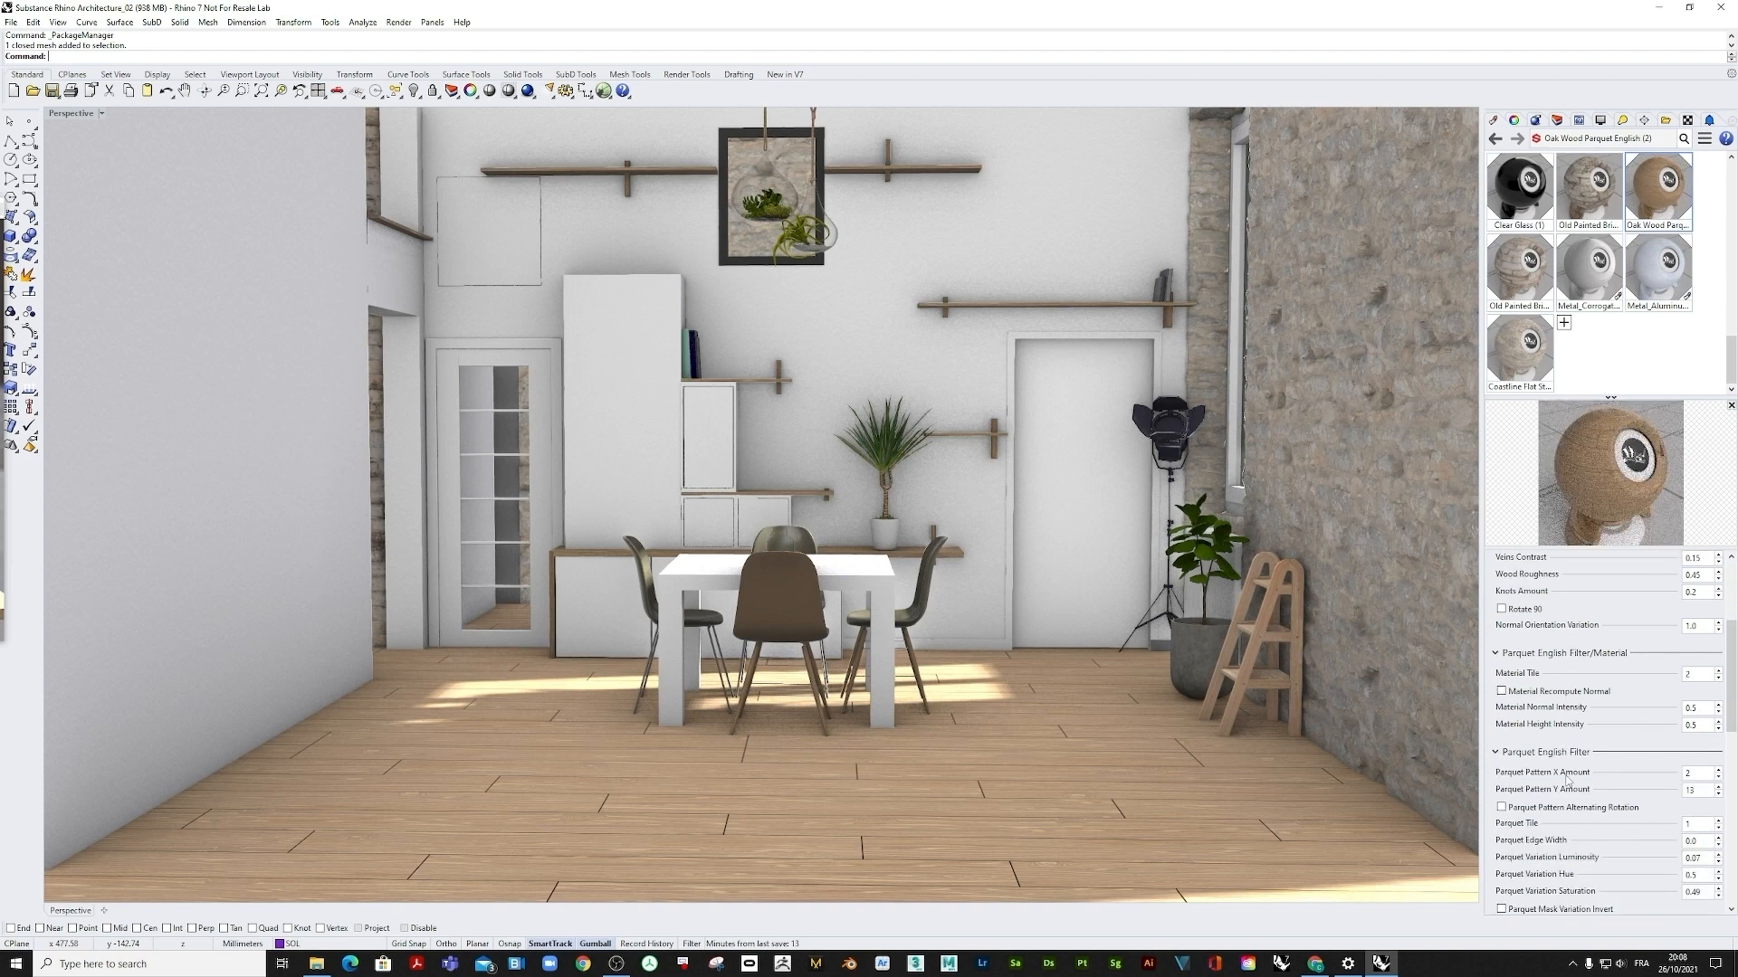
pyautogui.tripleClick(1689, 789)
pyautogui.write('11')
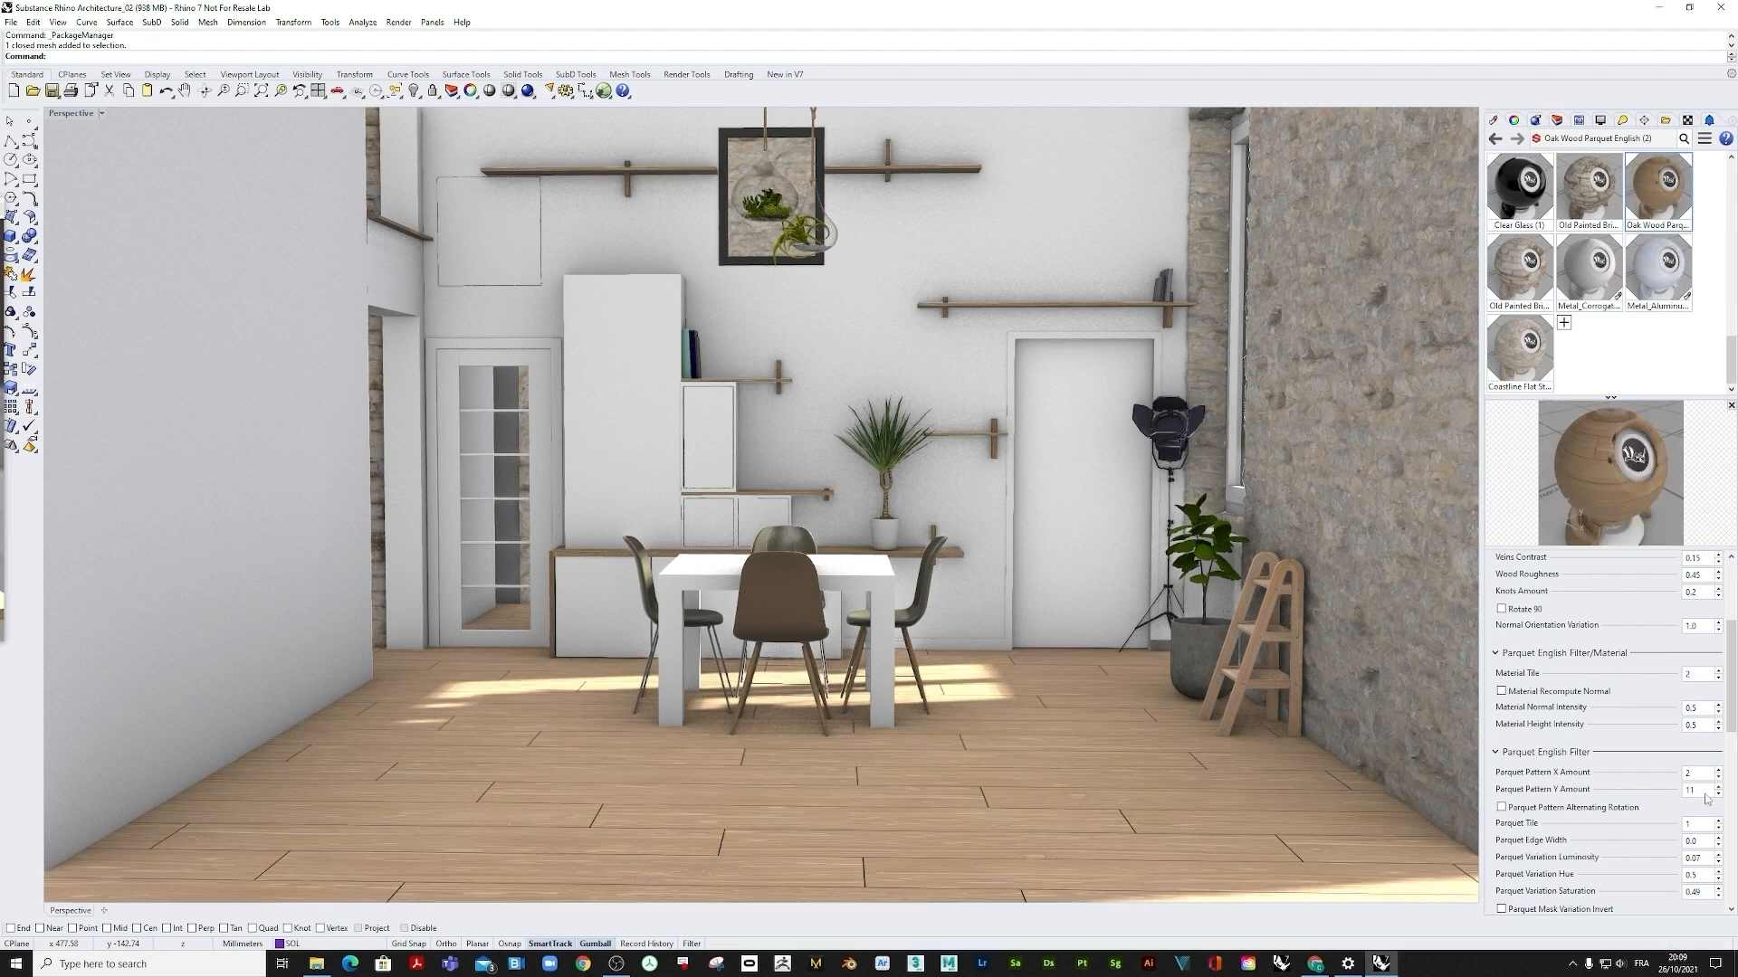
pyautogui.scroll(-3)
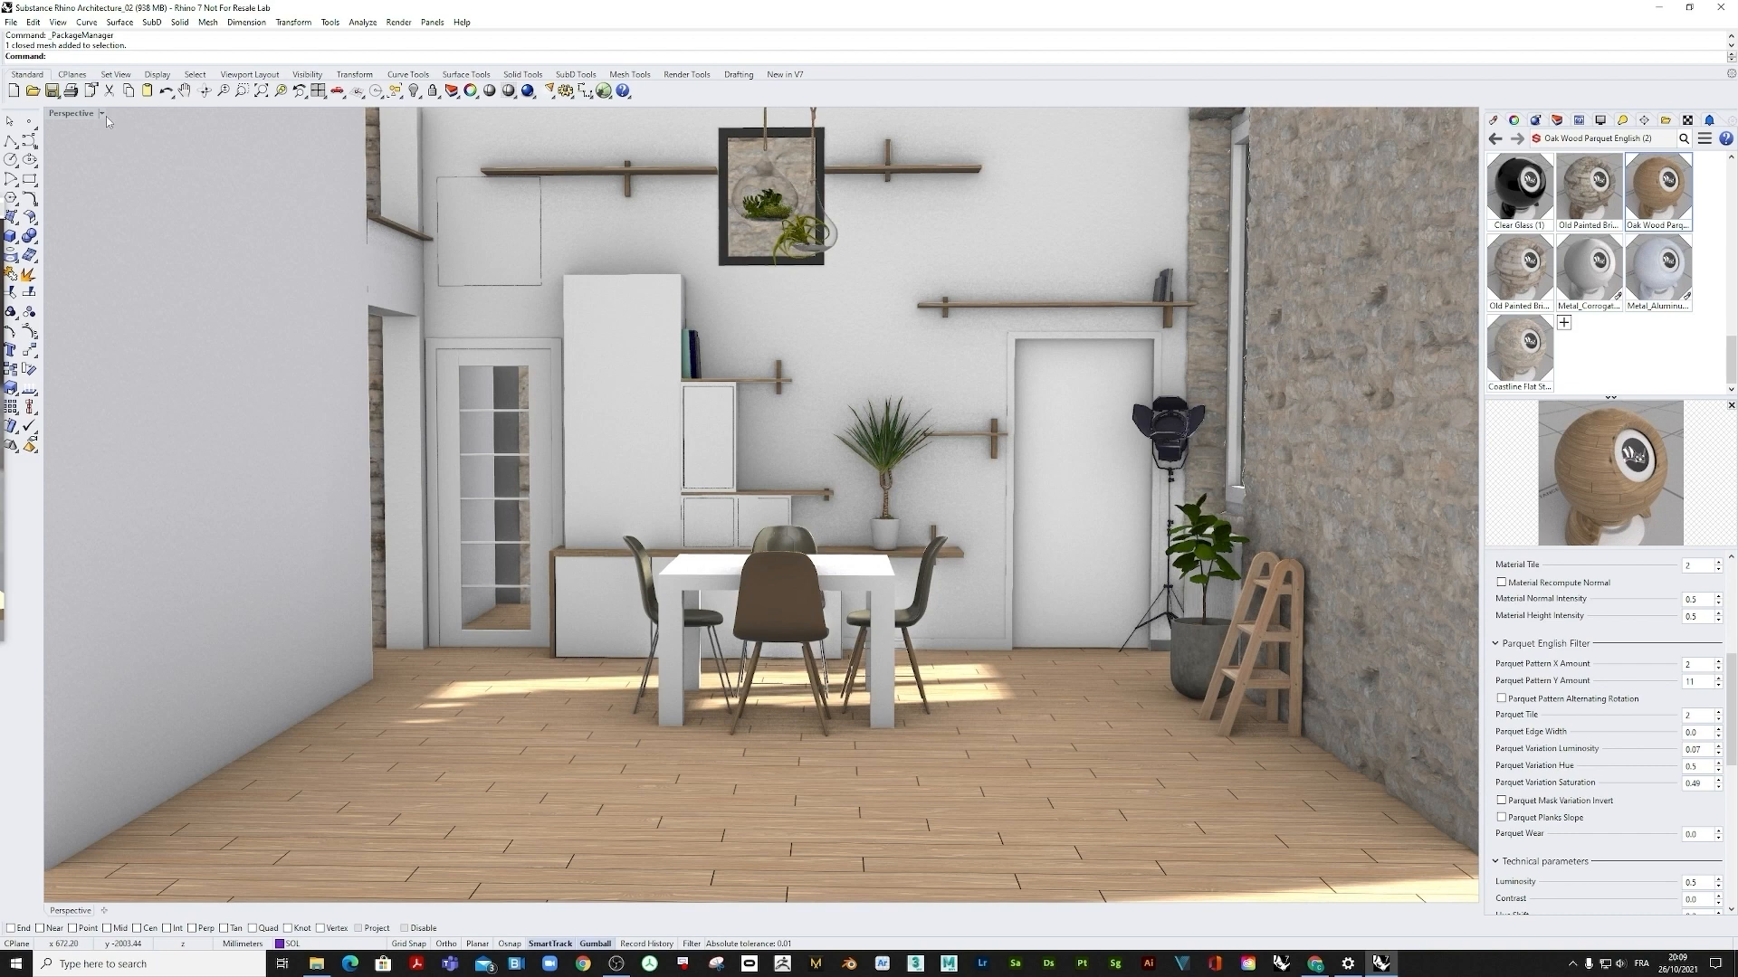
# Step: Switch the Perspective viewport to Raytraced display mode
pyautogui.click(70, 112)
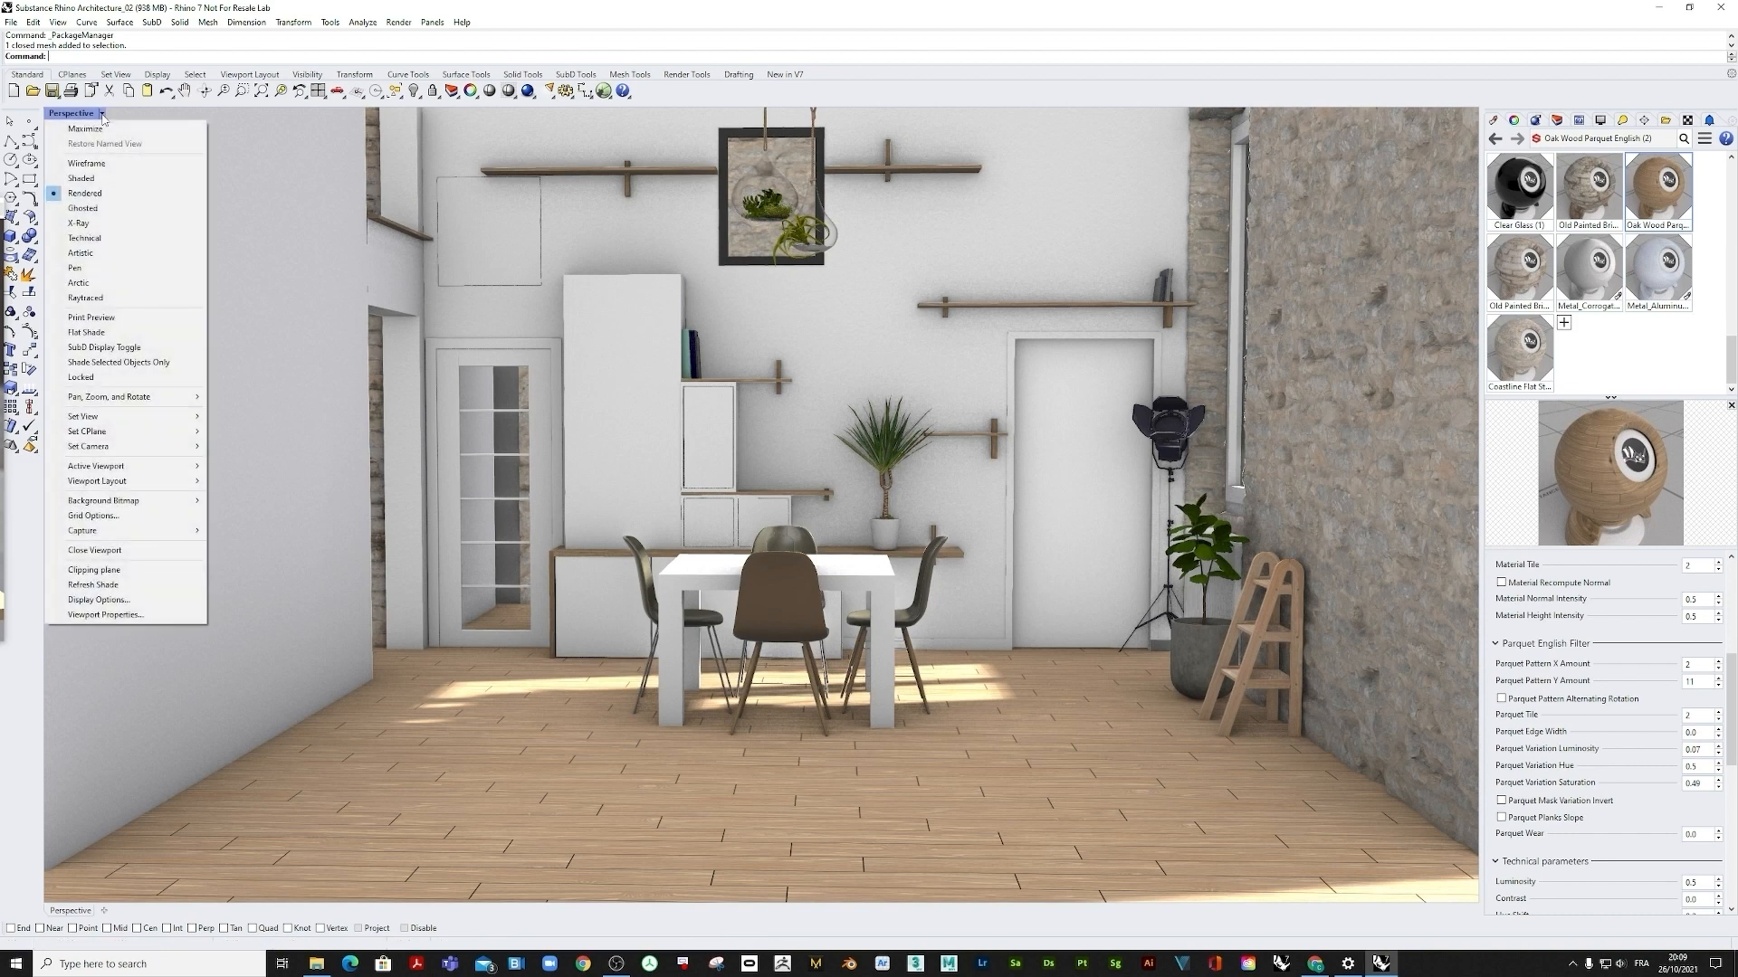
pyautogui.moveTo(94, 302)
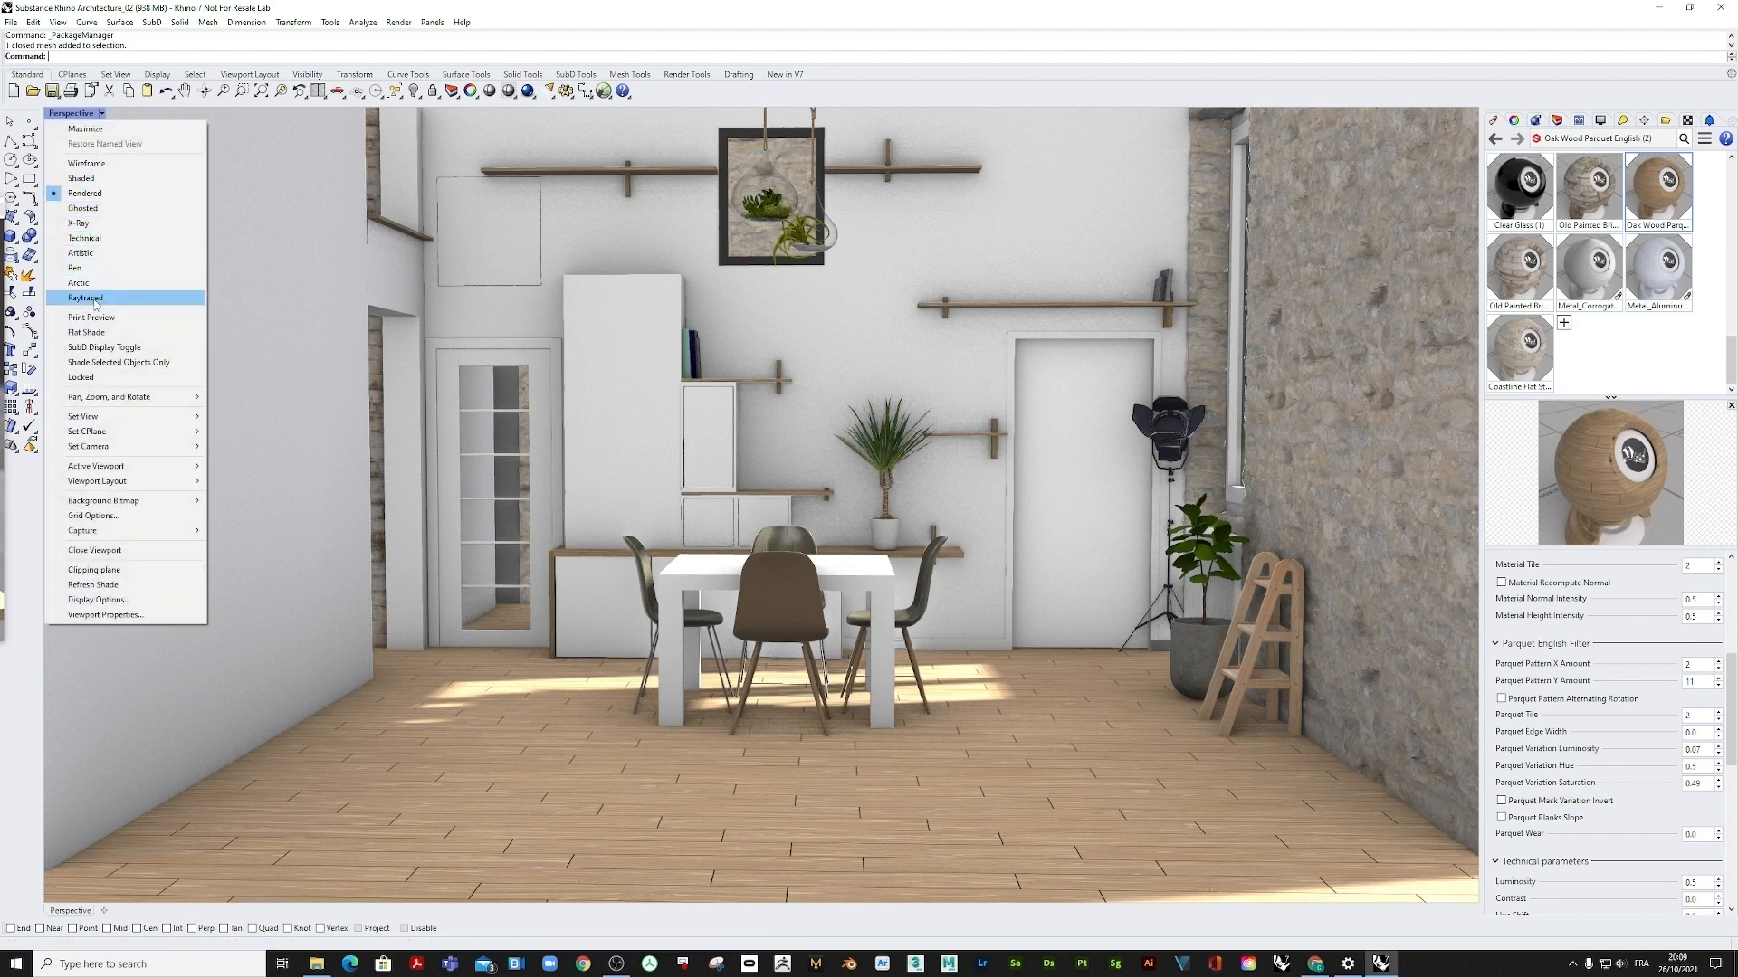
pyautogui.click(85, 297)
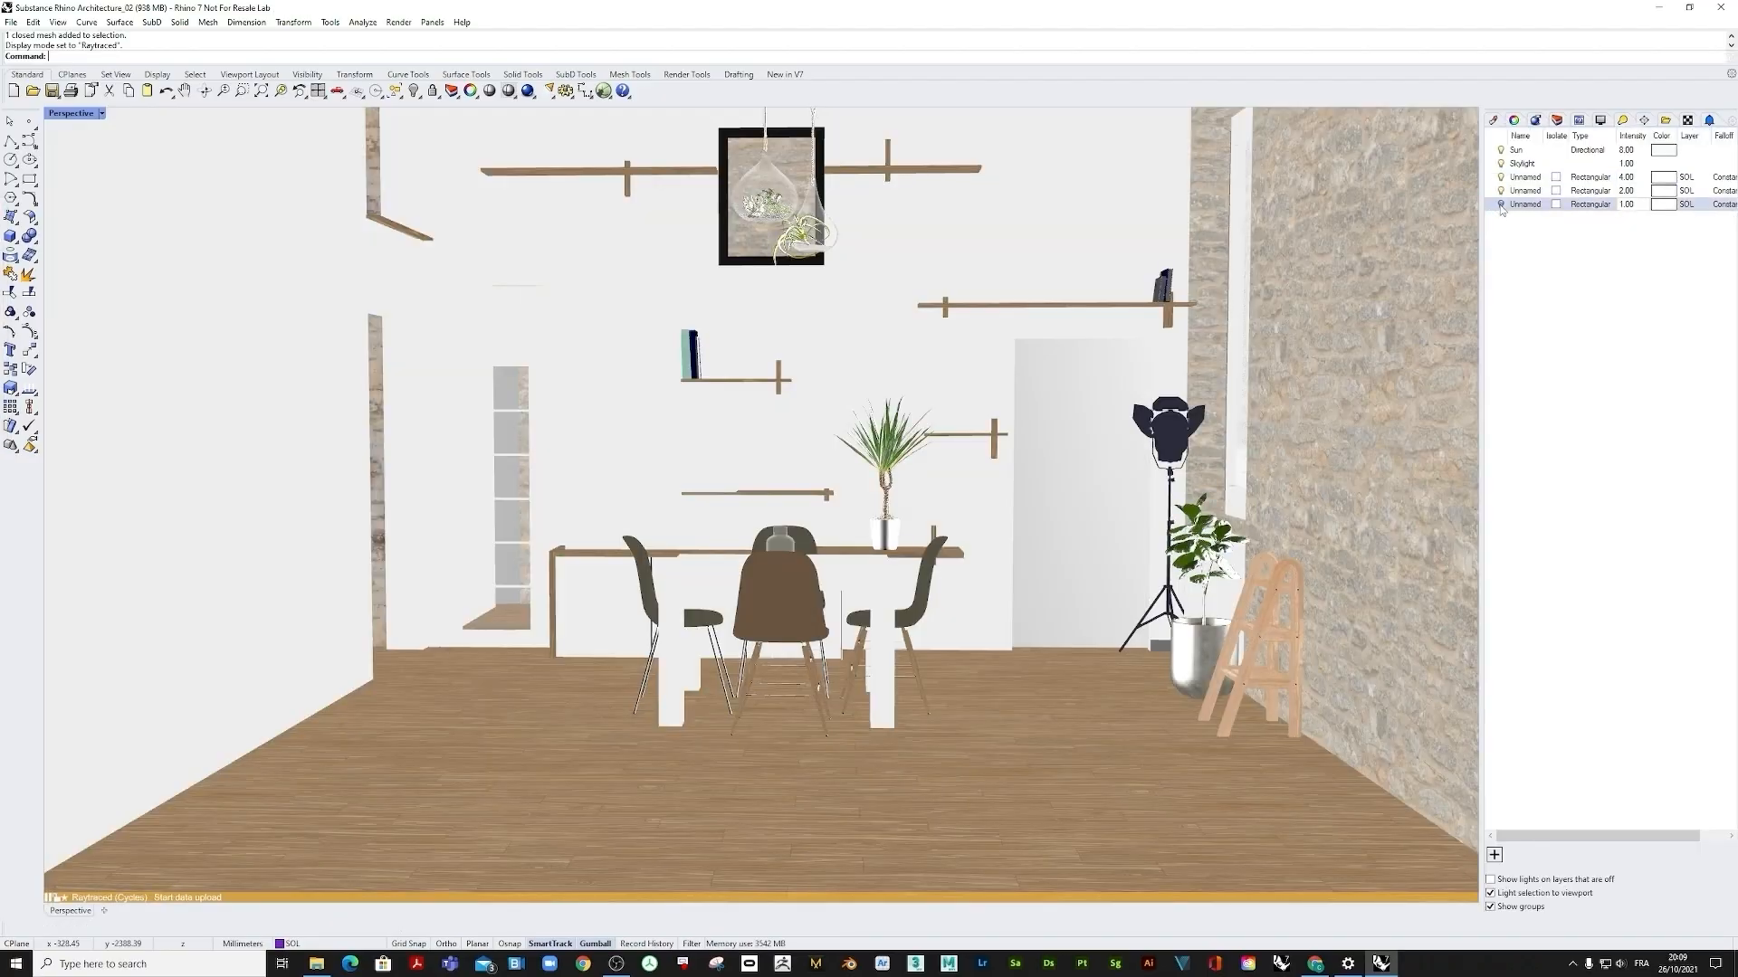